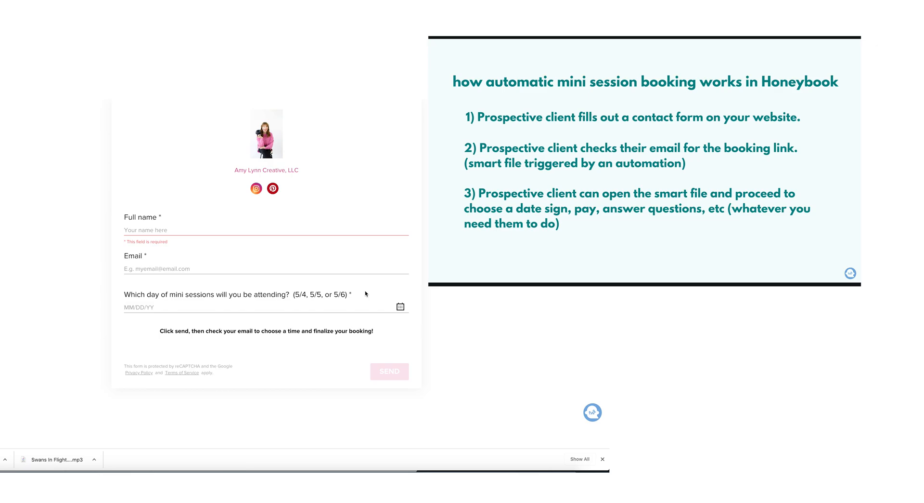
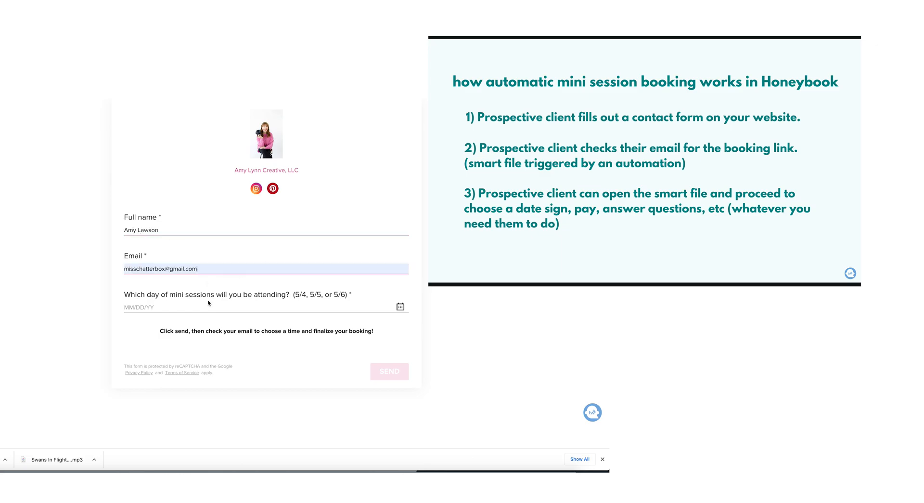
pyautogui.write('05/04/2023')
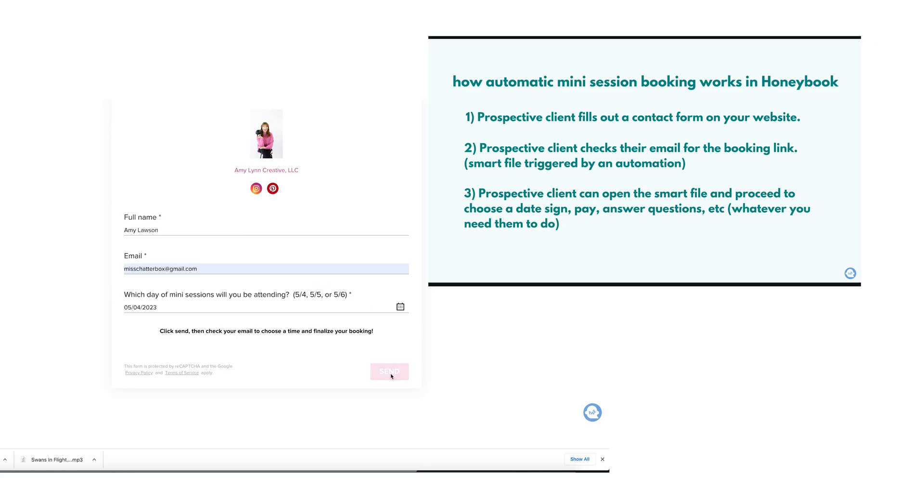
pyautogui.click(389, 372)
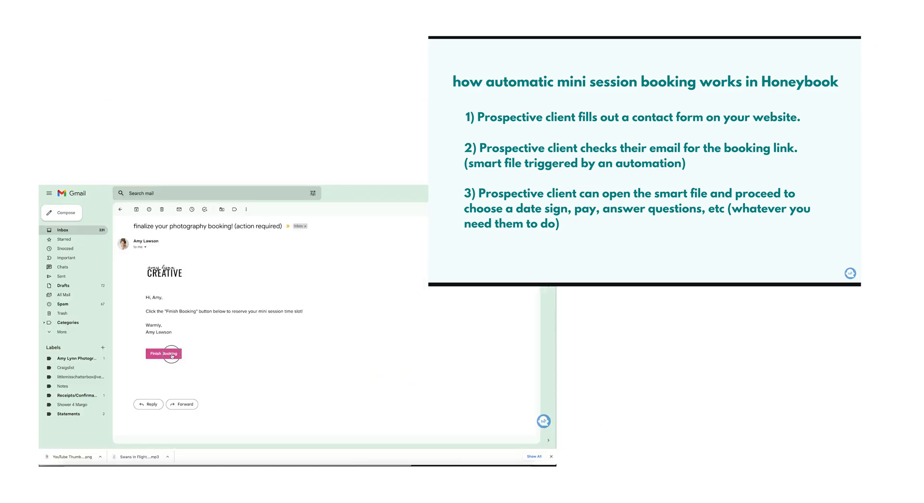
pyautogui.click(164, 353)
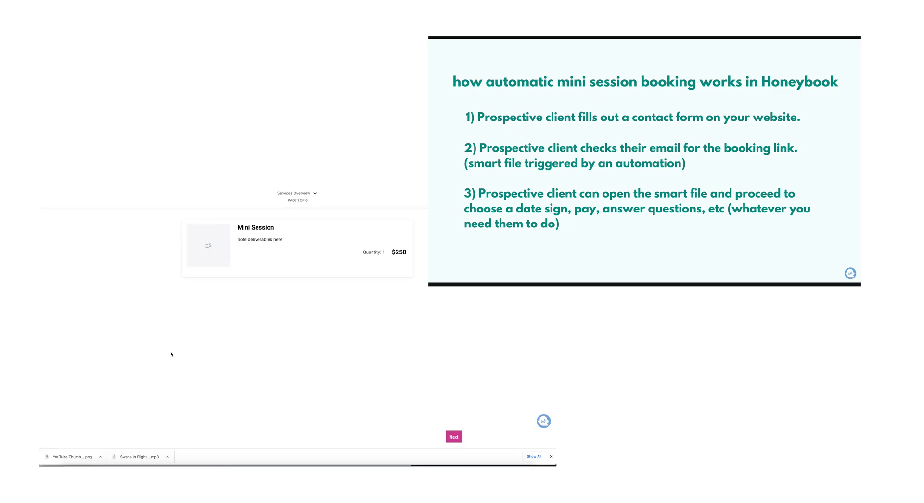
# - Reserve the 9:00 AM slot on Friday, May 5, 2023 from the time slot page
pyautogui.click(298, 194)
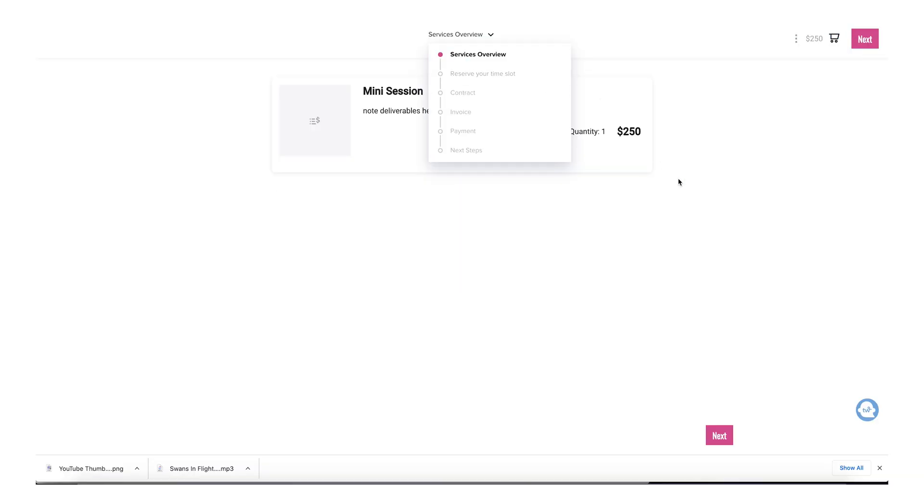
pyautogui.click(719, 435)
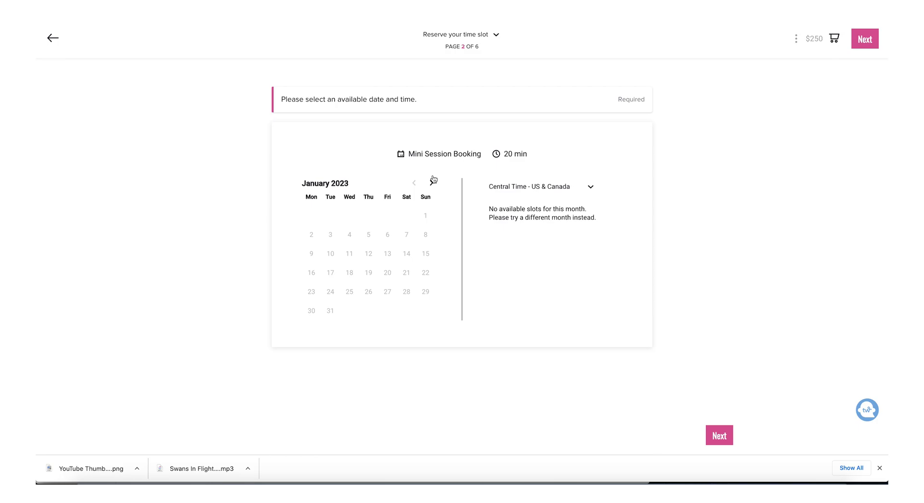
pyautogui.click(433, 182)
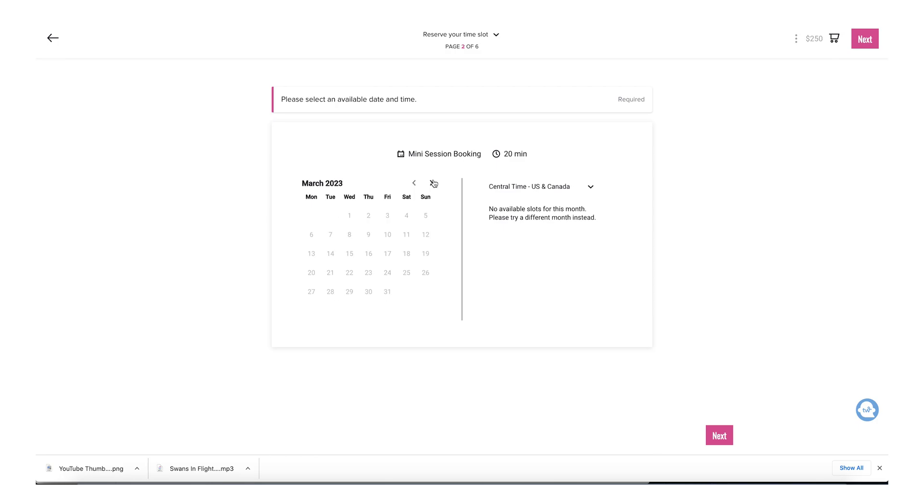
pyautogui.click(433, 183)
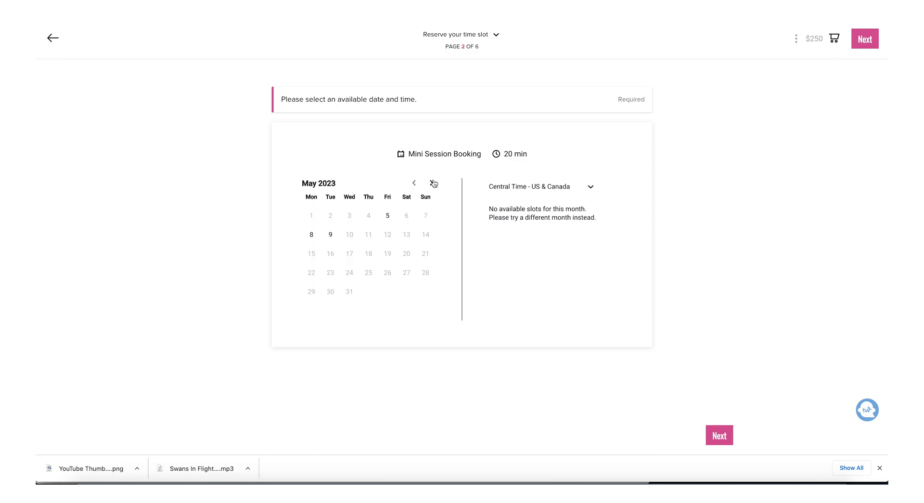
pyautogui.click(387, 214)
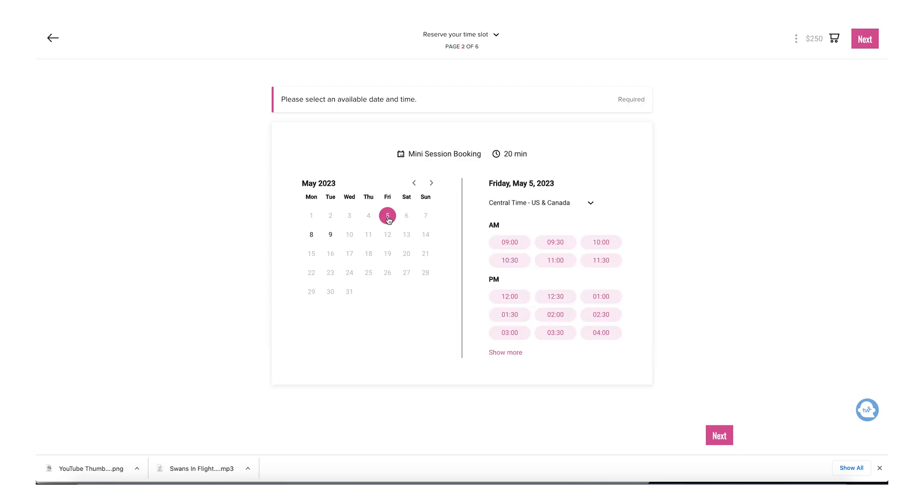
pyautogui.moveTo(510, 242)
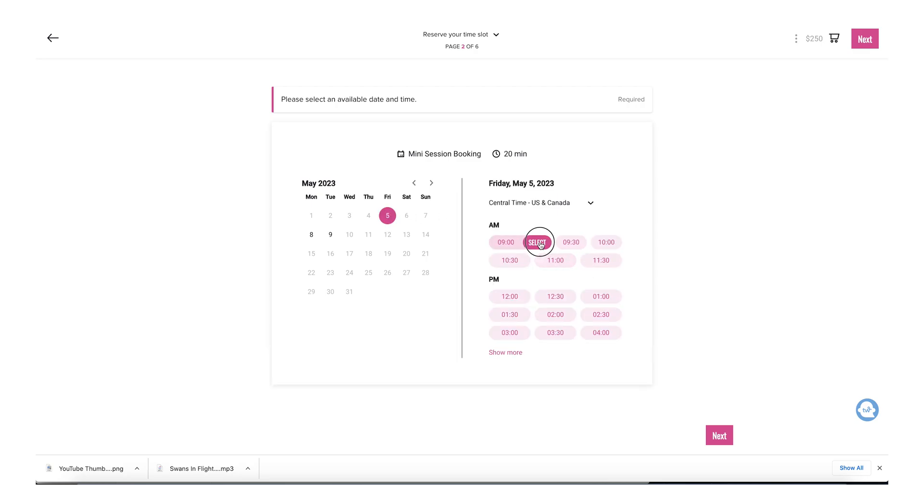
pyautogui.click(538, 242)
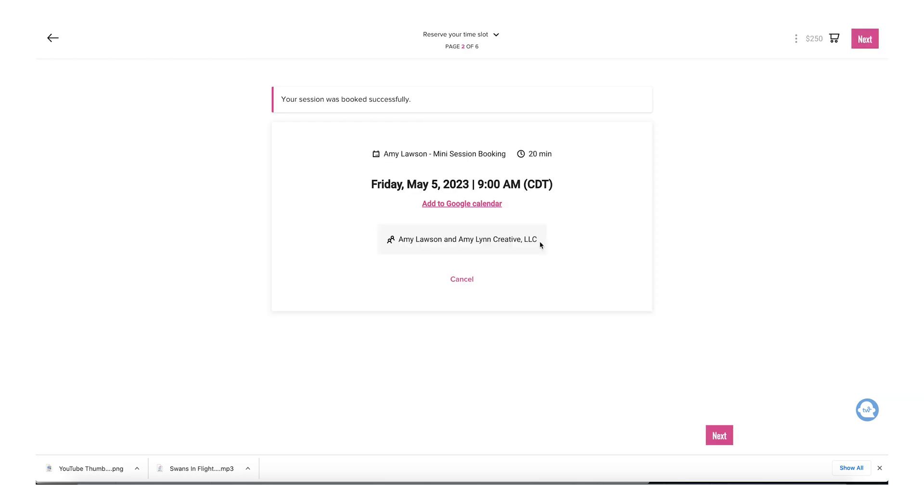
pyautogui.moveTo(542, 229)
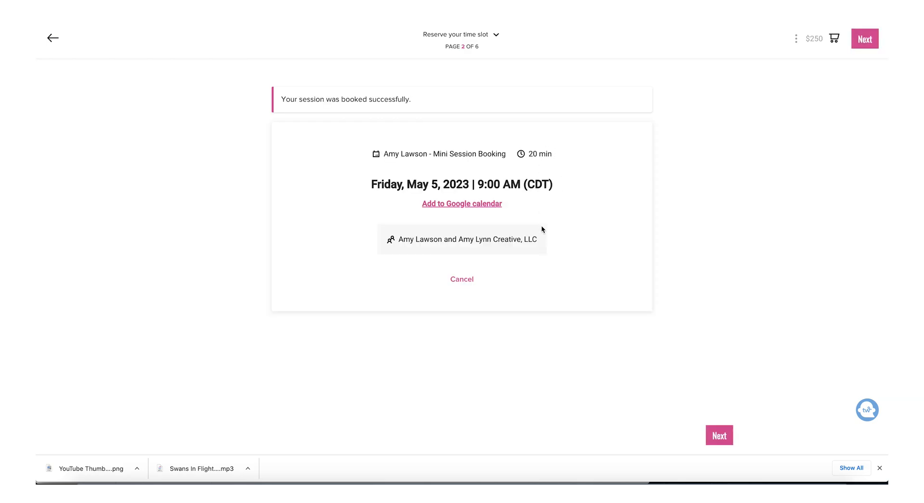
pyautogui.click(718, 436)
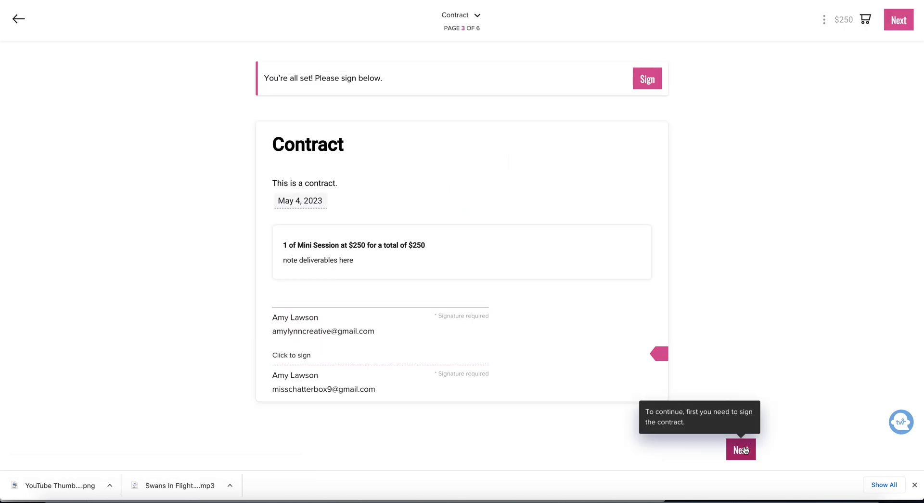
pyautogui.moveTo(650, 353)
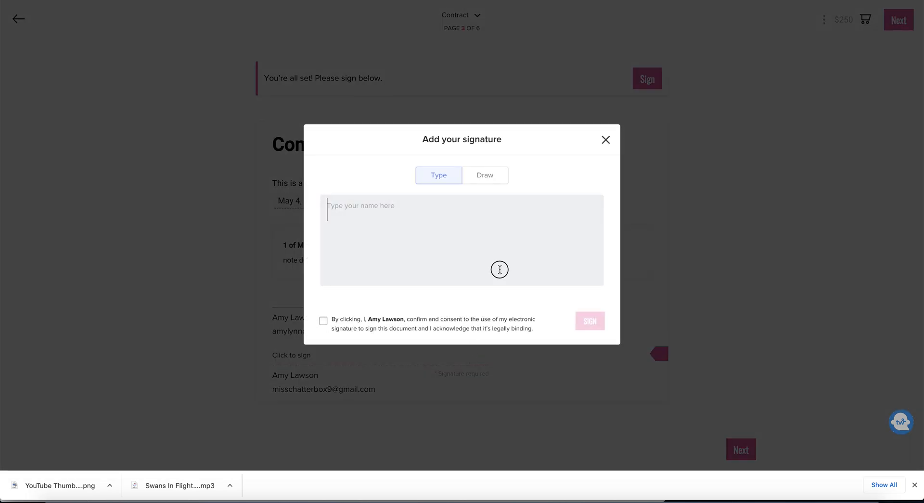
pyautogui.write('Amy')
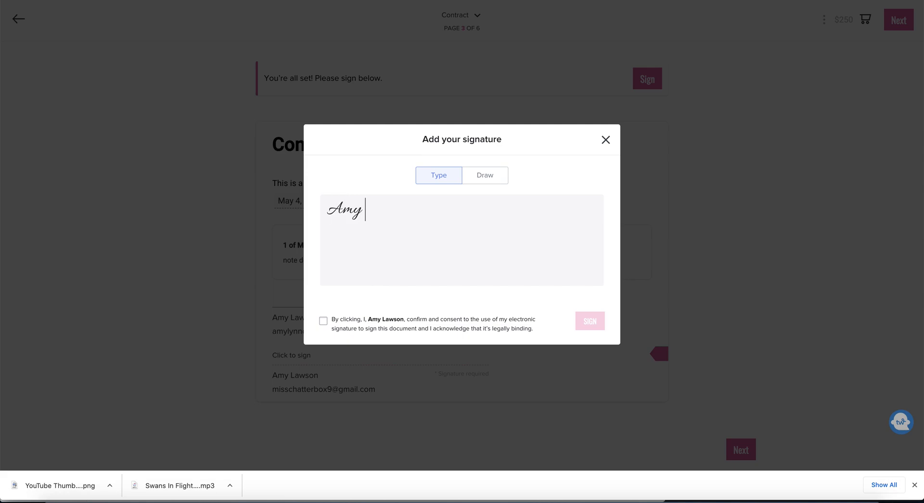
pyautogui.write('Lawson')
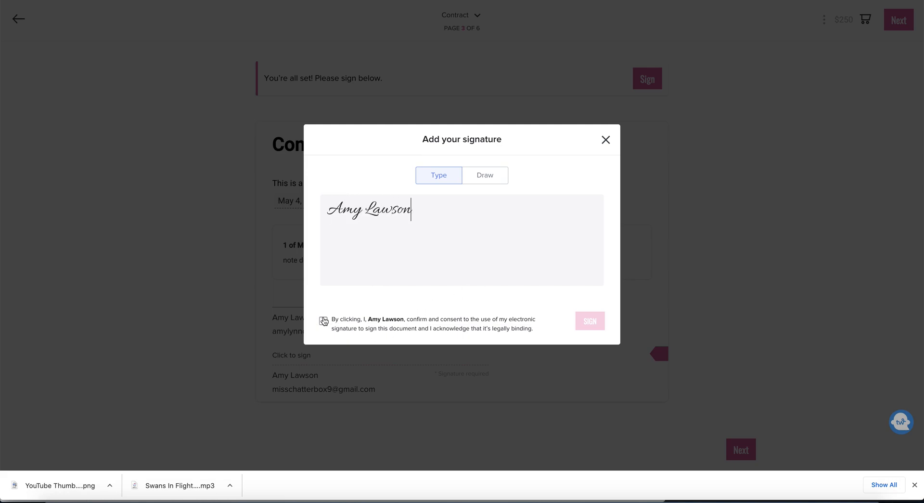
pyautogui.click(590, 320)
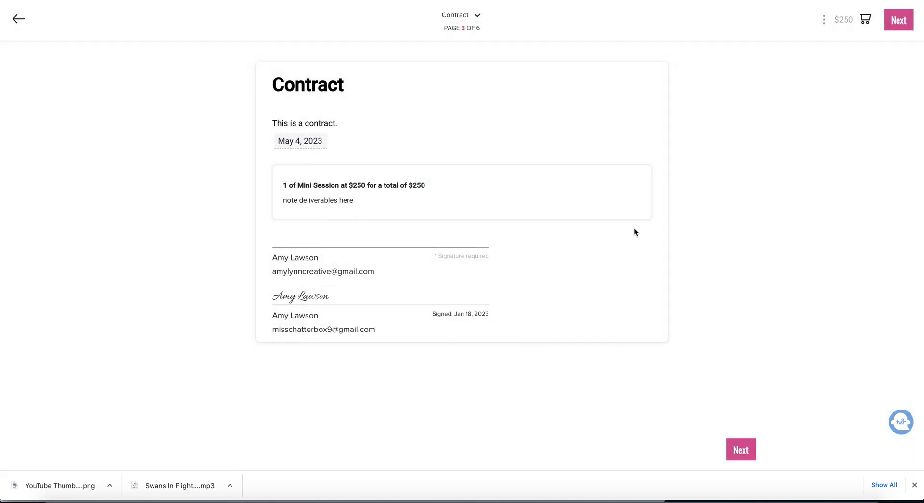
pyautogui.click(479, 16)
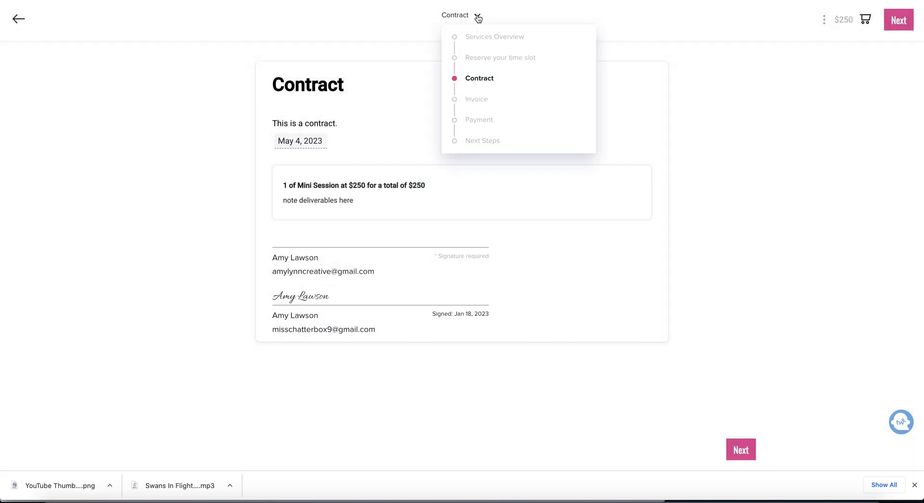
pyautogui.click(500, 57)
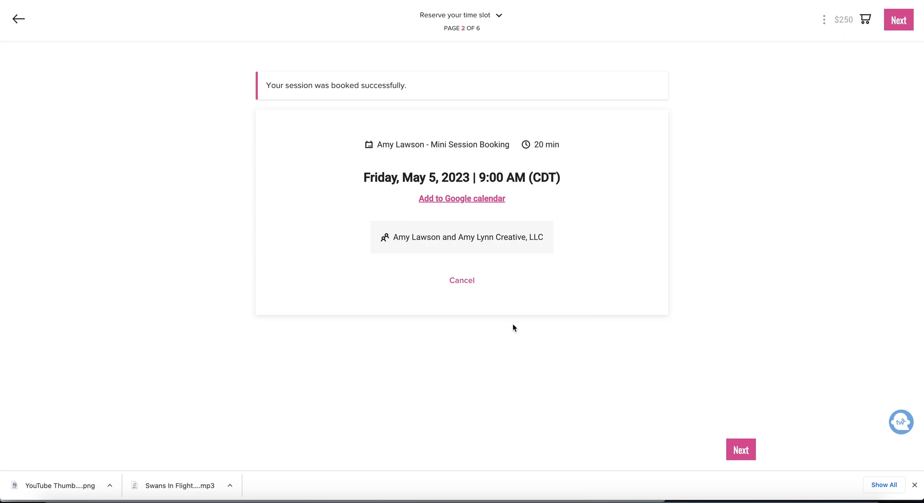
pyautogui.moveTo(741, 449)
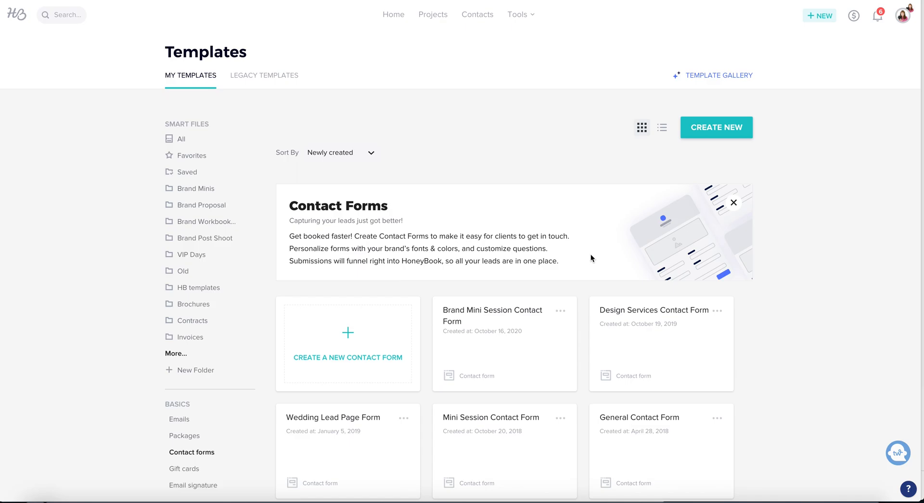
pyautogui.moveTo(919, 107)
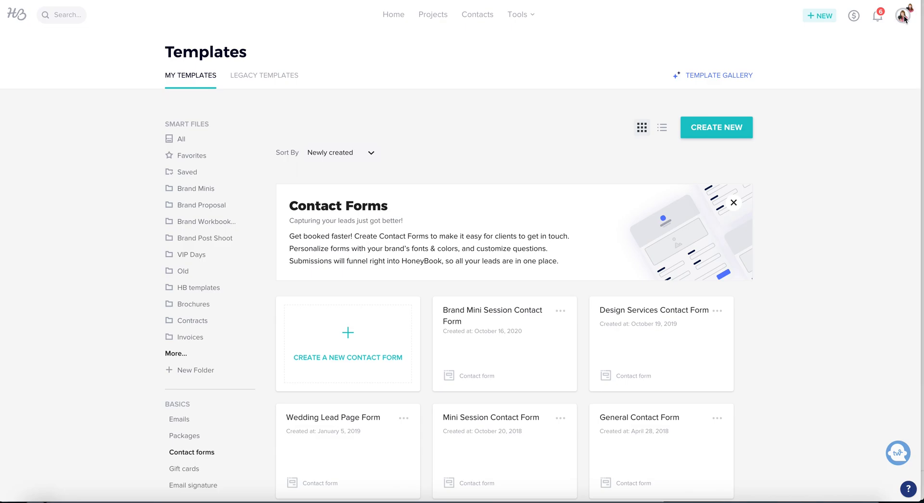
# - Show the account menu from the profile avatar
pyautogui.click(905, 15)
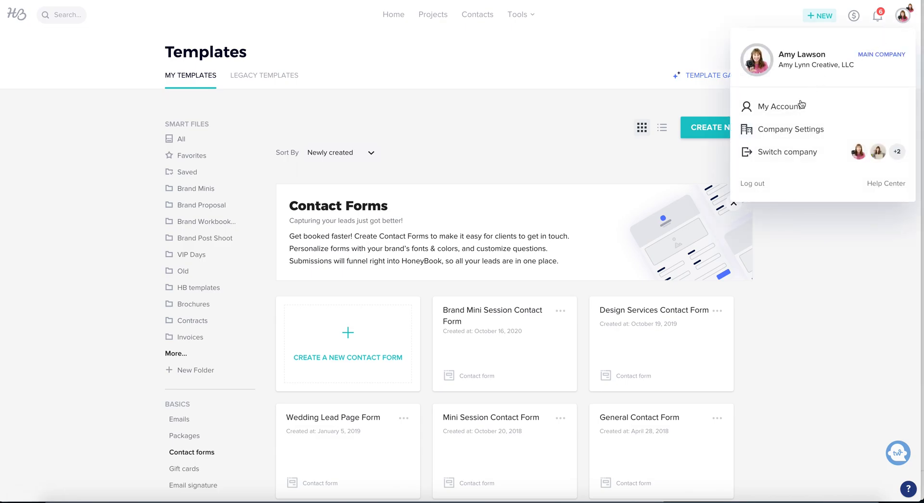
# - Add 'Mini Session Booking' to the company's project types in Company Settings and save
pyautogui.click(790, 129)
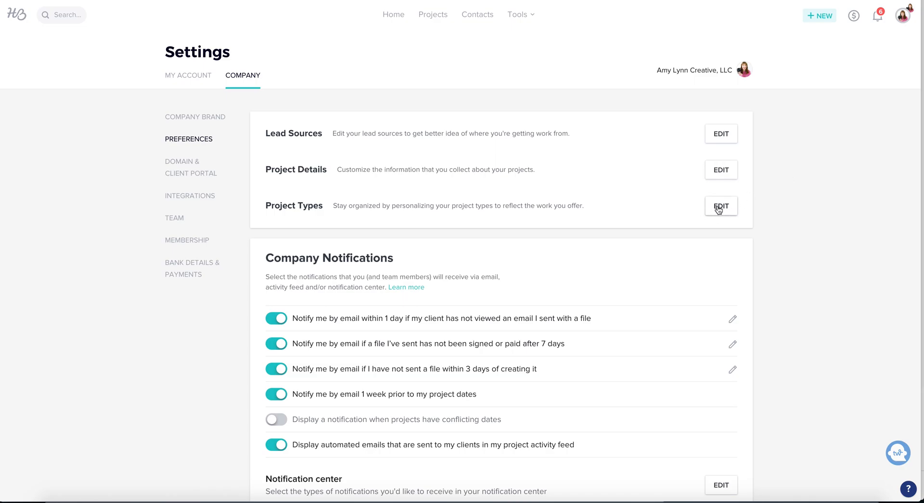
pyautogui.click(721, 206)
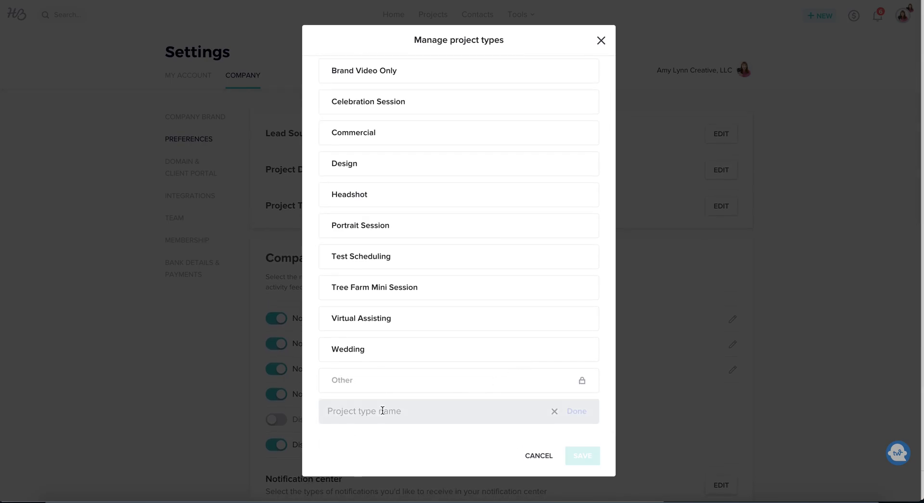
pyautogui.write('Mini')
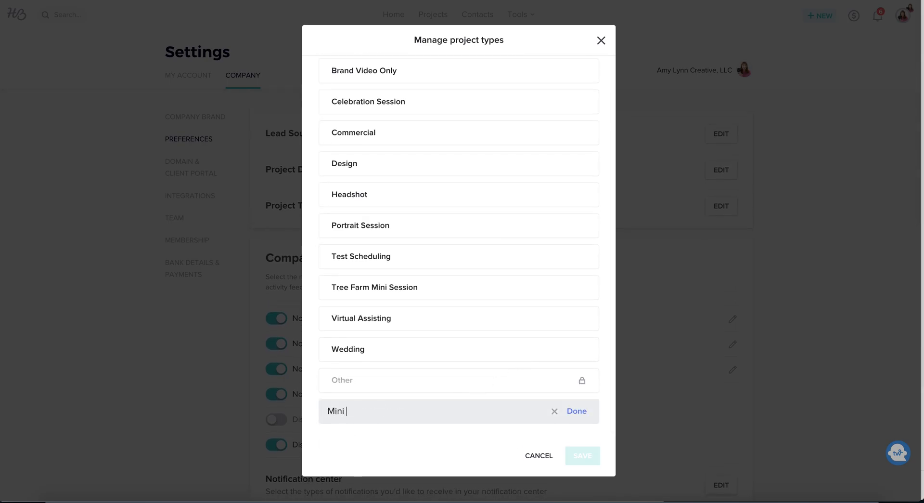
pyautogui.write('Session Booking')
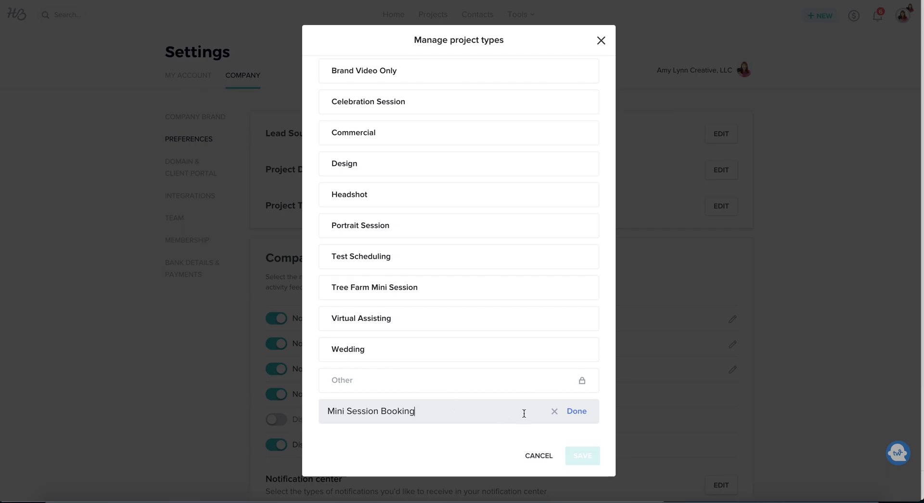
pyautogui.click(576, 411)
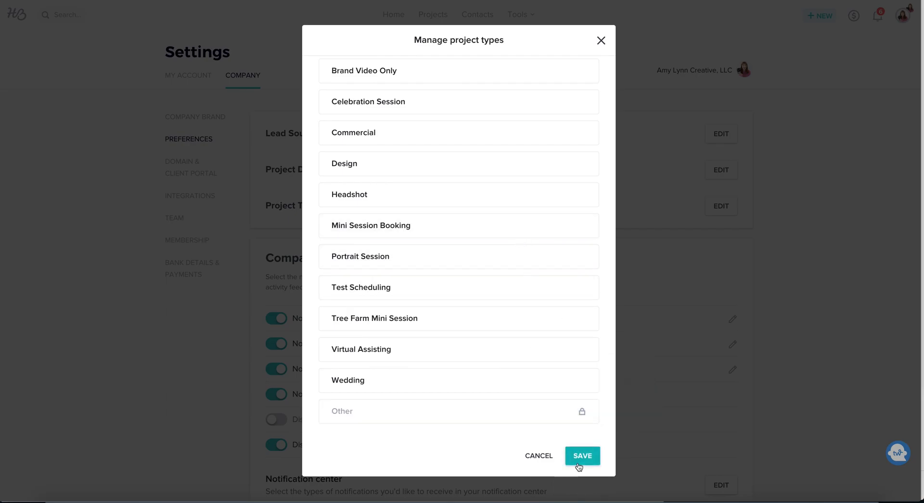
pyautogui.click(581, 455)
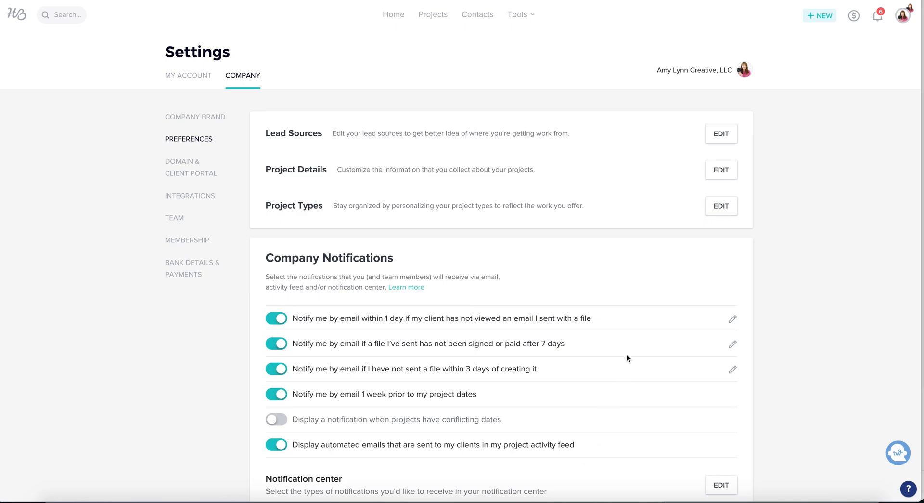
pyautogui.click(520, 14)
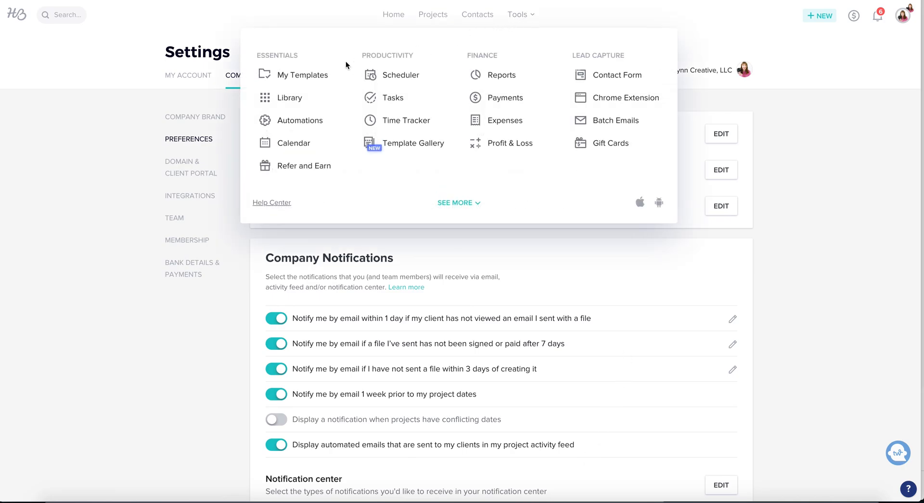
# - Create a new contact form from scratch in Templates > Contact forms
pyautogui.click(302, 76)
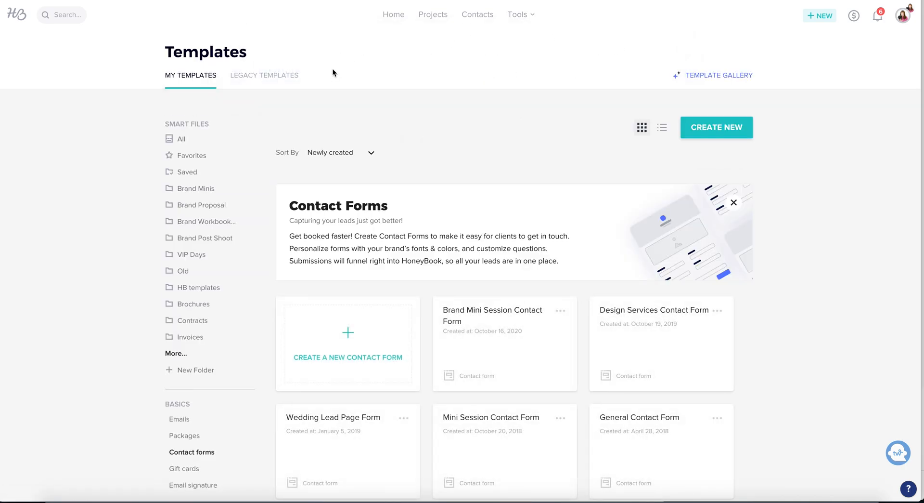
pyautogui.moveTo(333, 72)
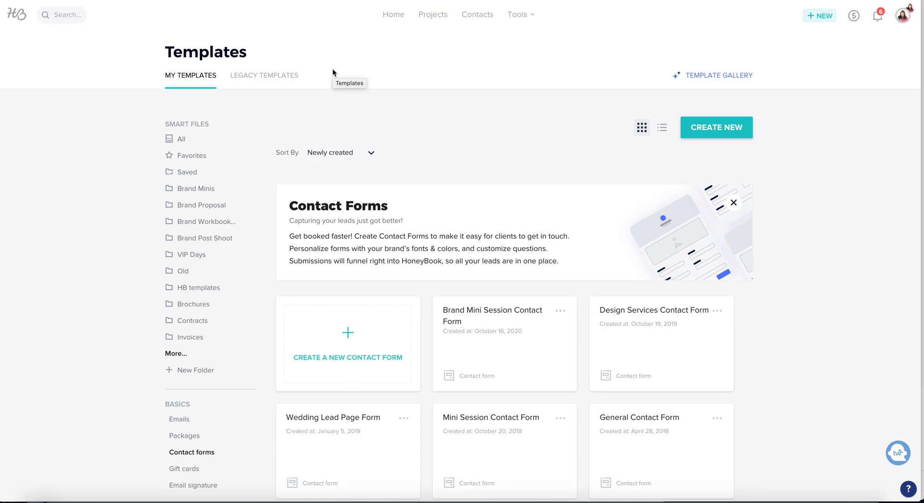
pyautogui.moveTo(361, 335)
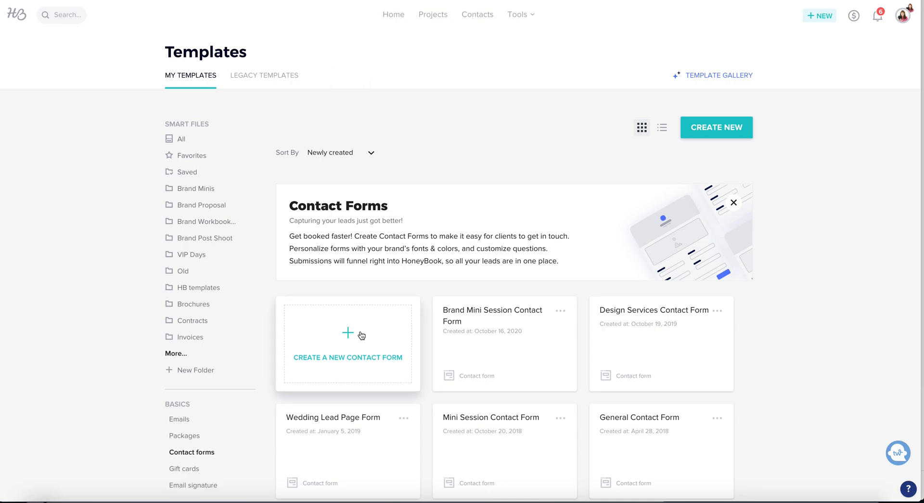
pyautogui.click(348, 336)
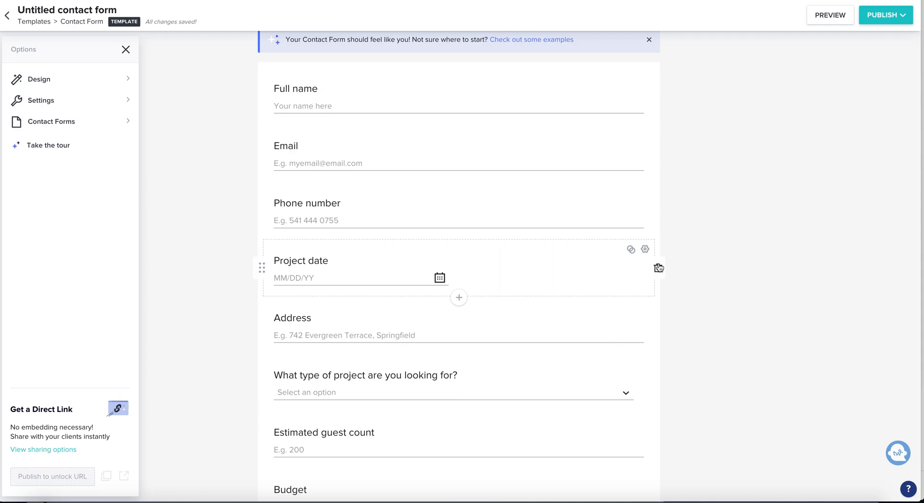
# - Delete the default Project date, Address, Project type, Guest count and lead-source questions
pyautogui.click(659, 268)
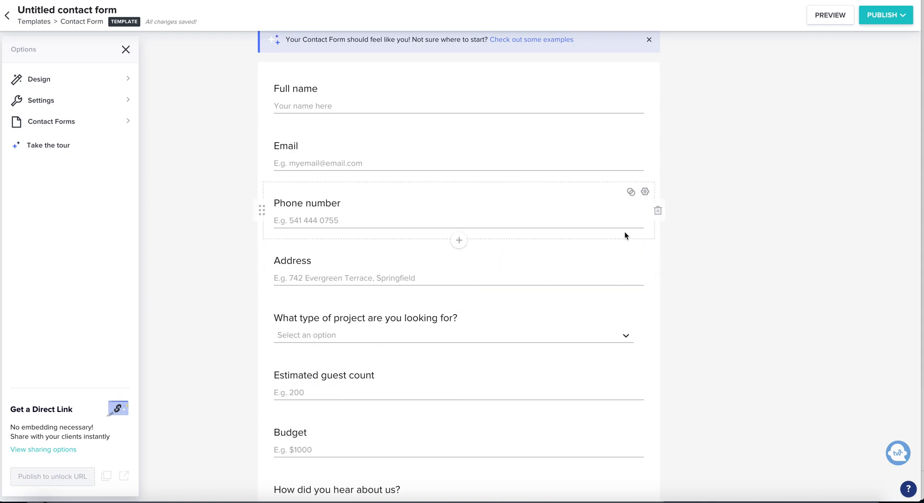
pyautogui.moveTo(658, 210)
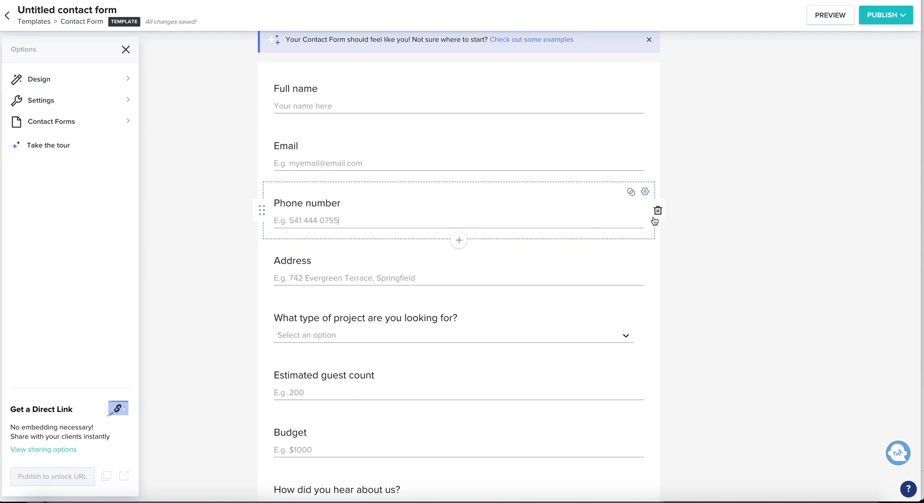
pyautogui.click(658, 210)
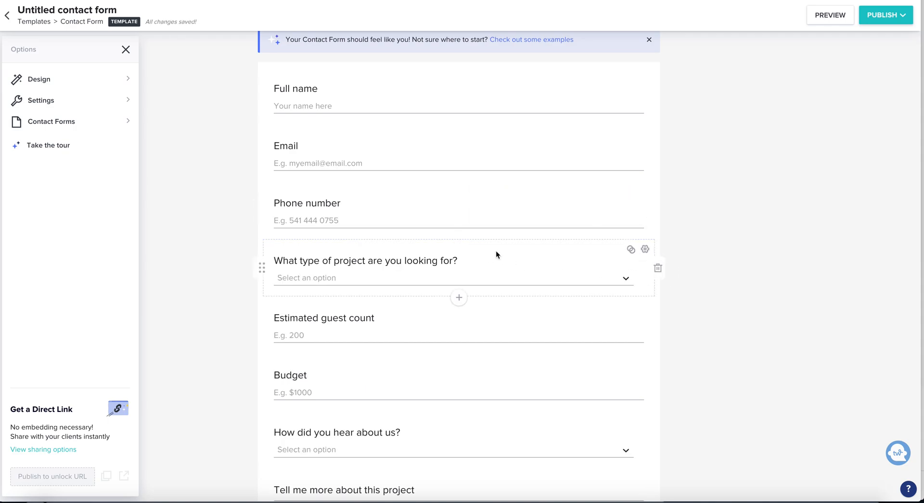
pyautogui.moveTo(652, 264)
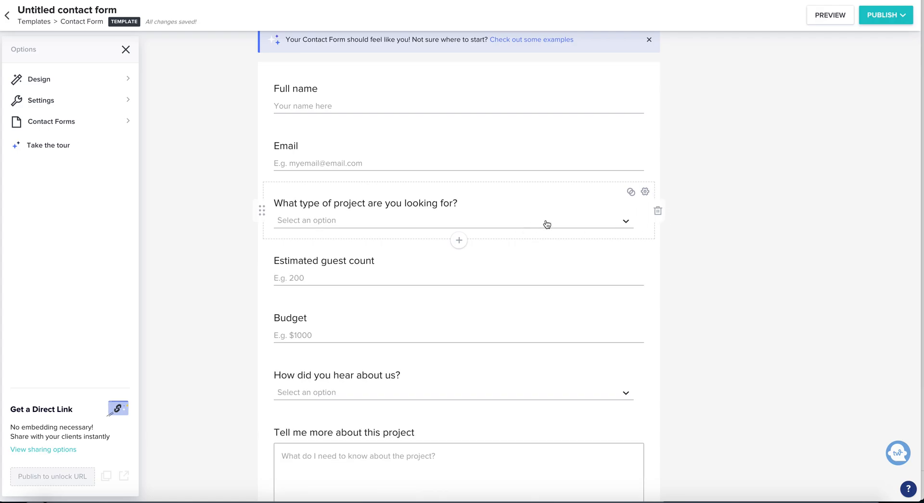
pyautogui.click(658, 210)
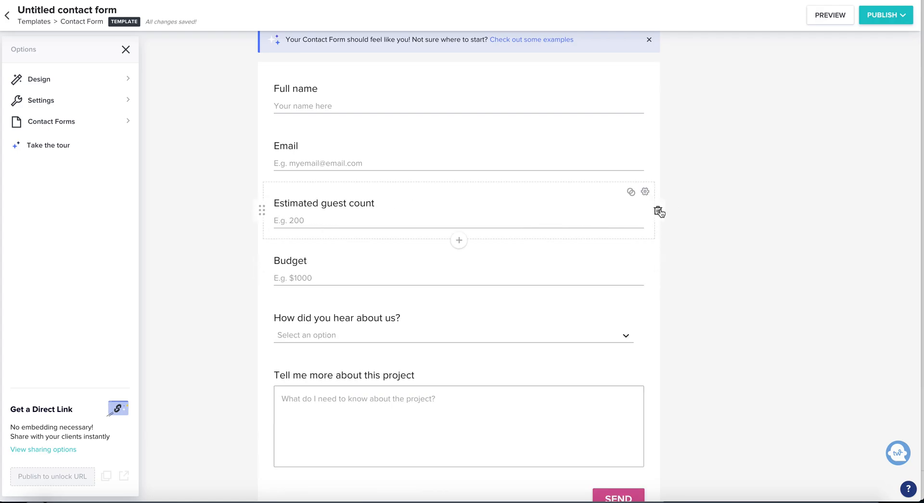
pyautogui.click(658, 210)
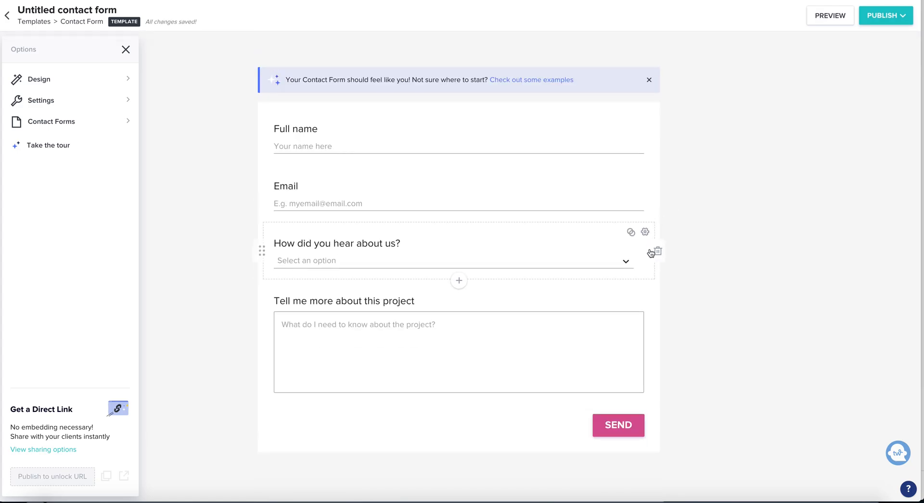
pyautogui.click(656, 251)
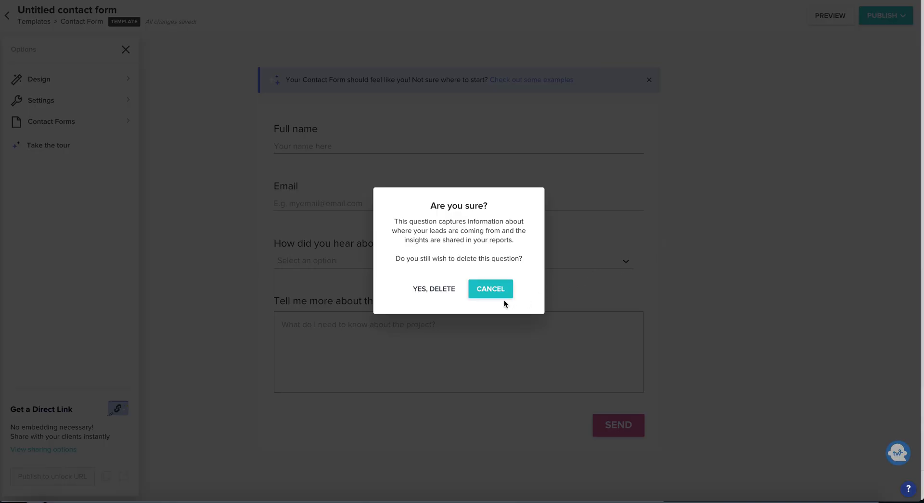
pyautogui.click(434, 289)
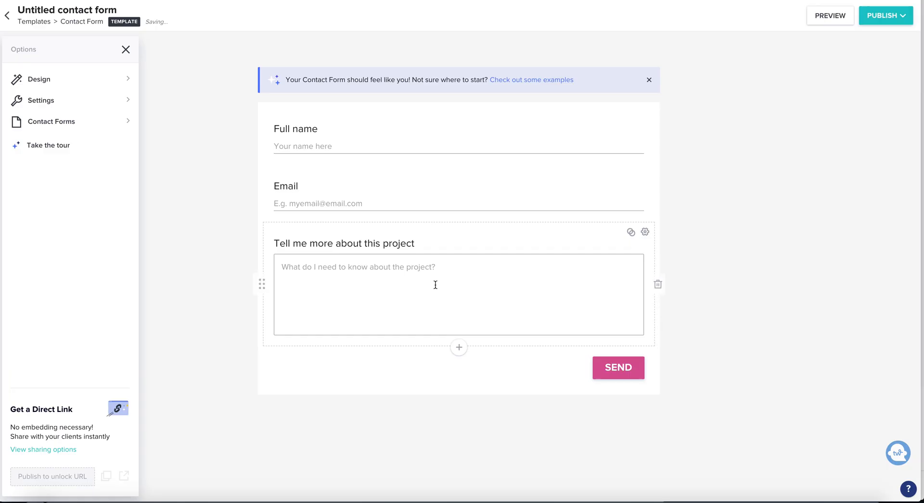
# - Make the remaining question a required Project Date question and start its label with 'Which'
pyautogui.click(658, 284)
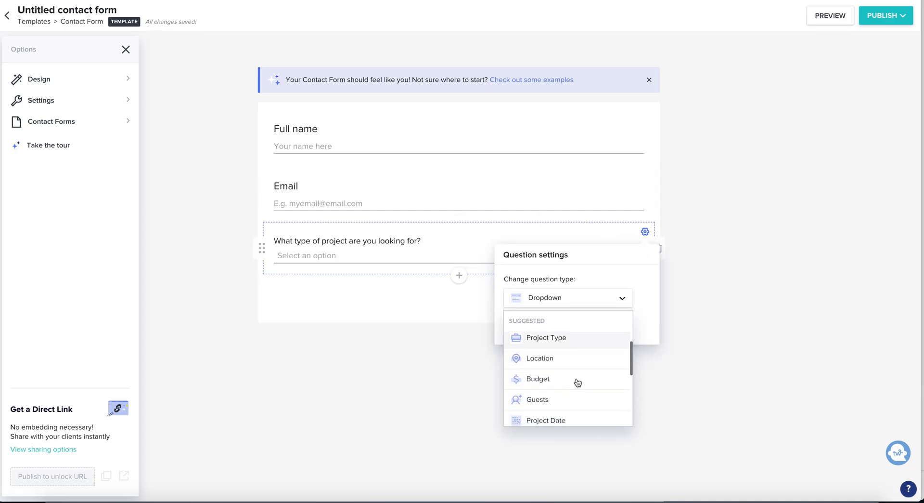
pyautogui.click(545, 420)
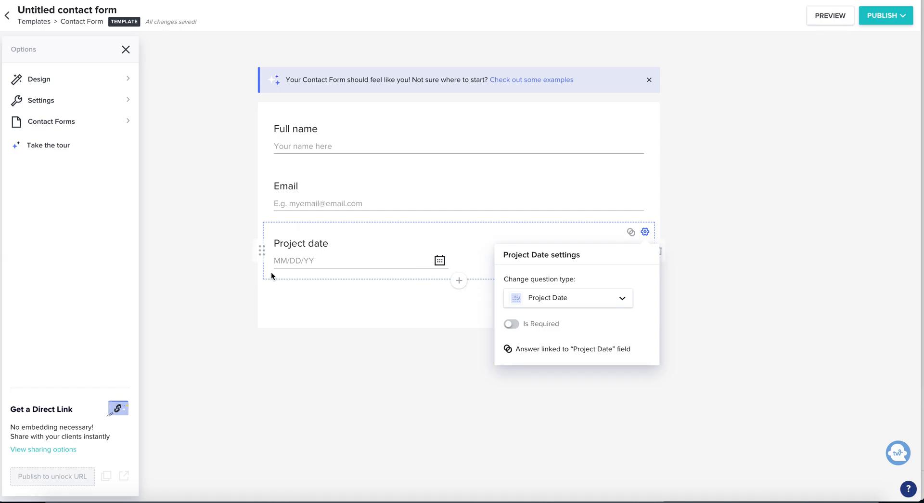
pyautogui.moveTo(472, 293)
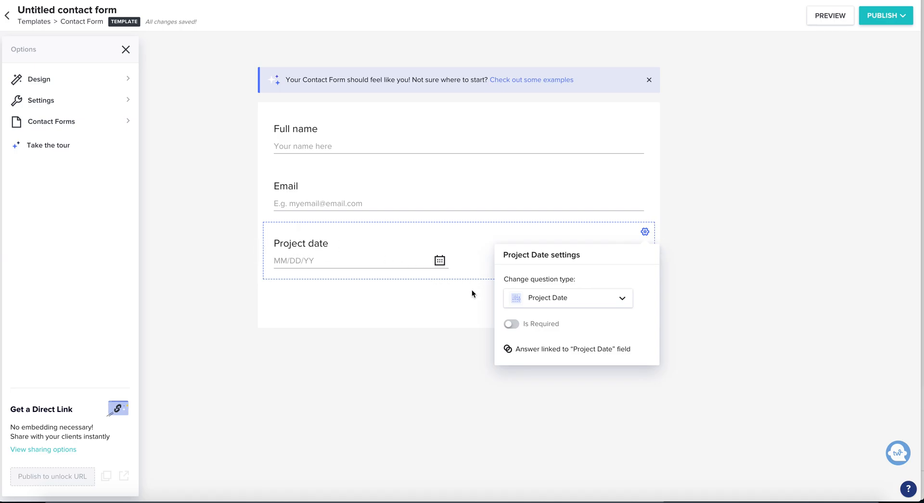
pyautogui.click(510, 324)
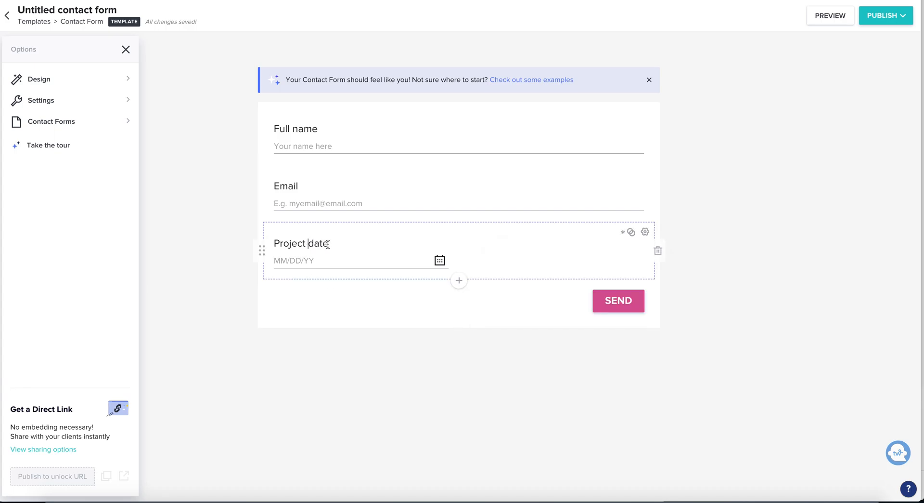
pyautogui.write('Chich')
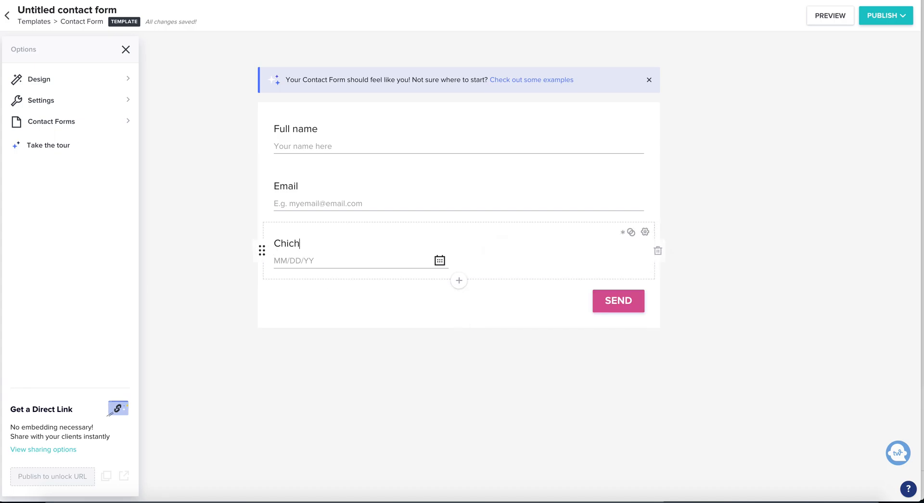
pyautogui.write('Which')
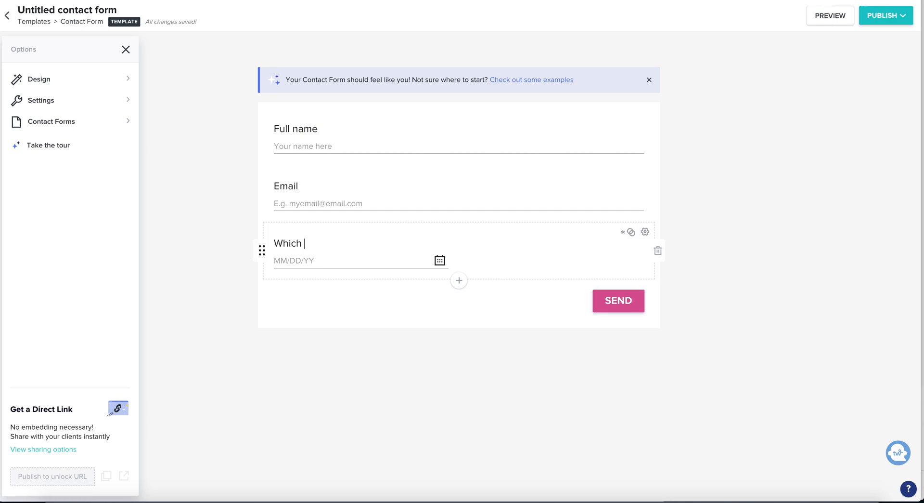
pyautogui.click(645, 231)
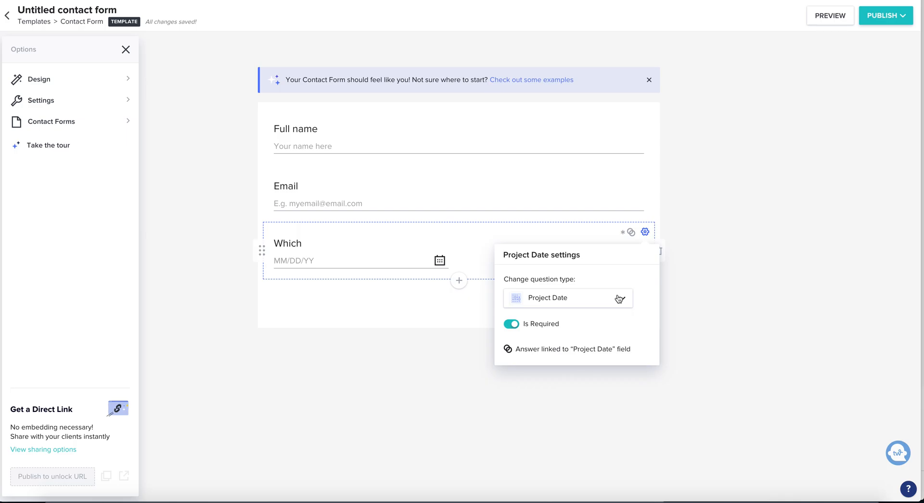
pyautogui.click(567, 297)
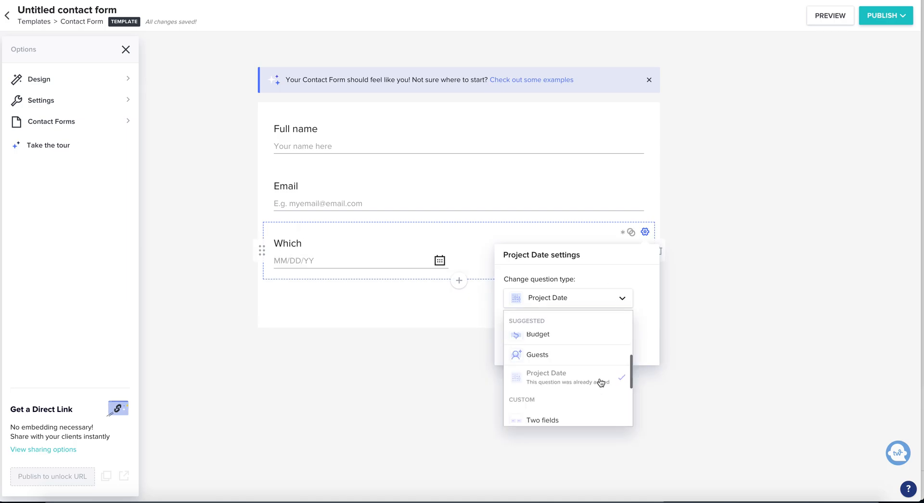
pyautogui.moveTo(603, 386)
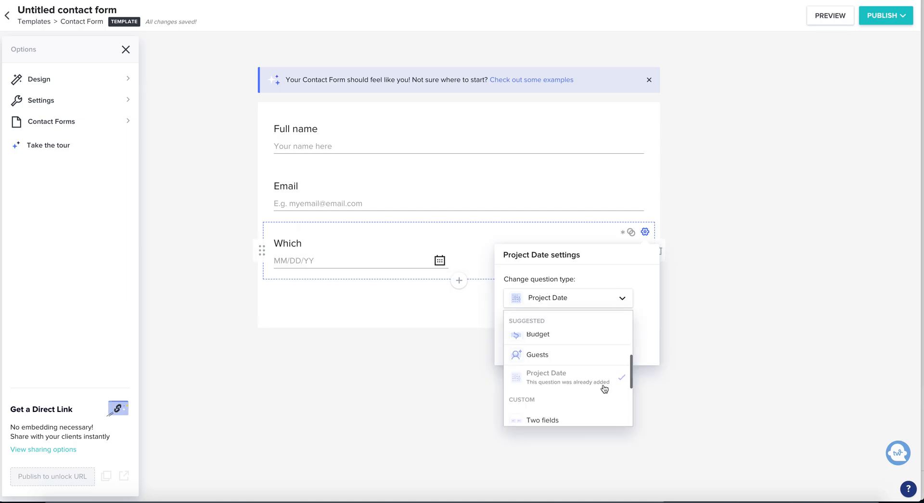
pyautogui.click(537, 354)
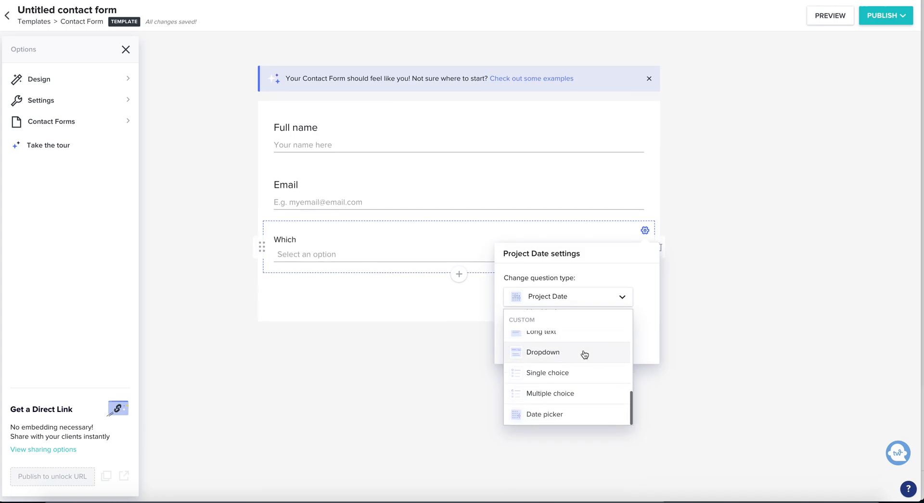
pyautogui.click(544, 414)
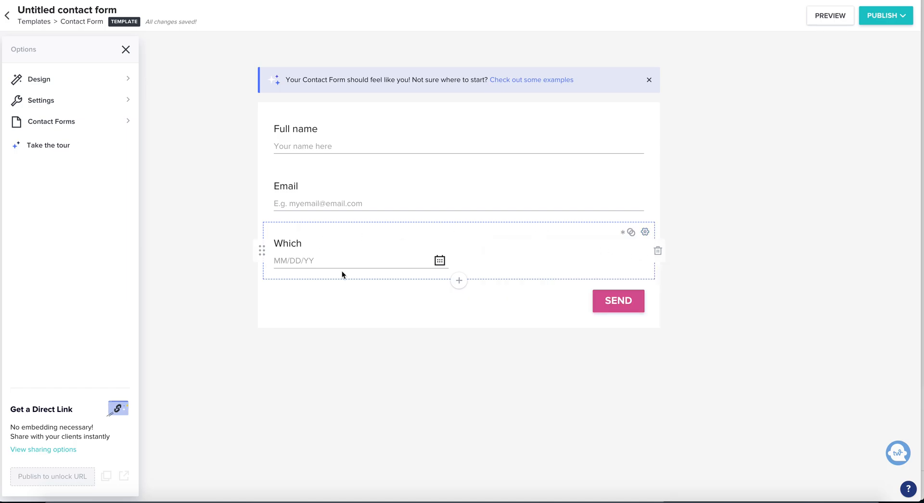
# - Finish the label: 'Which day of mini sessions will you be attending? (5/4, 5/5, or 5/6)'
pyautogui.write('day of mini sessions will you be atte')
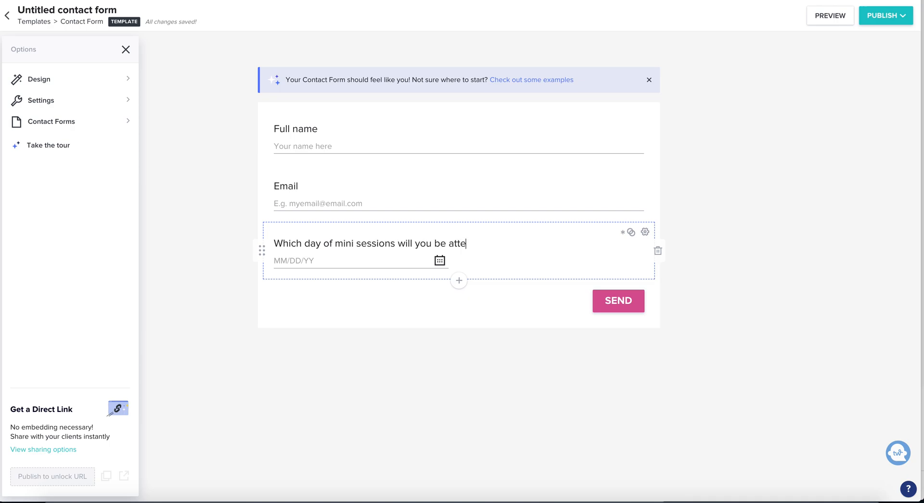
pyautogui.write('nding?  (5/4 or')
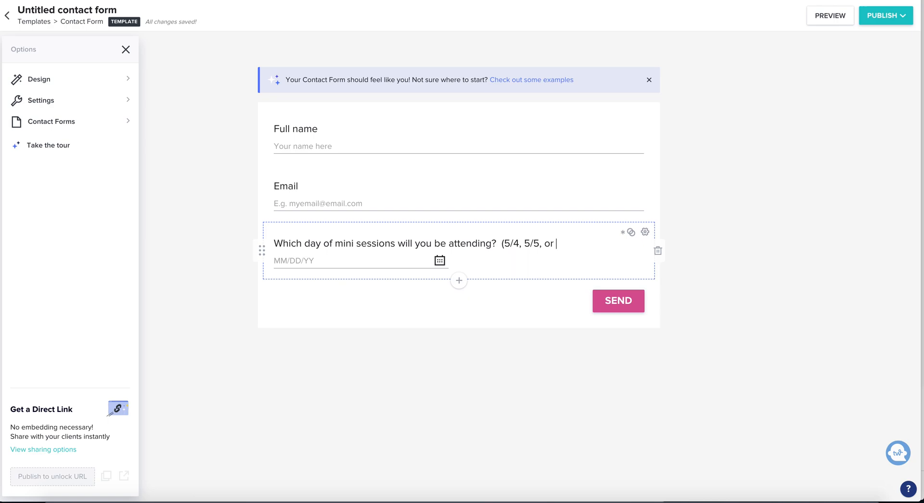
pyautogui.write('5/6')
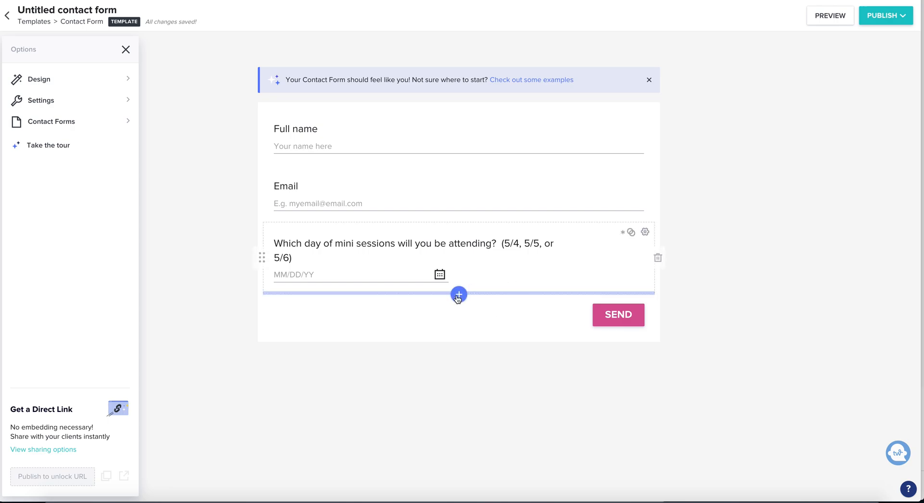
# - Add a text block reading 'Click send, then check your email to choose a time and finalize your booking'
pyautogui.click(458, 294)
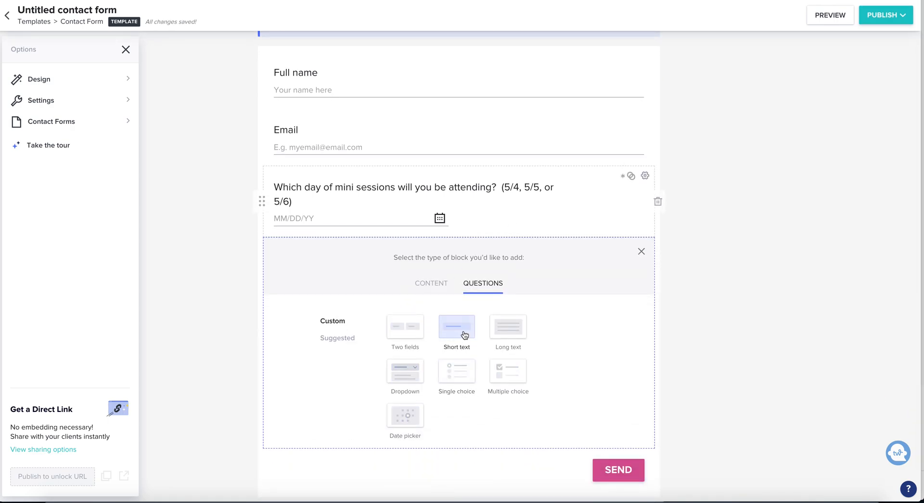
pyautogui.click(431, 283)
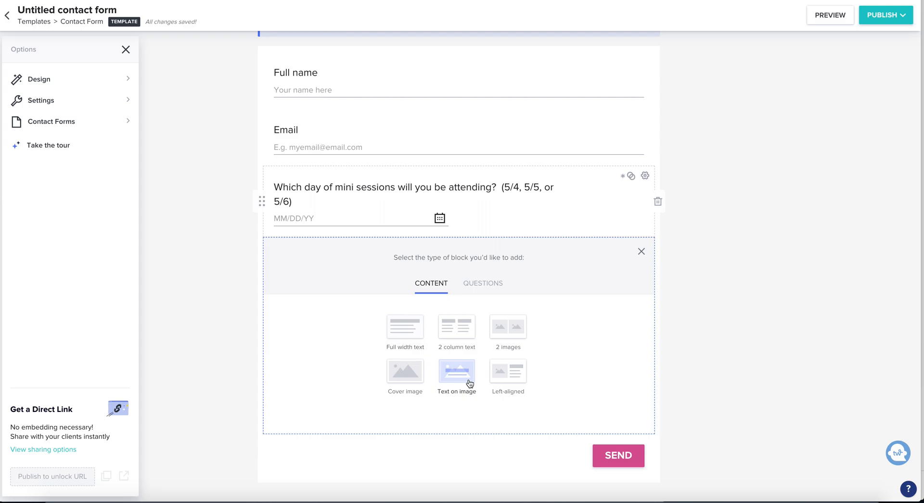
pyautogui.click(641, 252)
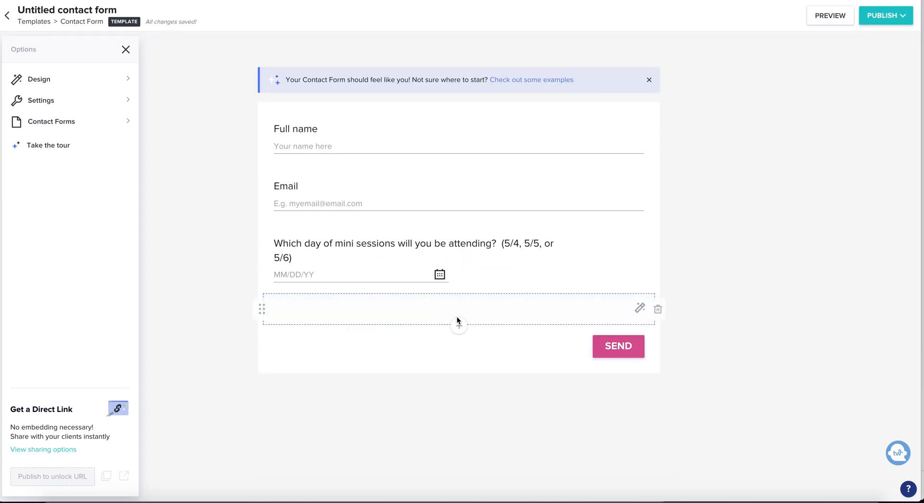
pyautogui.write('Click send, then check your email to choose a time and finalize your booking')
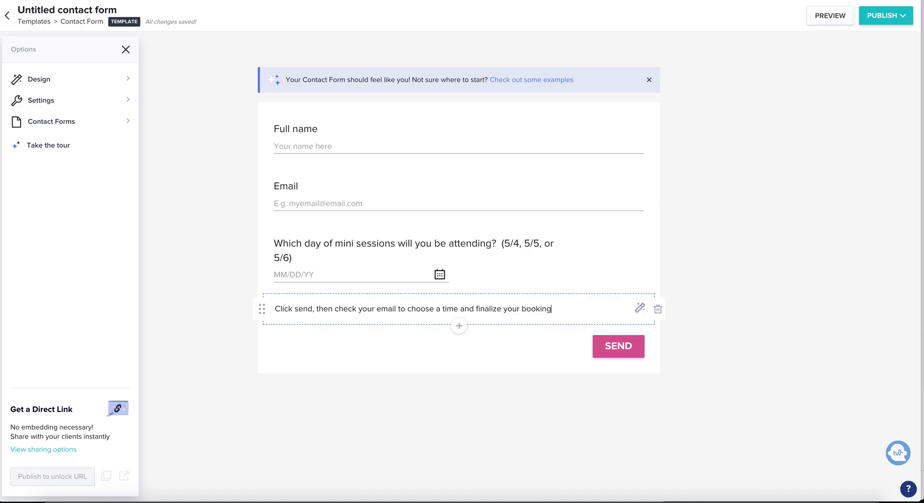
# - Make the booking instruction line bold
pyautogui.click(514, 352)
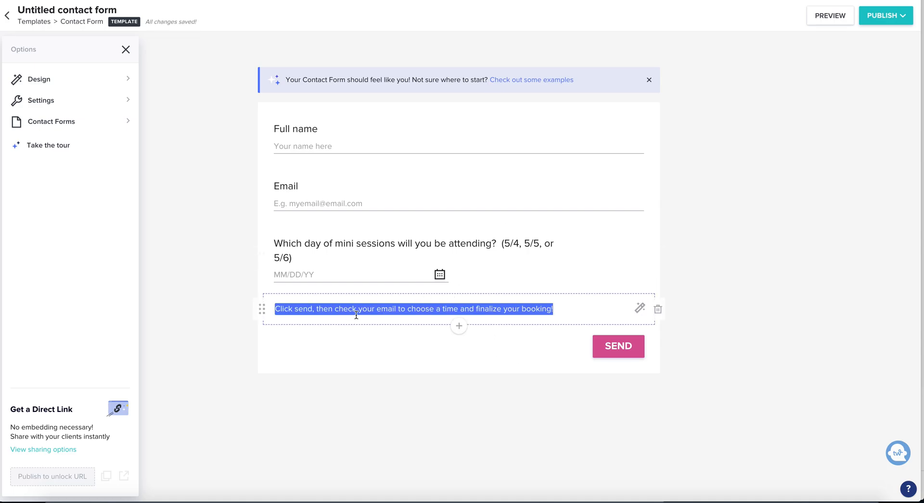
pyautogui.click(387, 308)
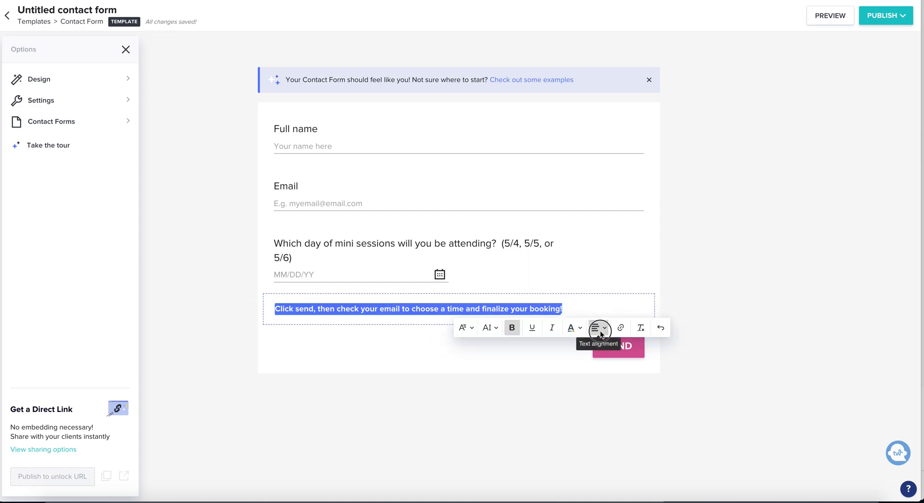
pyautogui.click(597, 328)
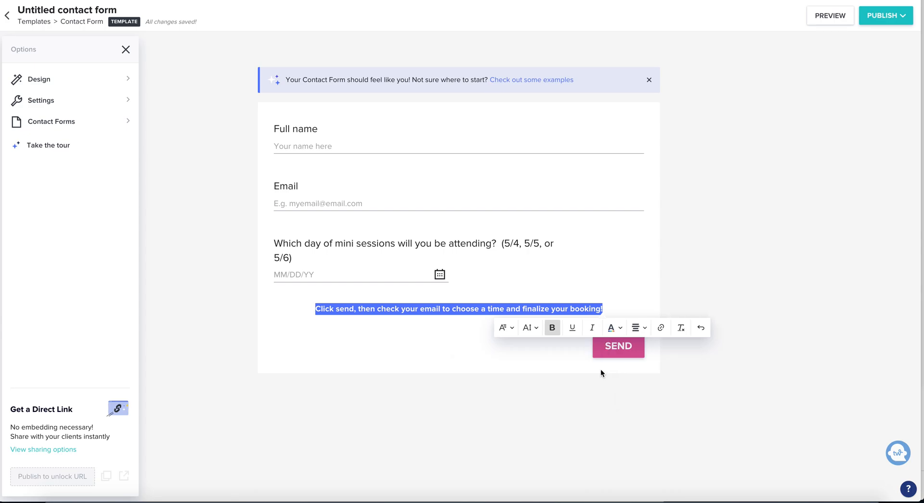
pyautogui.click(729, 351)
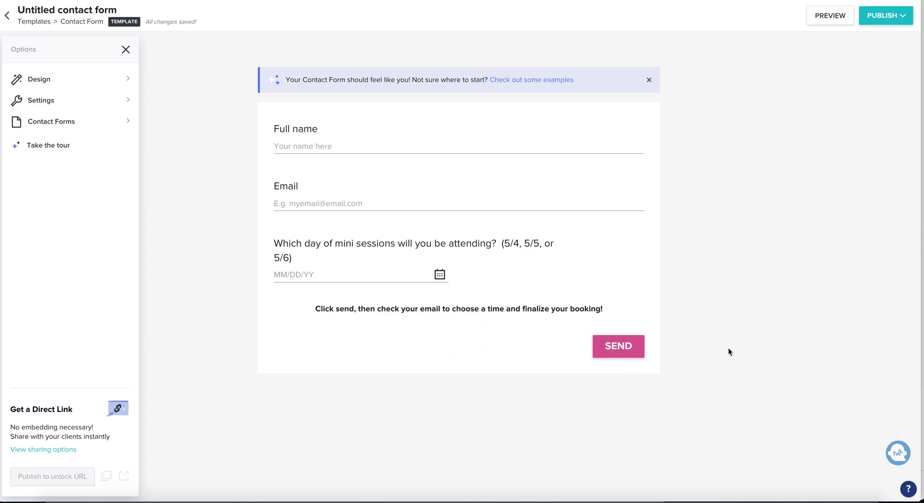
pyautogui.moveTo(741, 283)
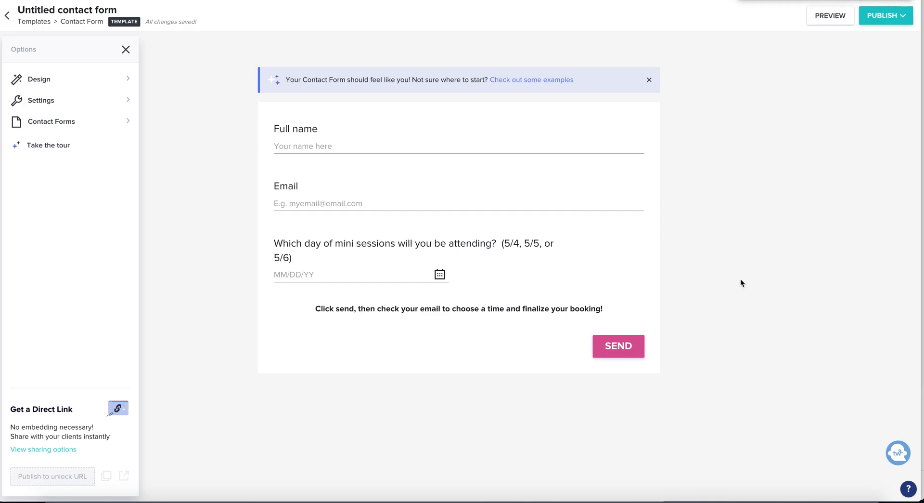
# - Publish the form, rename it 'Mini Session Booking', and return to the templates list
pyautogui.click(886, 16)
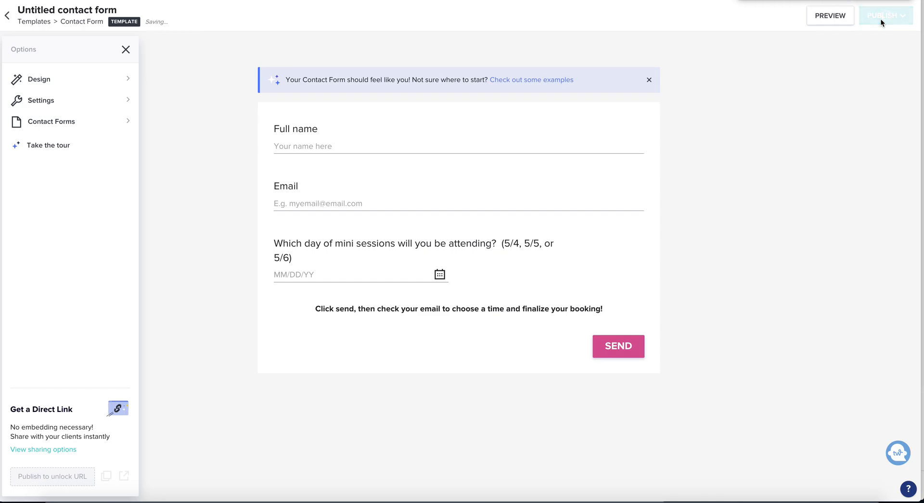
pyautogui.click(884, 15)
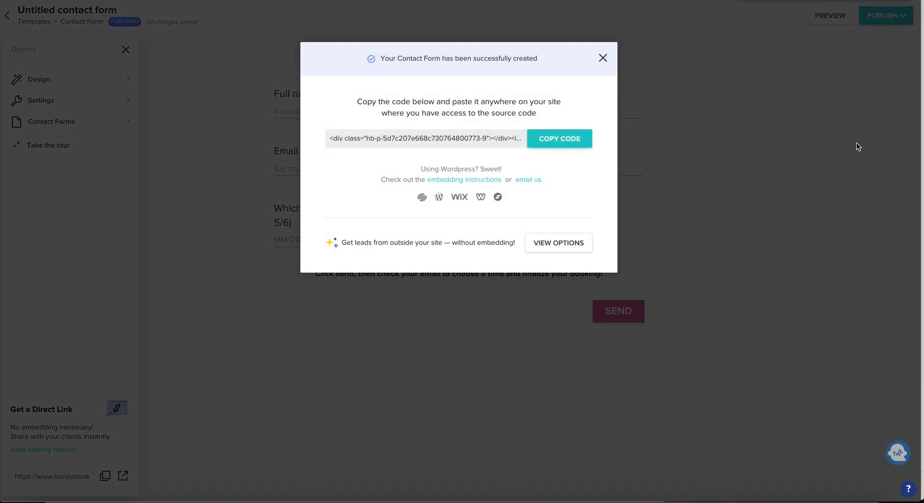
pyautogui.moveTo(603, 62)
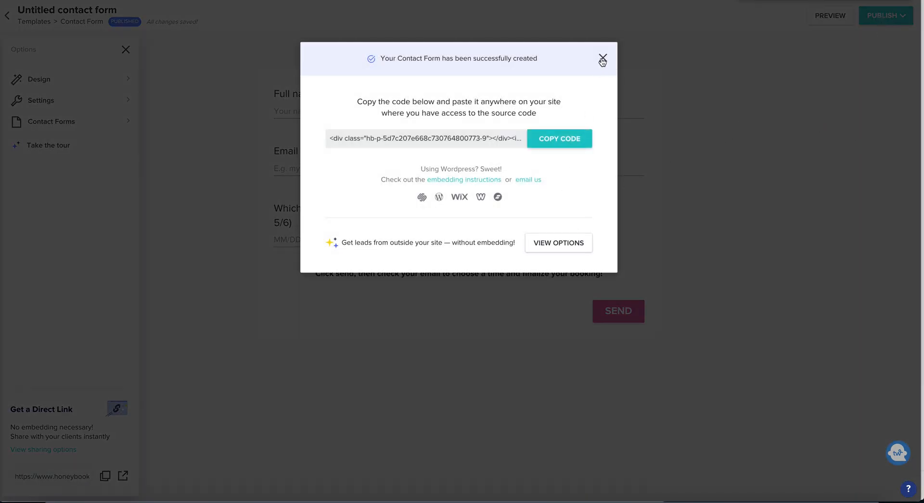
pyautogui.click(603, 60)
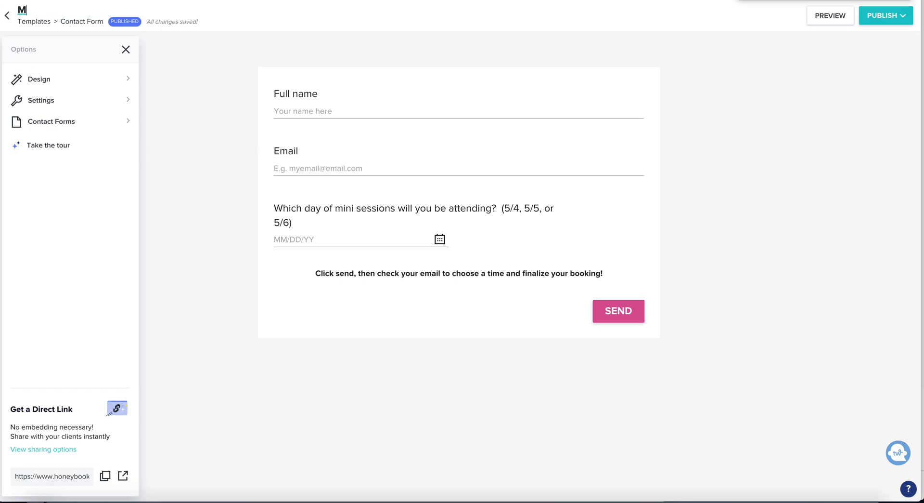
pyautogui.write('Mini Session Booking')
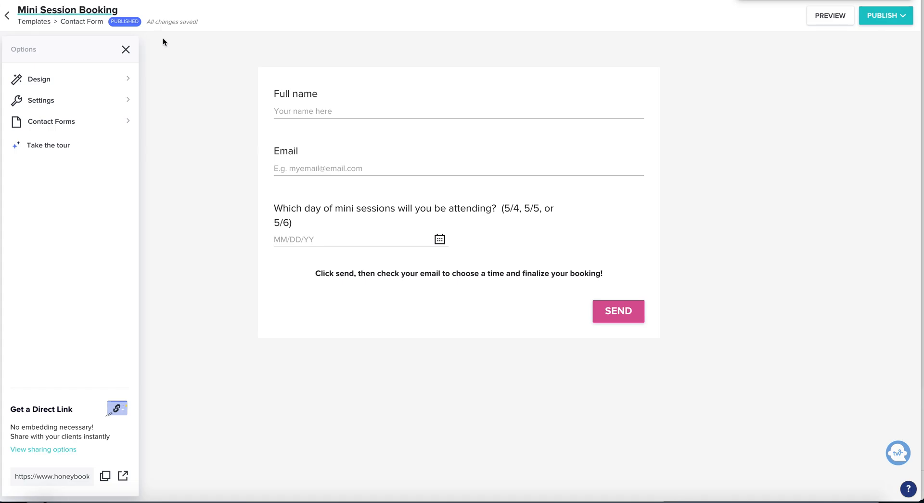
pyautogui.moveTo(8, 16)
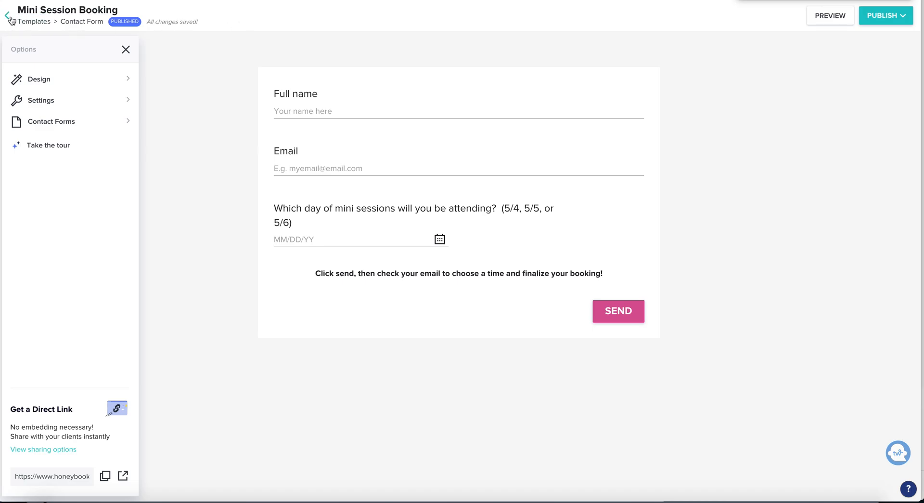
pyautogui.click(7, 16)
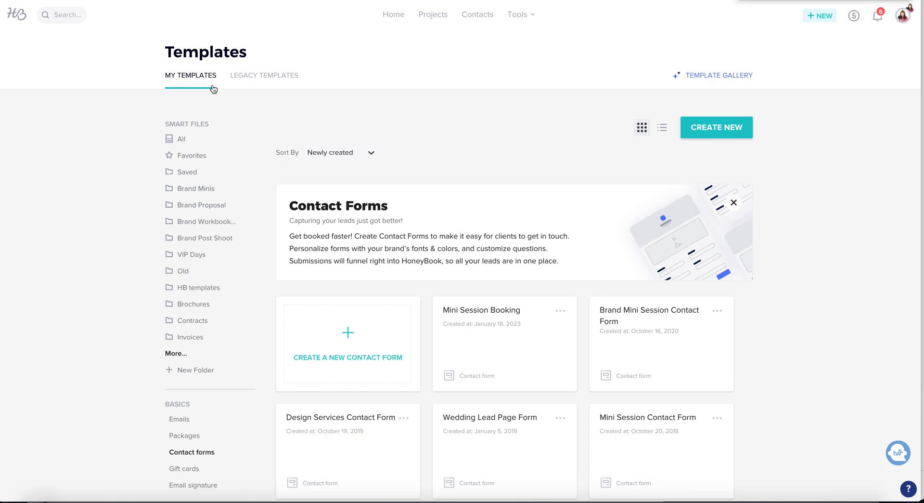
pyautogui.moveTo(414, 189)
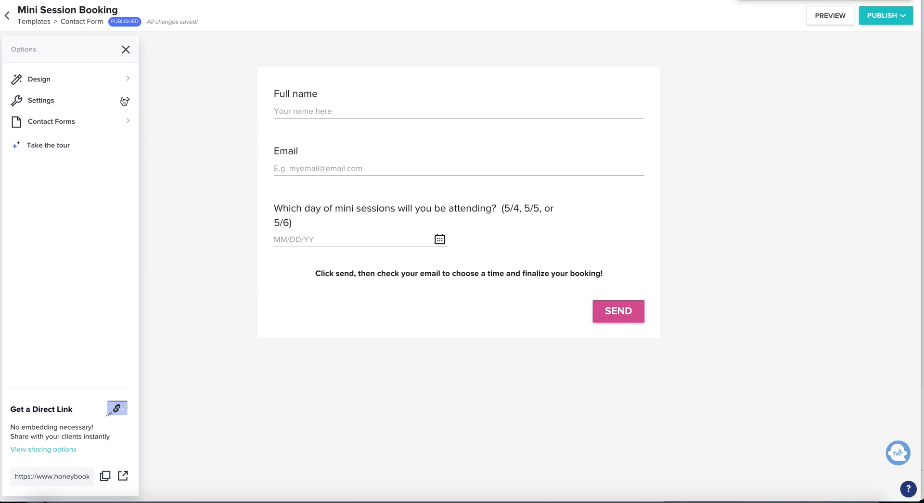
# - Assign the Mini Session Booking project type in form settings, publish the change, and go back to templates
pyautogui.click(41, 100)
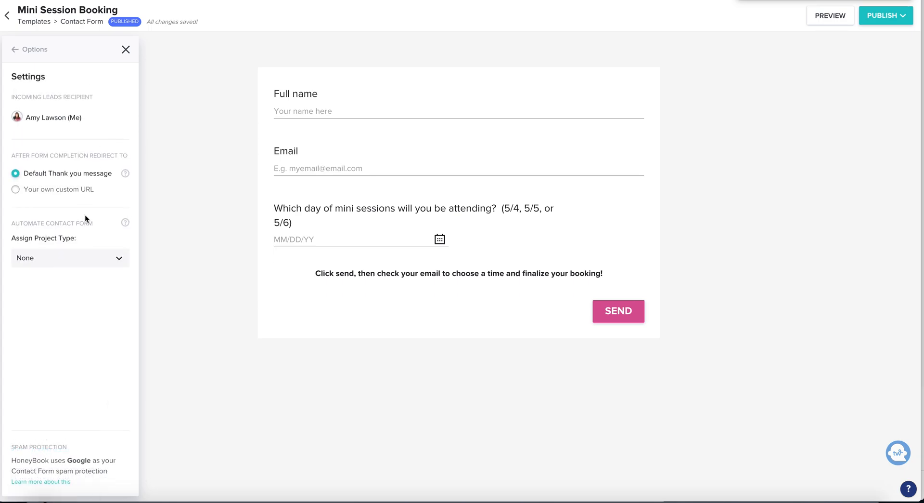
pyautogui.click(69, 258)
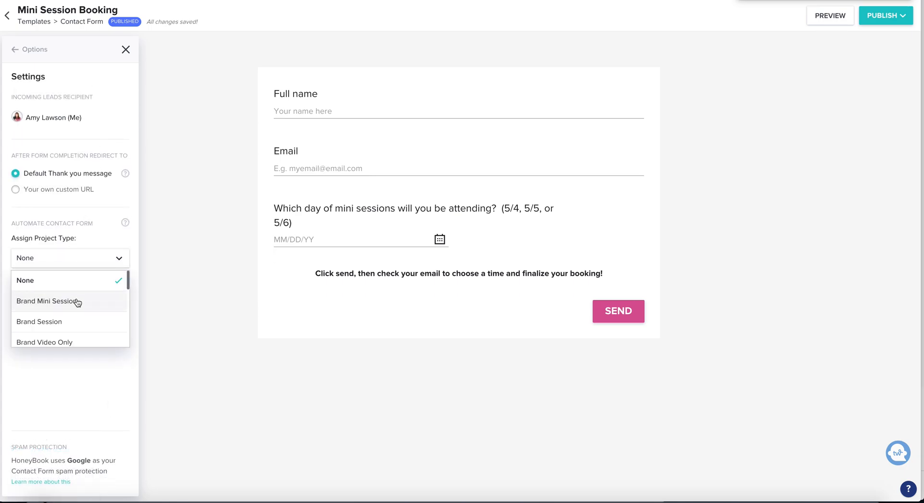
pyautogui.scroll(-3)
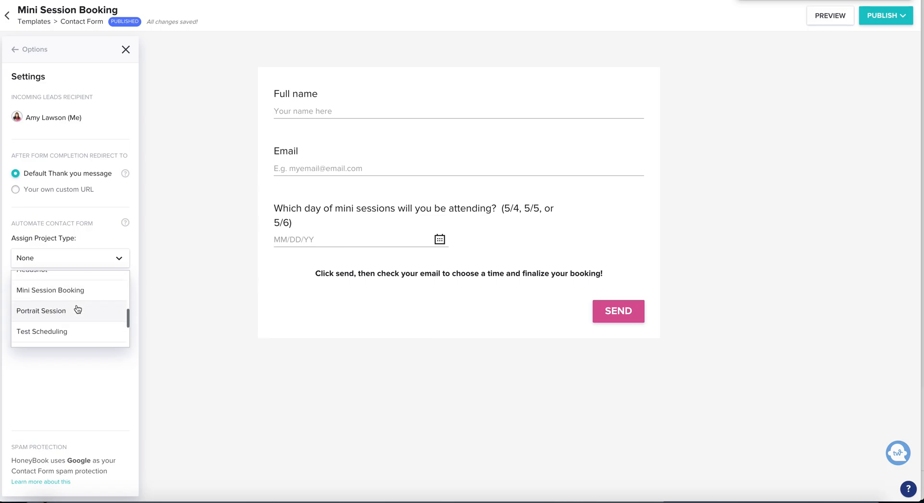
pyautogui.click(50, 289)
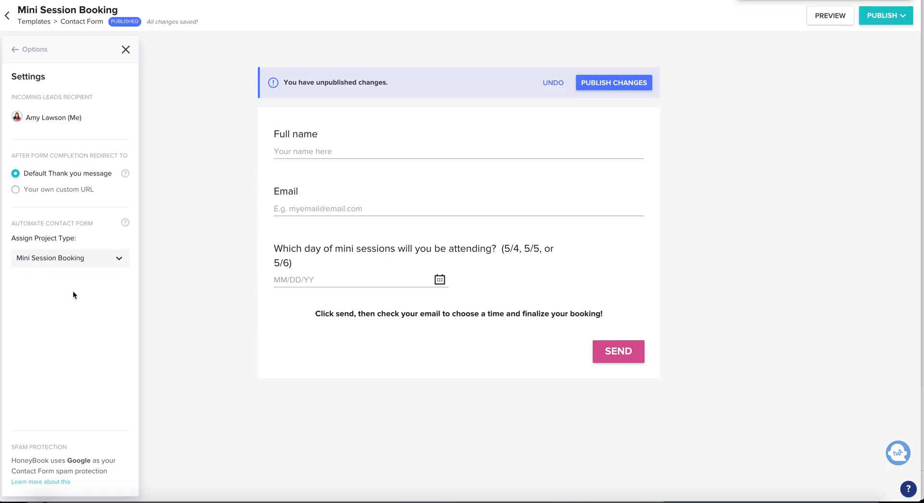
pyautogui.click(613, 83)
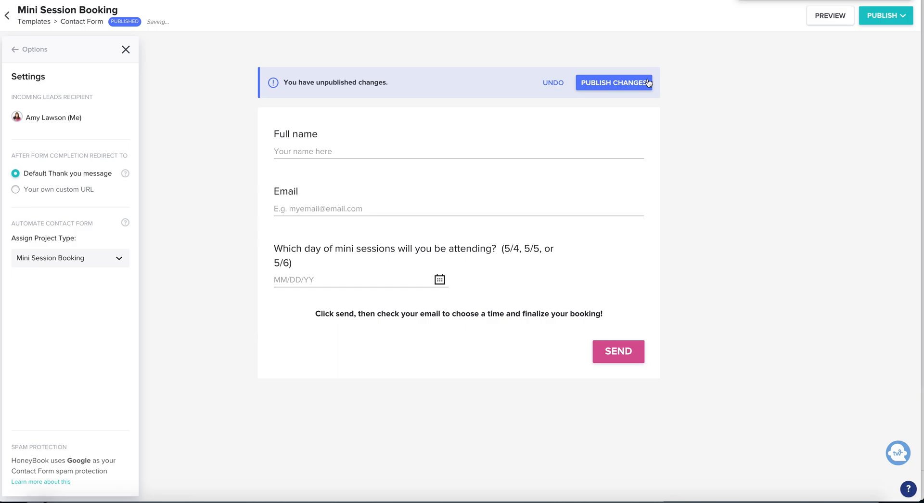
pyautogui.click(615, 83)
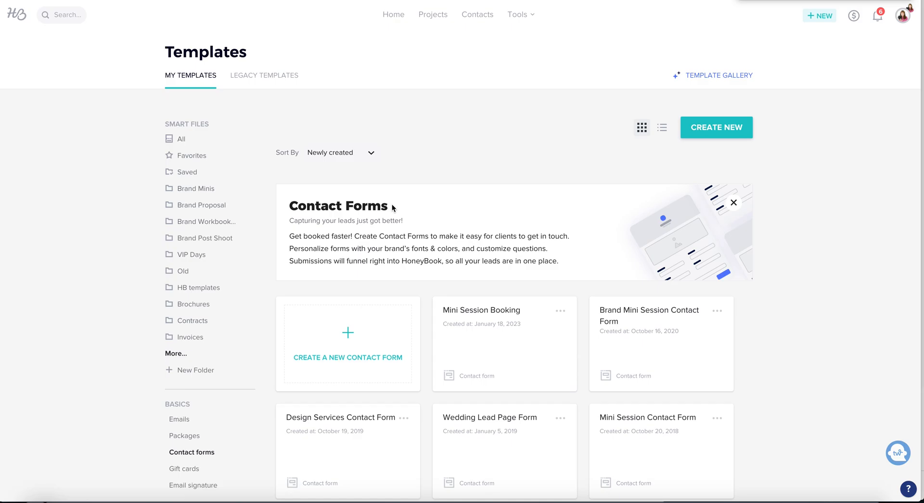
# - Create a new scheduler session type set to In-person and titled Mini Session Booking
pyautogui.click(520, 15)
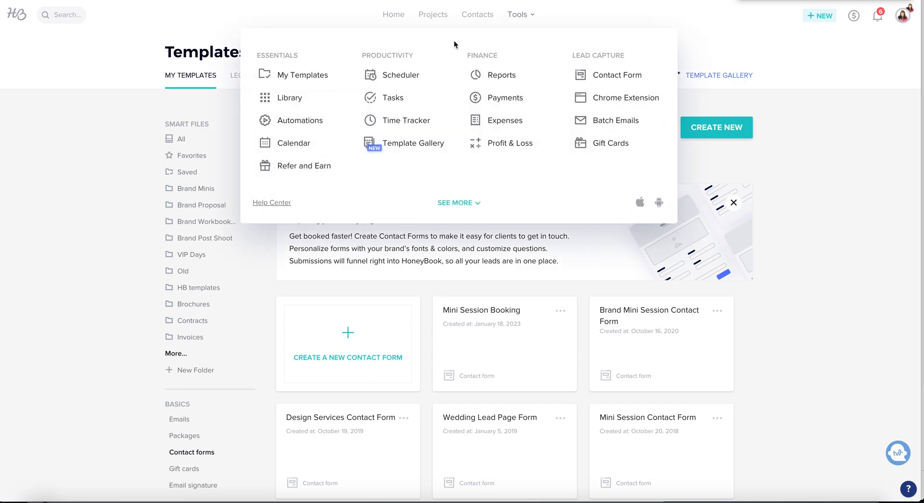
pyautogui.click(401, 75)
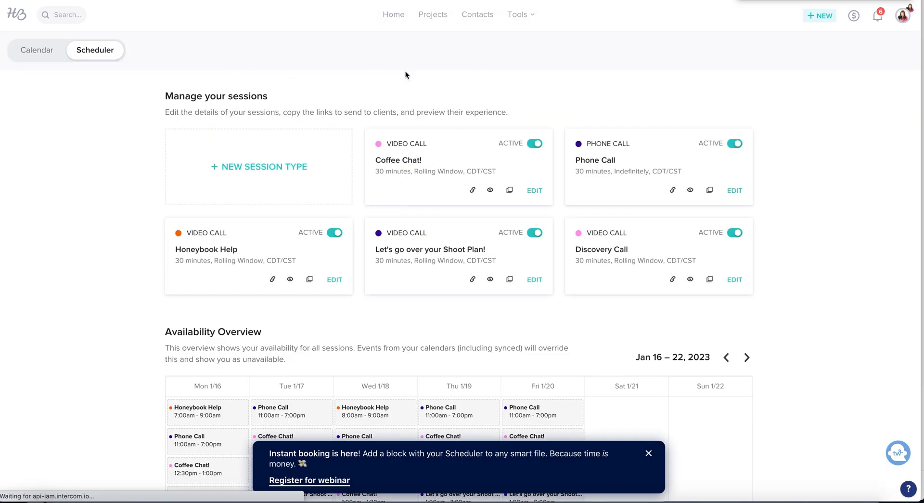
pyautogui.click(258, 166)
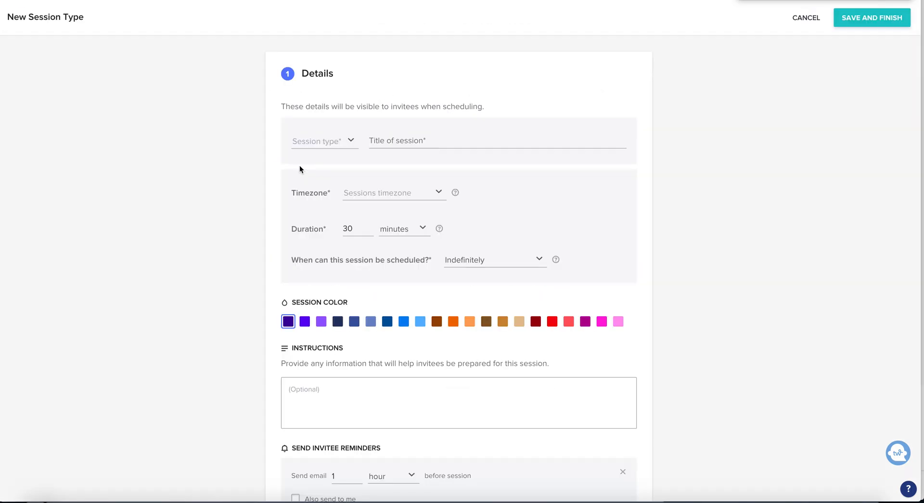
pyautogui.click(322, 141)
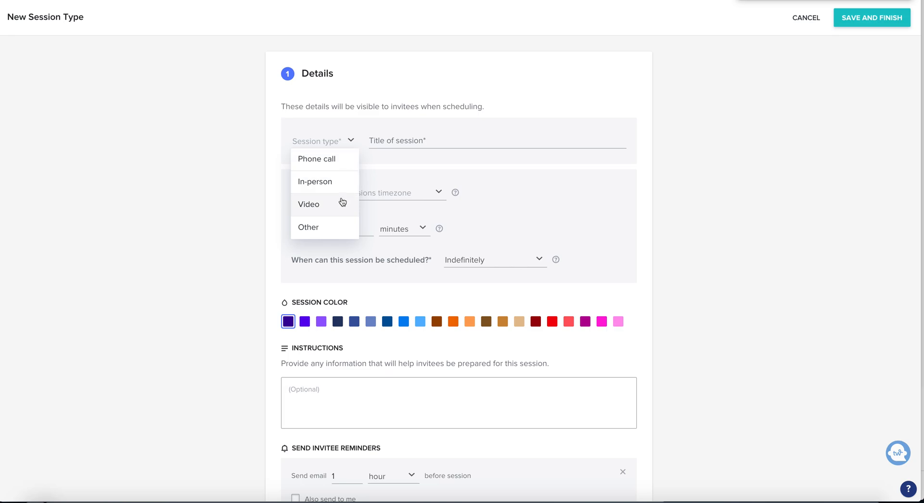
pyautogui.moveTo(341, 186)
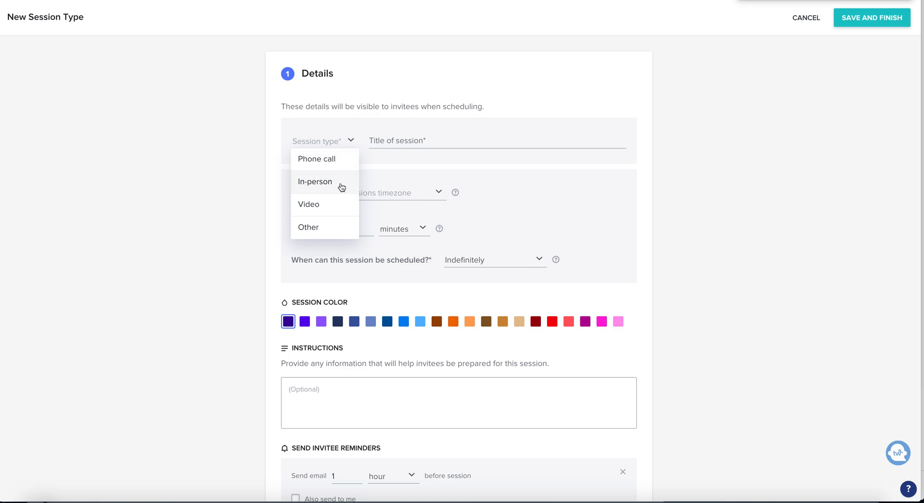
pyautogui.click(315, 181)
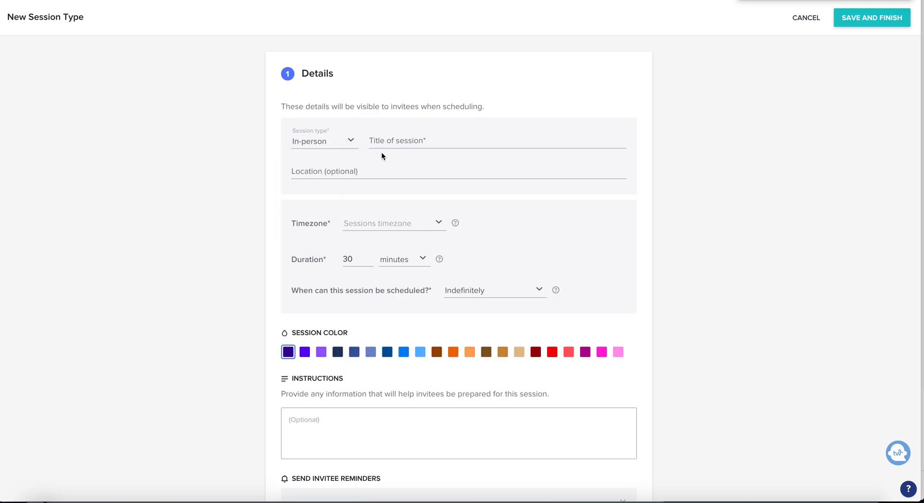
pyautogui.write('Mini Session Booking')
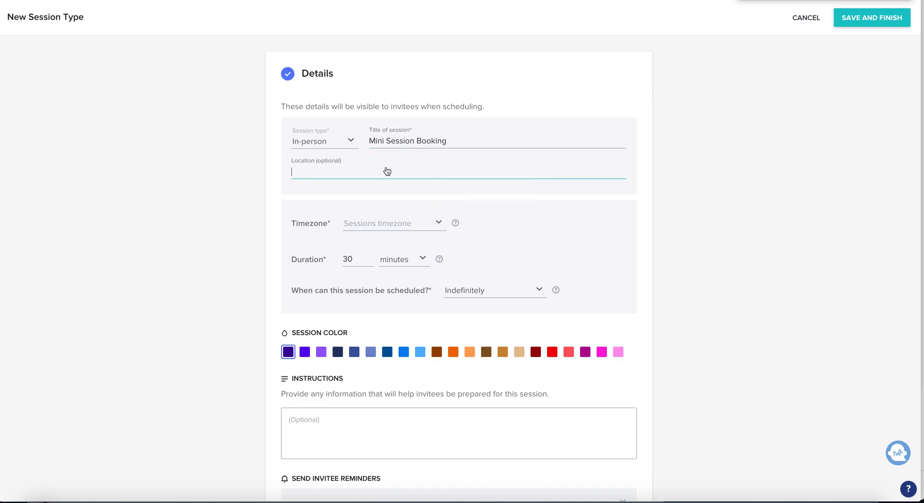
pyautogui.moveTo(427, 228)
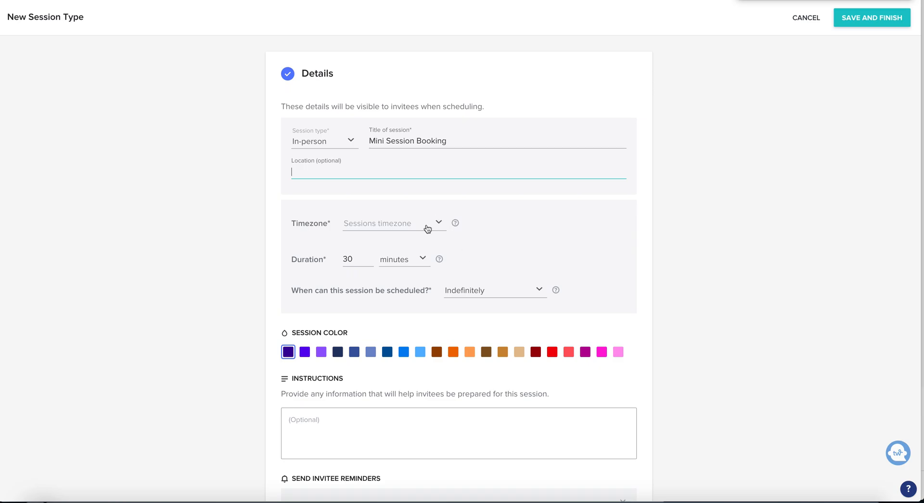
pyautogui.moveTo(372, 264)
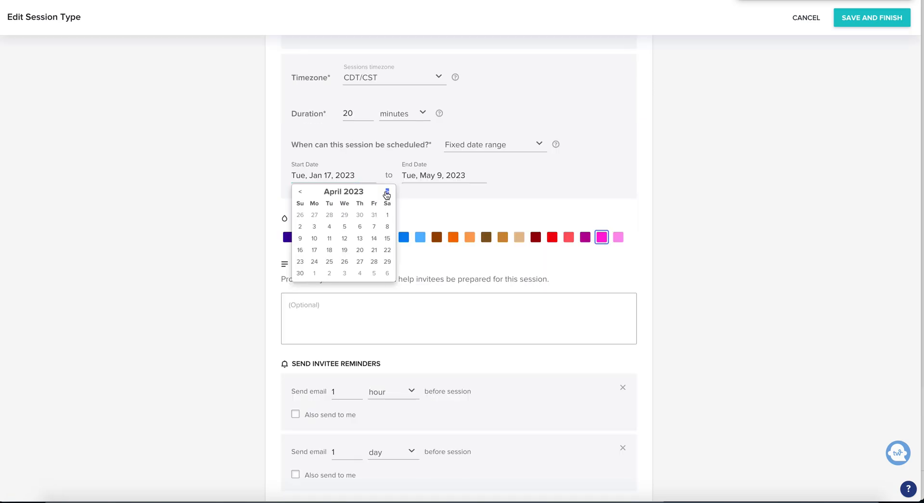
# - Set the start date to May 4, 2023, review Saturday availability, then save and finish
pyautogui.click(387, 191)
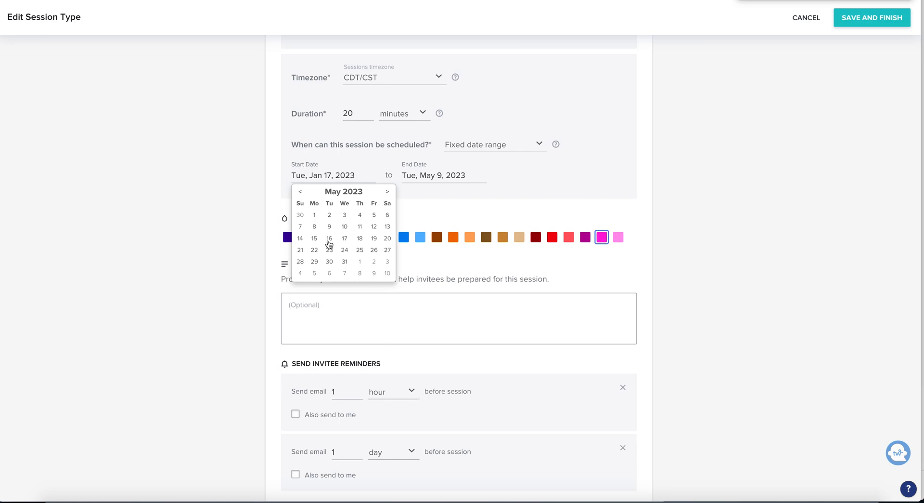
pyautogui.click(360, 214)
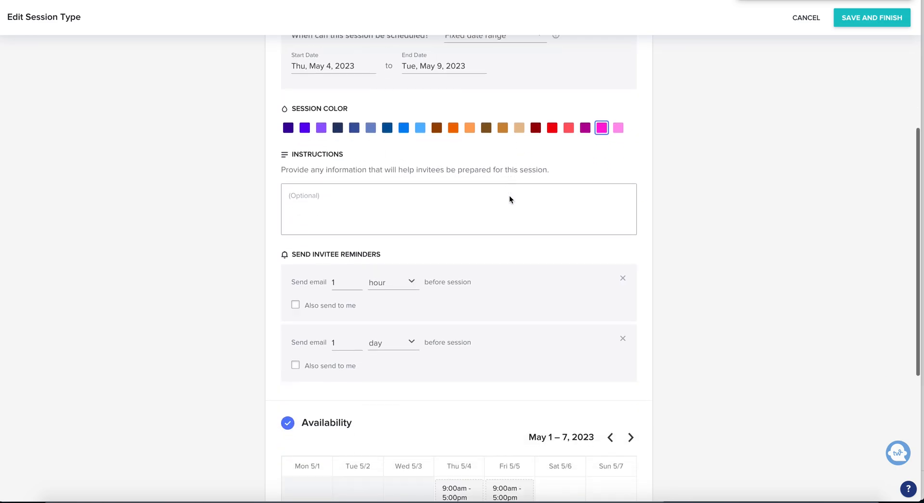
pyautogui.scroll(-3)
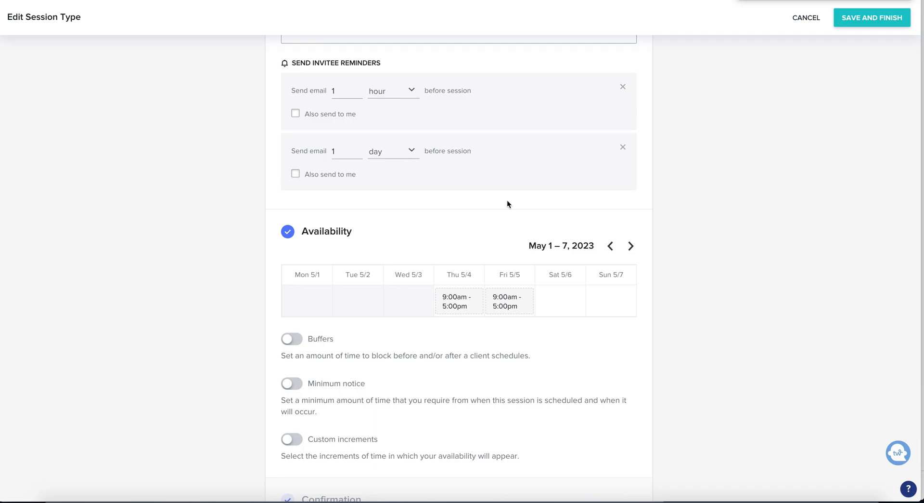
pyautogui.scroll(3)
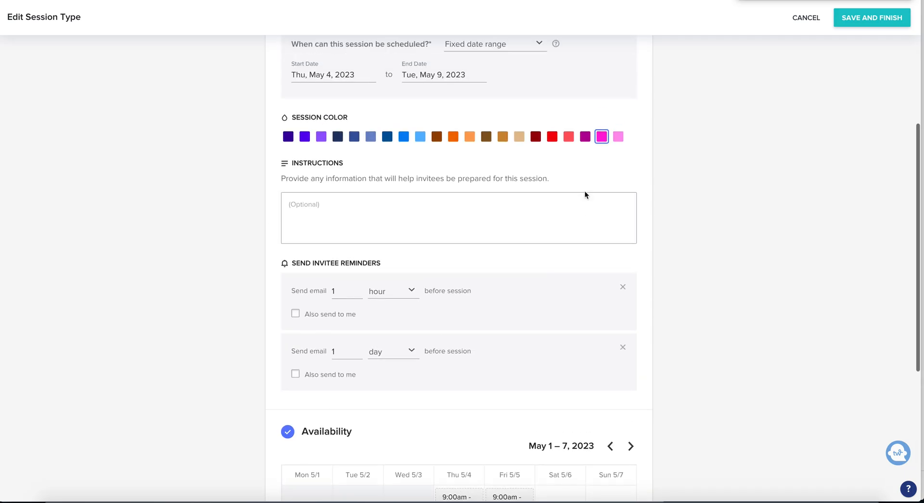
pyautogui.scroll(3)
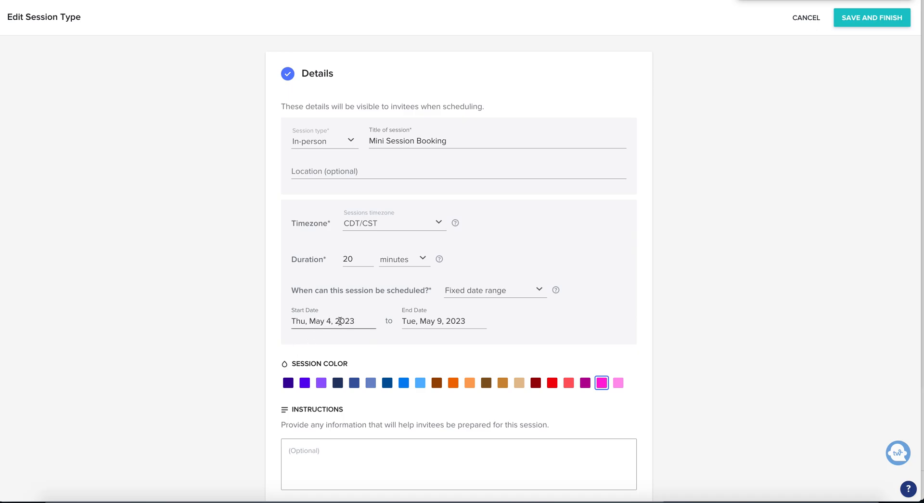
pyautogui.moveTo(417, 343)
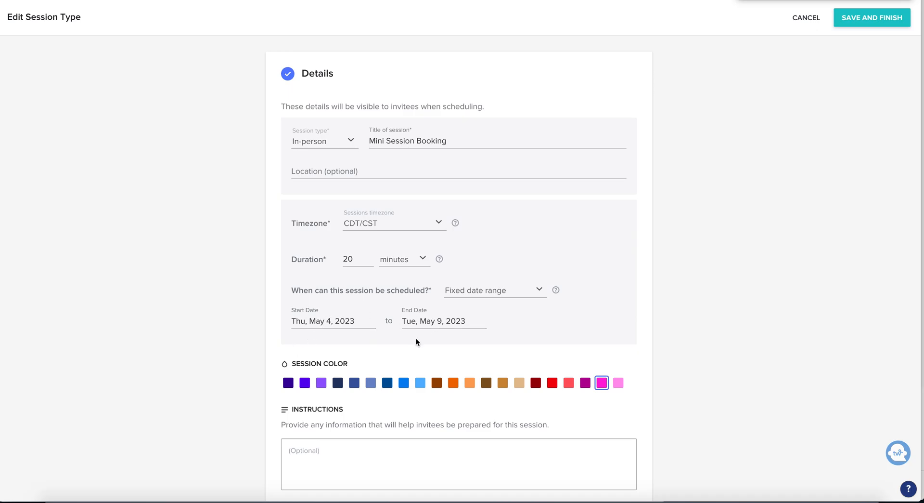
pyautogui.scroll(-3)
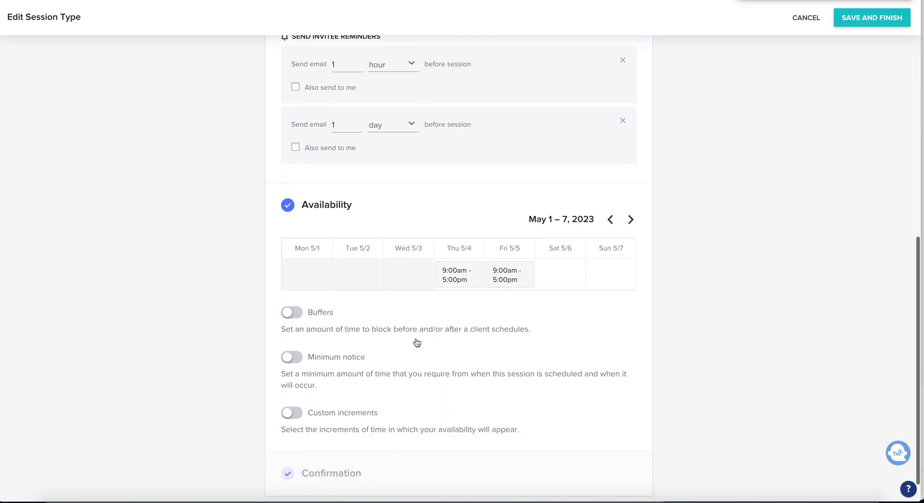
pyautogui.click(559, 273)
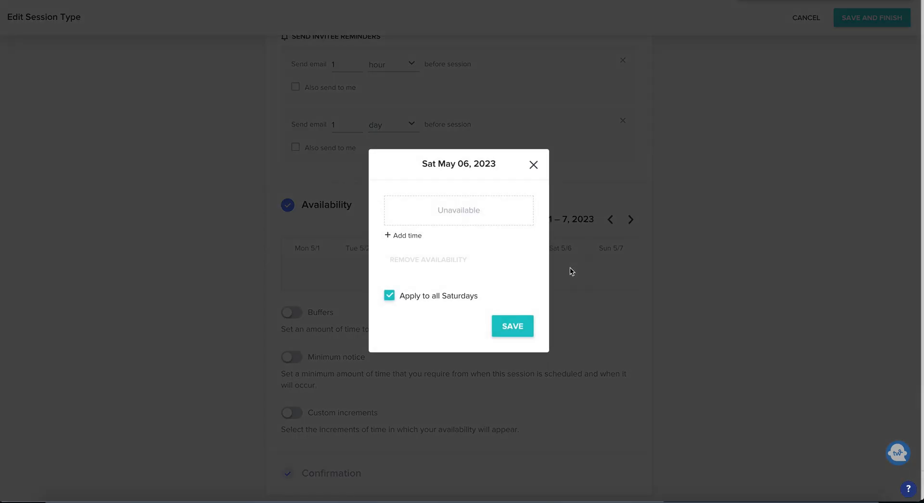
pyautogui.moveTo(386, 298)
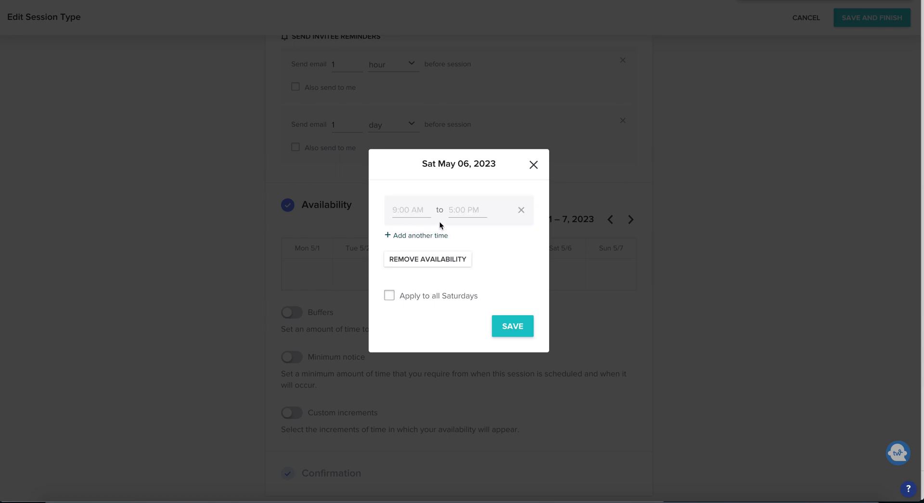
pyautogui.moveTo(525, 220)
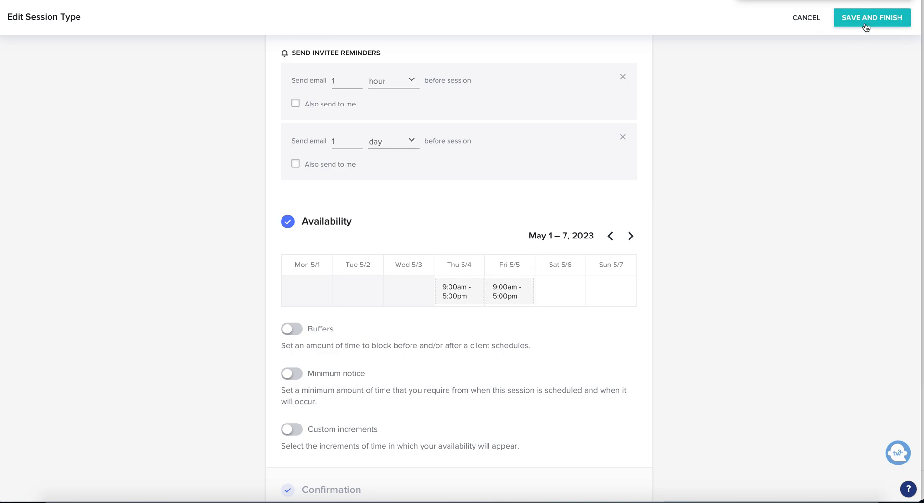
pyautogui.click(873, 17)
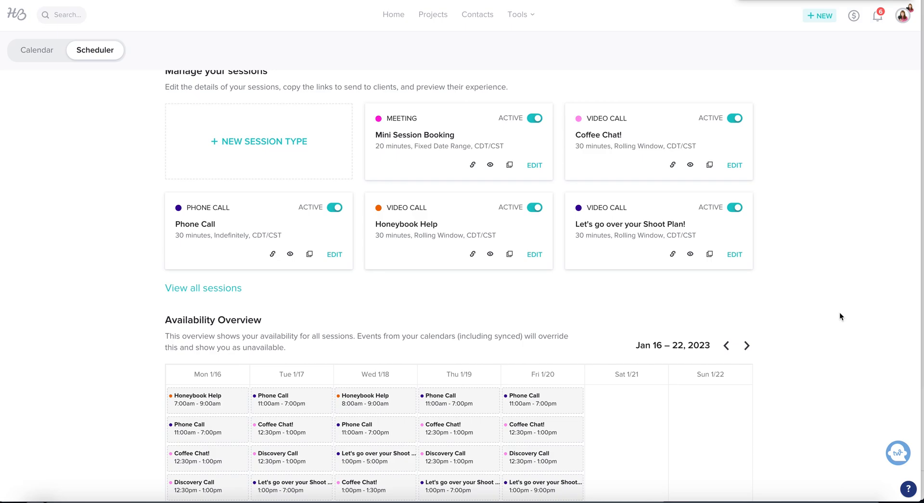
pyautogui.moveTo(534, 20)
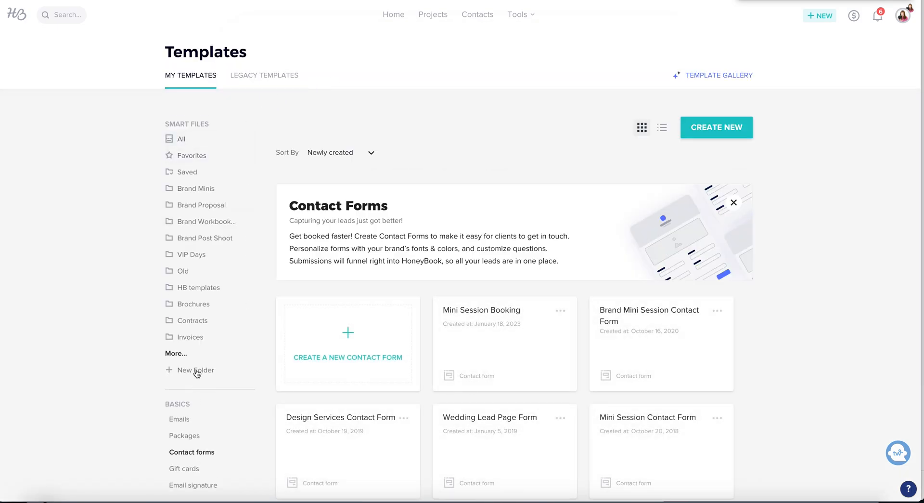
# - Start a blank smart file template and rename it Mini Session Booking
pyautogui.click(715, 127)
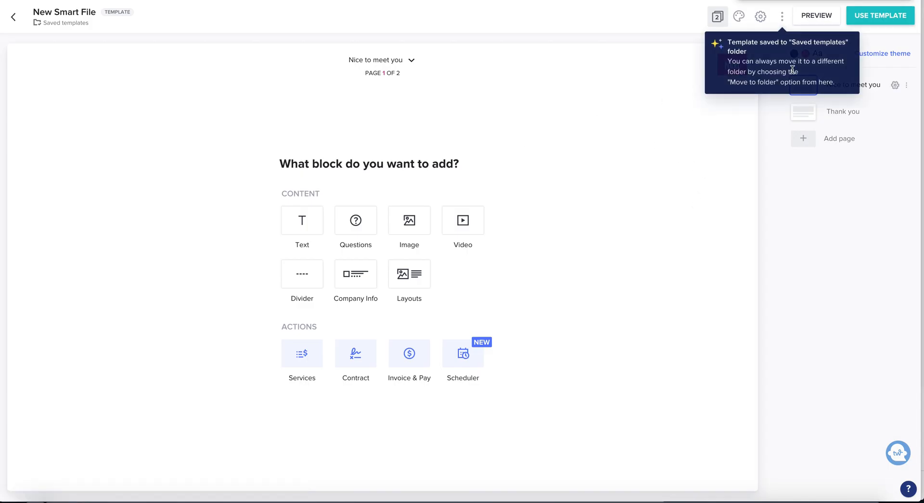
pyautogui.moveTo(557, 103)
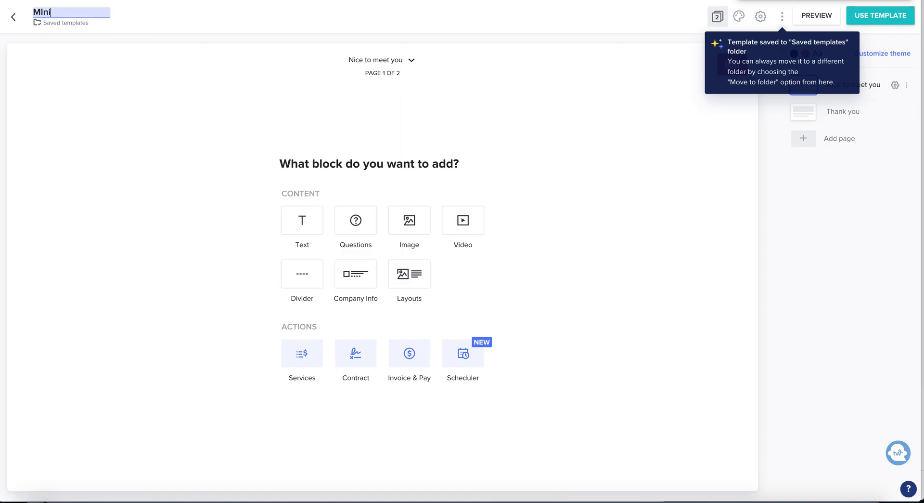
pyautogui.write('Session Booking')
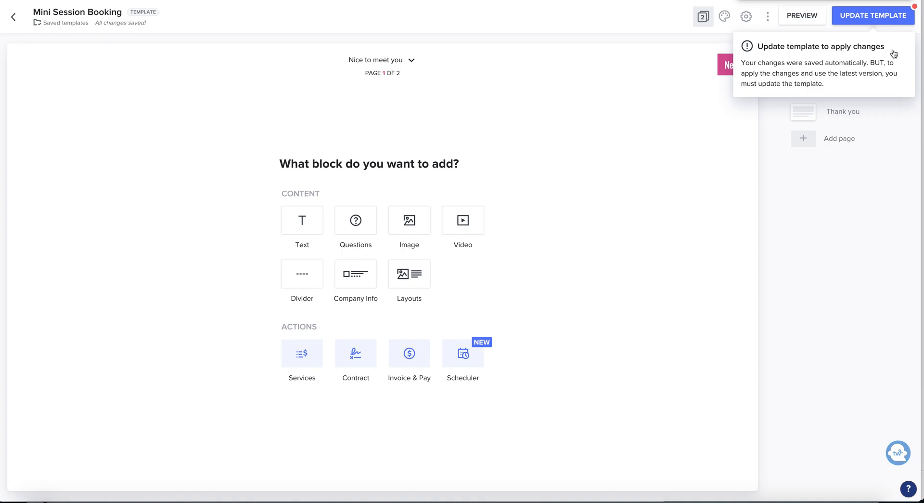
pyautogui.moveTo(404, 256)
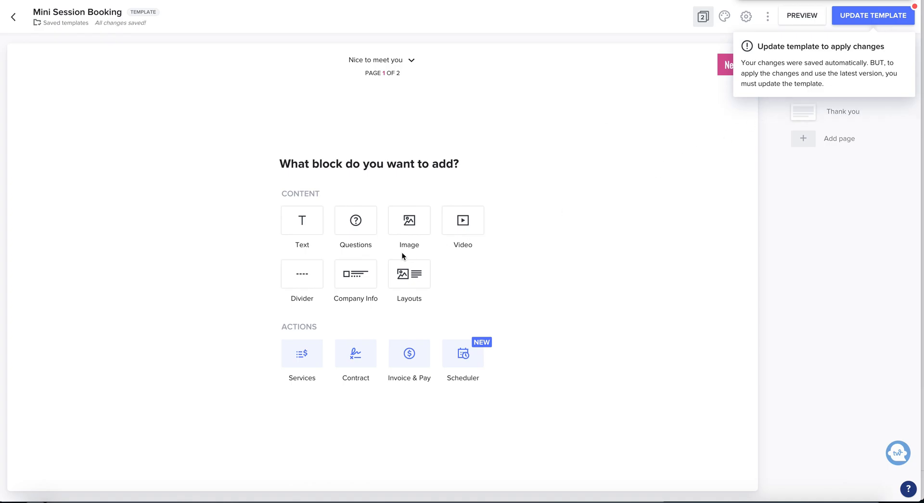
pyautogui.moveTo(377, 360)
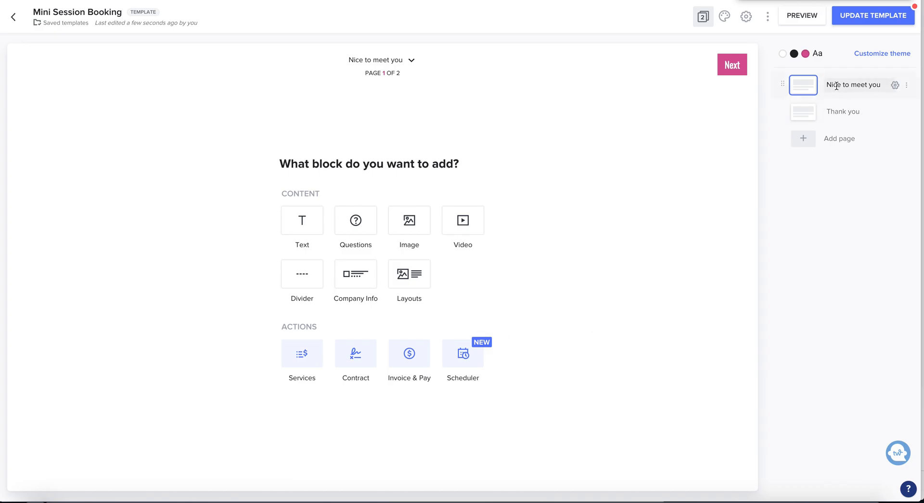
pyautogui.moveTo(328, 222)
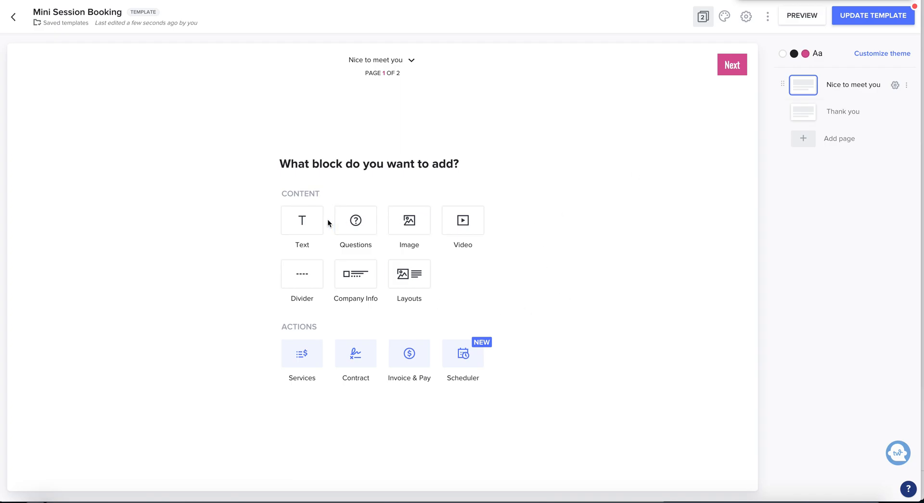
# - Add a blank Services block with a Mini Session service priced at $250
pyautogui.click(302, 354)
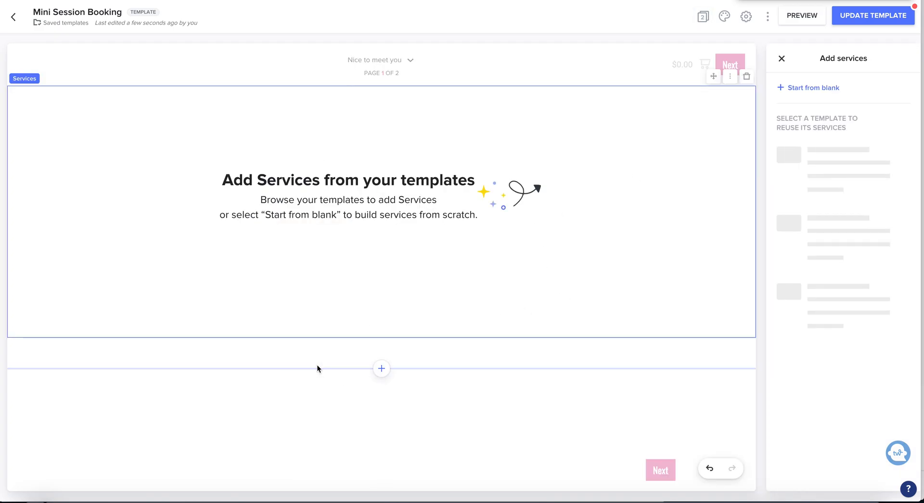
pyautogui.click(812, 88)
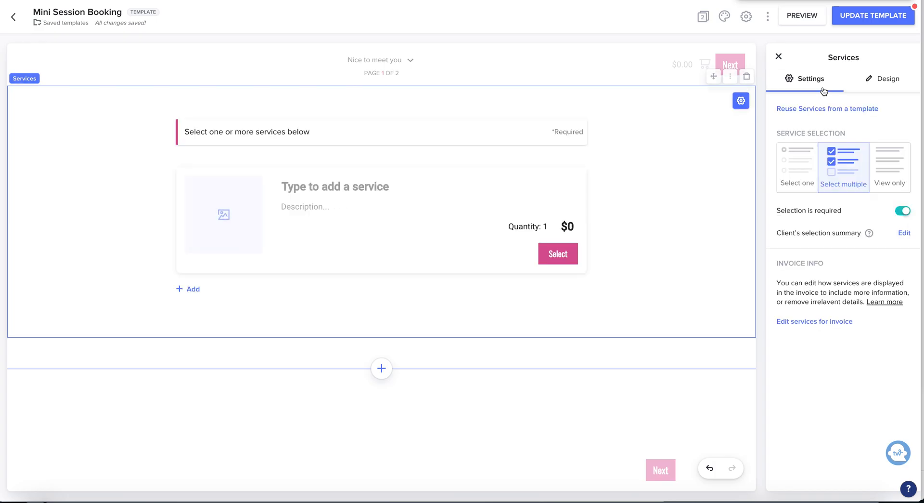
pyautogui.write('Mi')
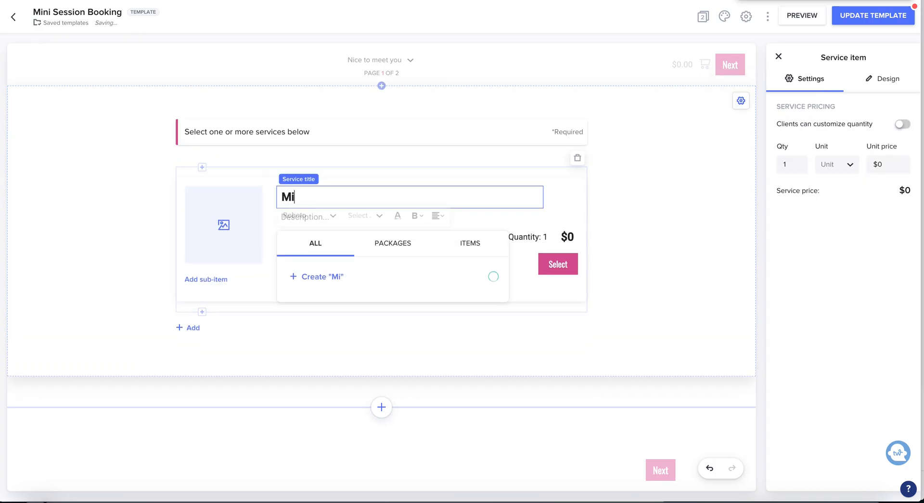
pyautogui.write('ni Session')
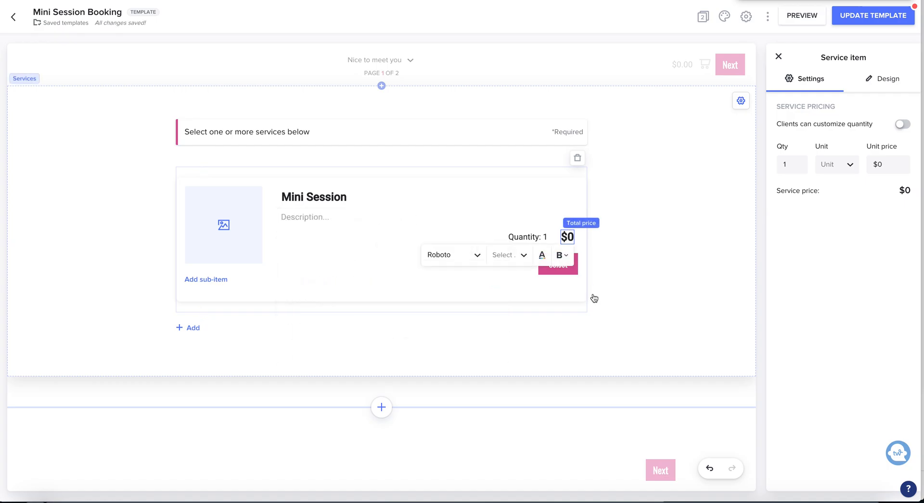
pyautogui.click(879, 164)
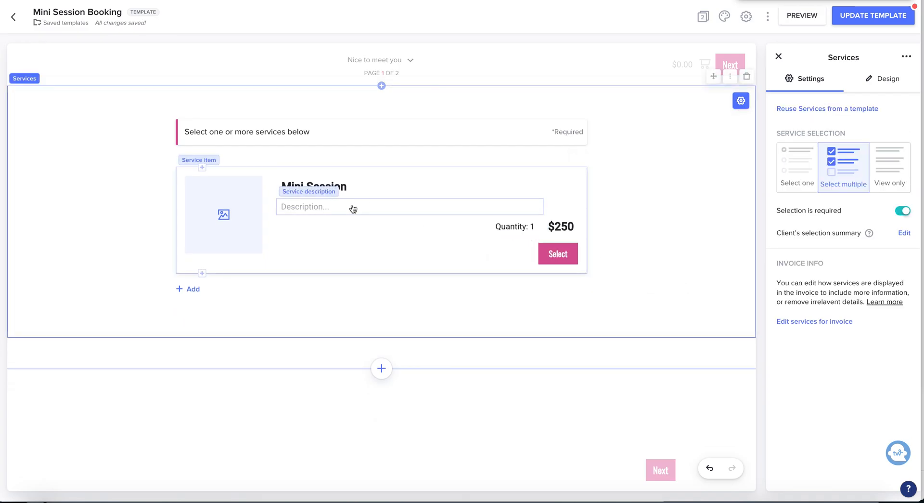
# - Describe the service as 'note deliverables here' and finish editing it
pyautogui.write('this is')
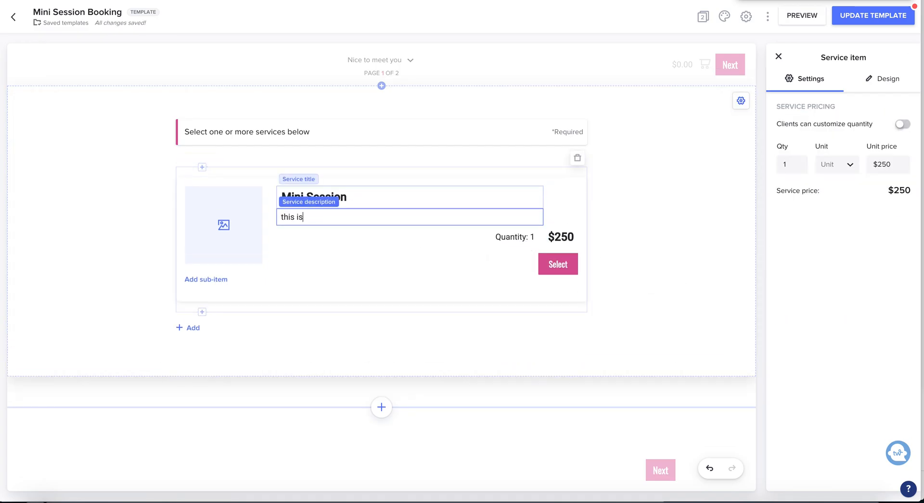
pyautogui.press('Backspace')
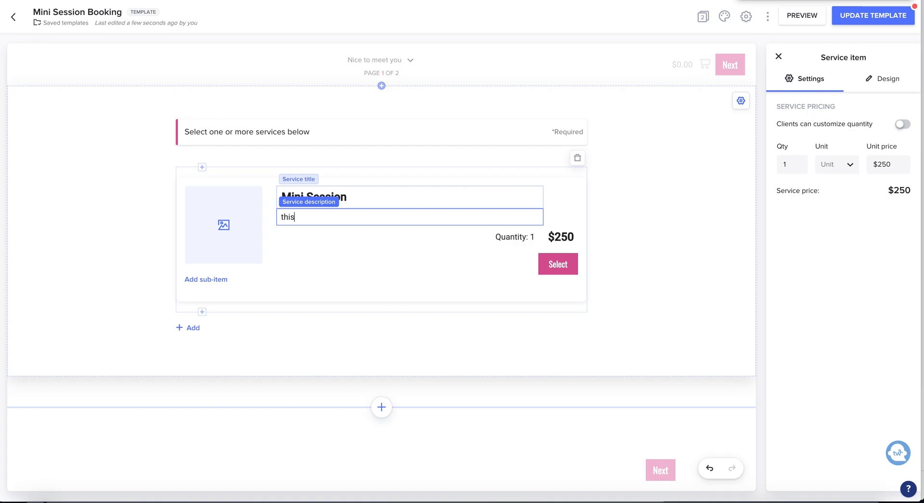
pyautogui.write('note deliver')
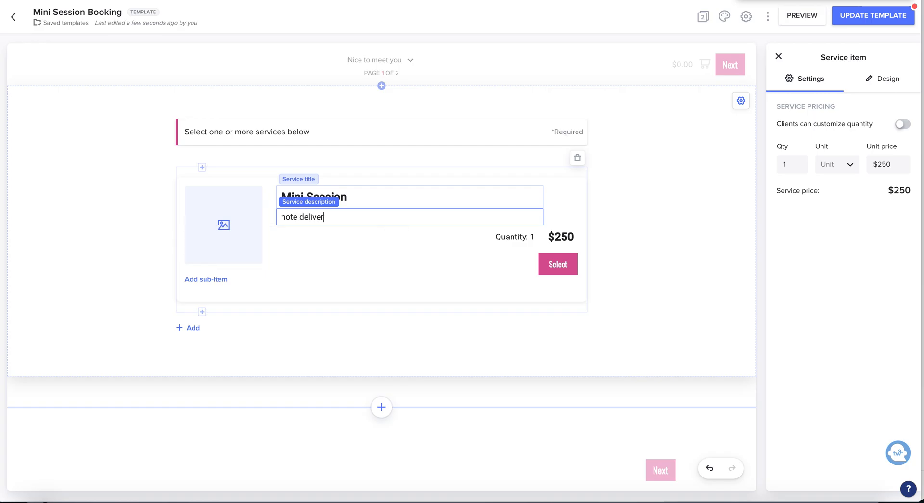
pyautogui.write('ables here')
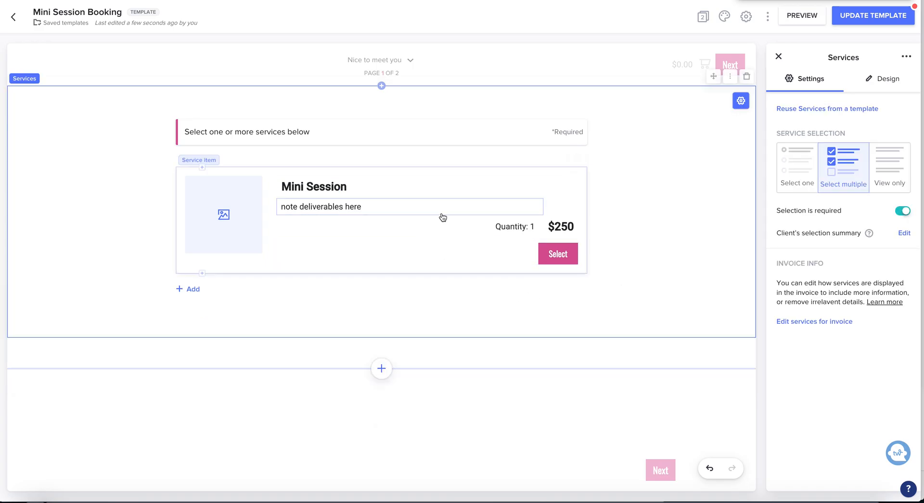
pyautogui.click(538, 280)
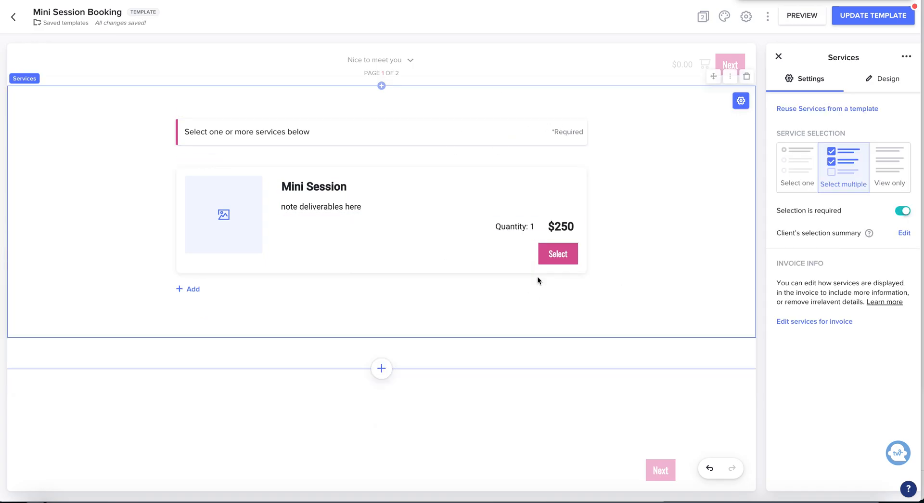
# - Turn off required service selection and set the services block to View only
pyautogui.click(902, 209)
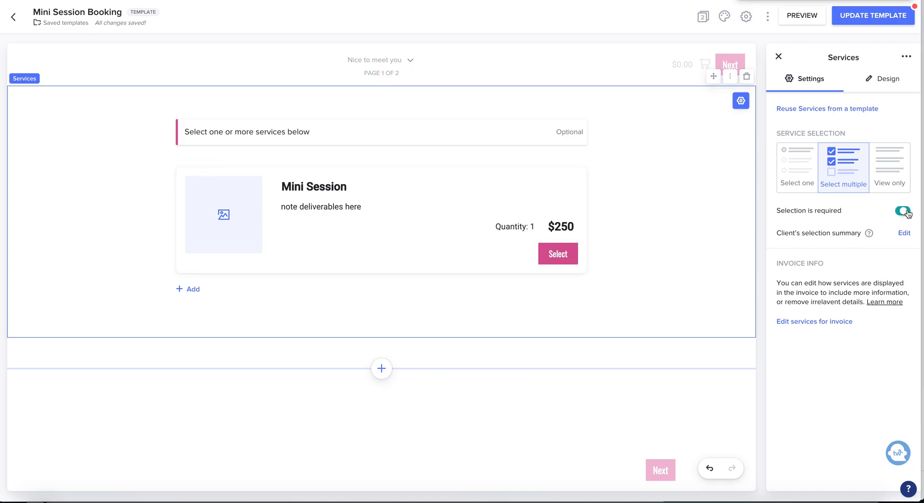
pyautogui.click(902, 210)
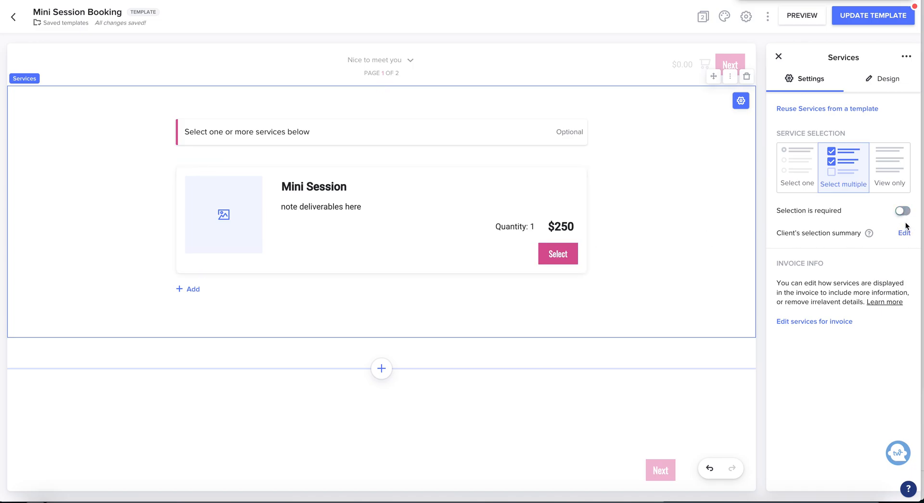
pyautogui.moveTo(852, 120)
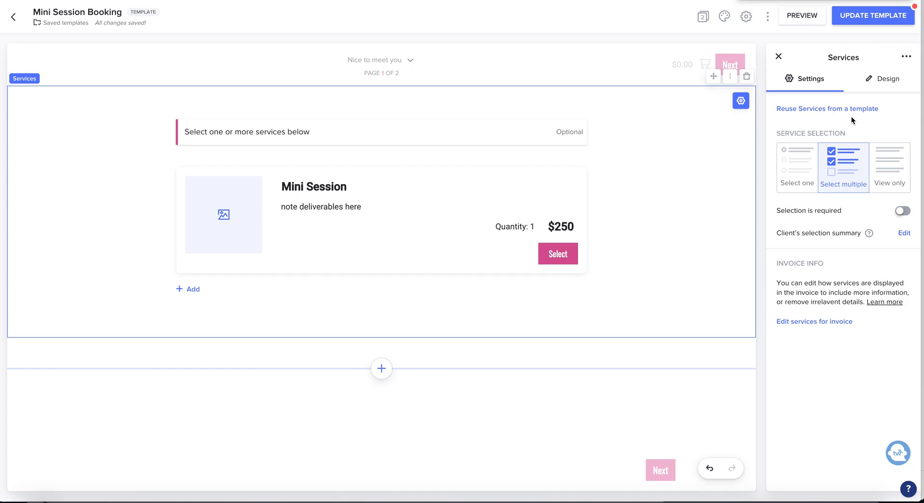
pyautogui.click(883, 78)
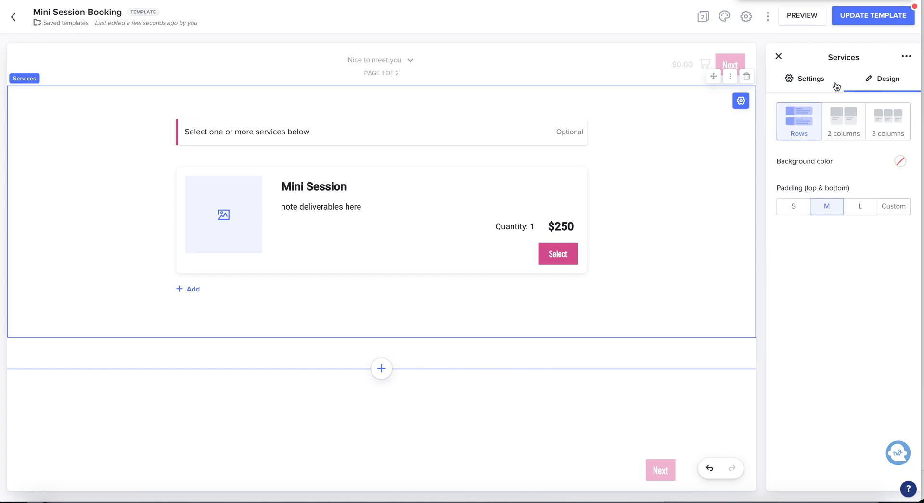
pyautogui.click(809, 78)
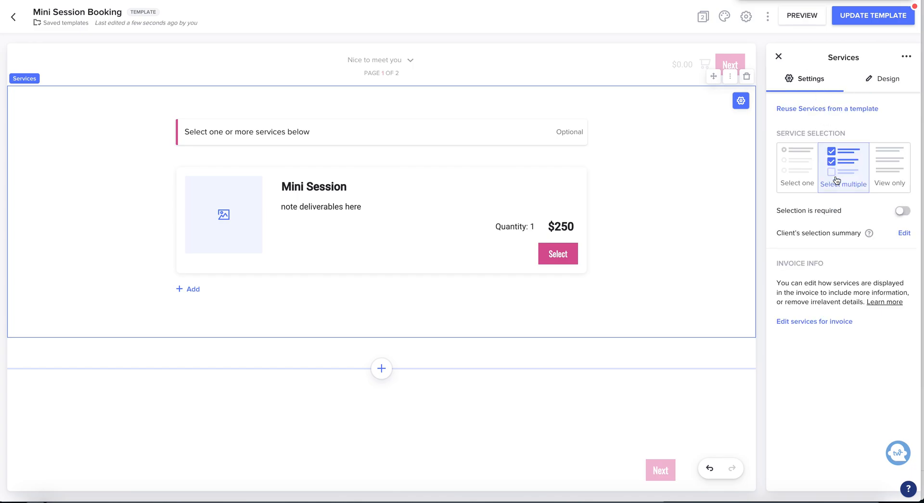
pyautogui.click(890, 167)
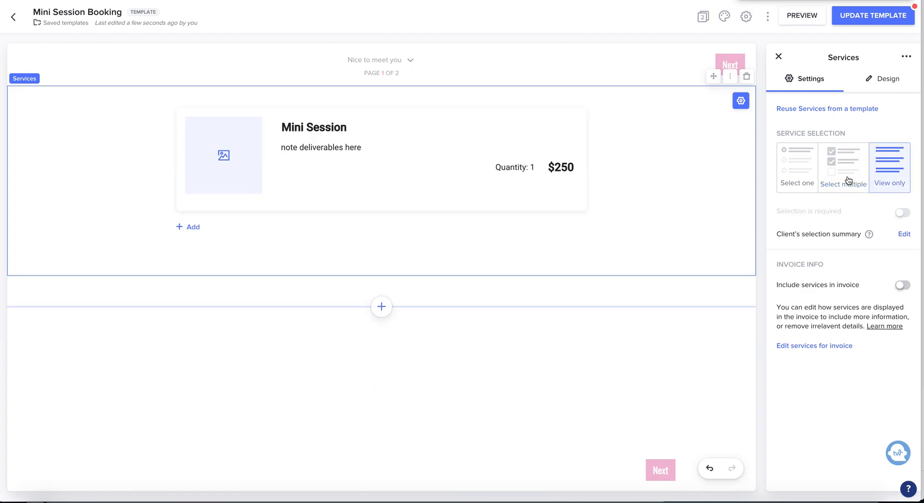
pyautogui.moveTo(457, 248)
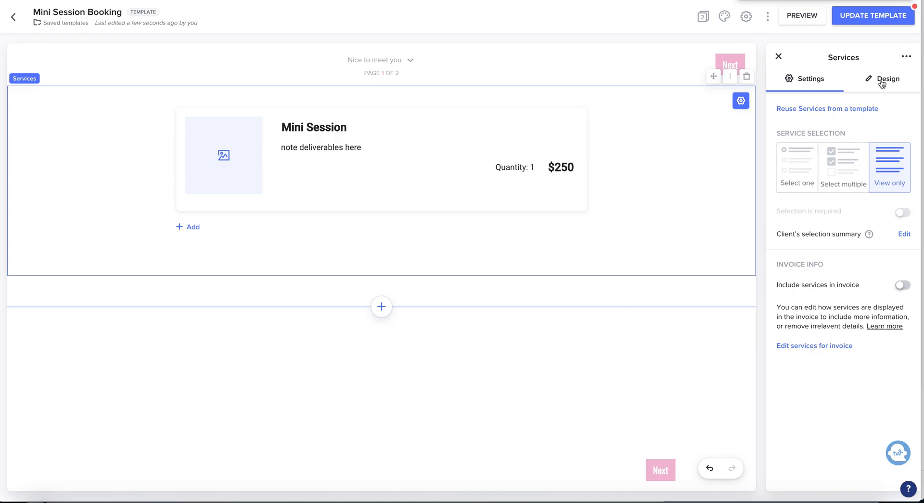
pyautogui.moveTo(787, 59)
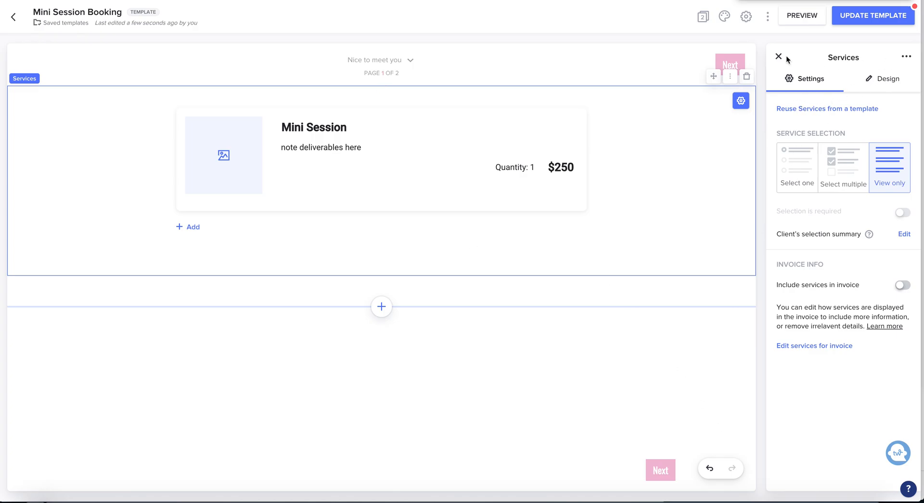
# - Rename the 'Nice to meet you' page to Services Overview from the page list
pyautogui.click(778, 57)
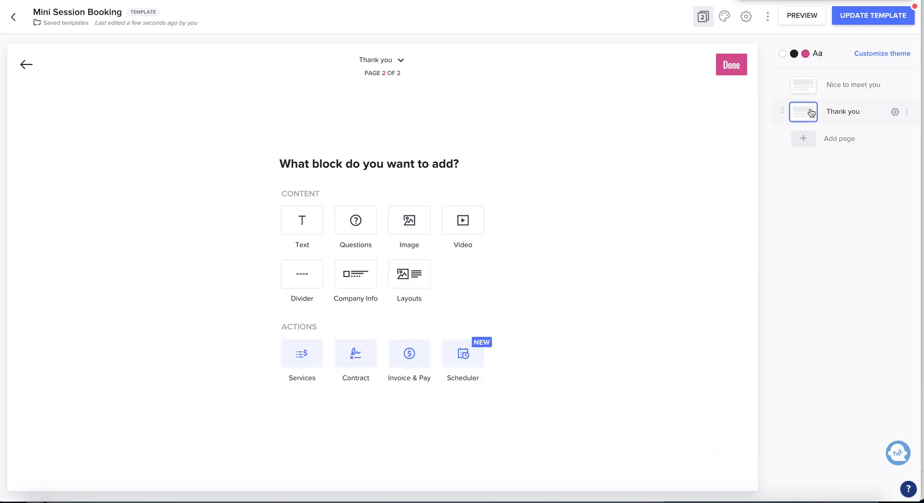
pyautogui.click(804, 85)
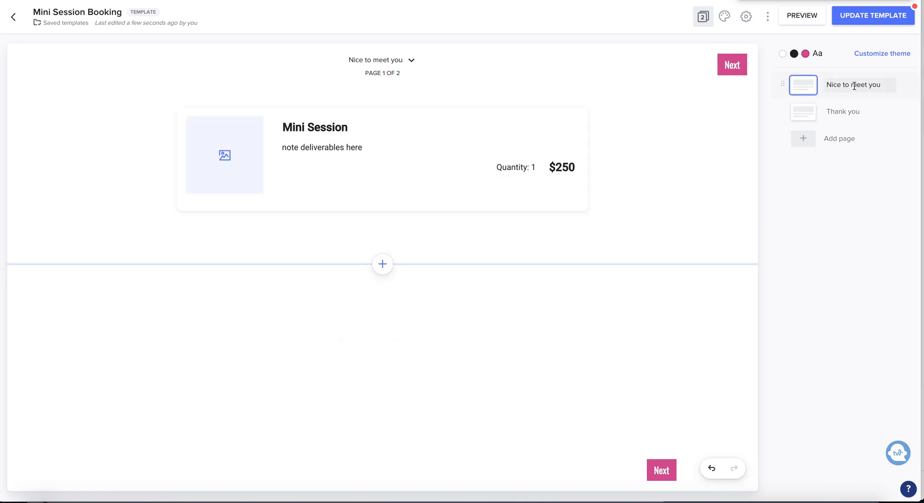
pyautogui.write('Service')
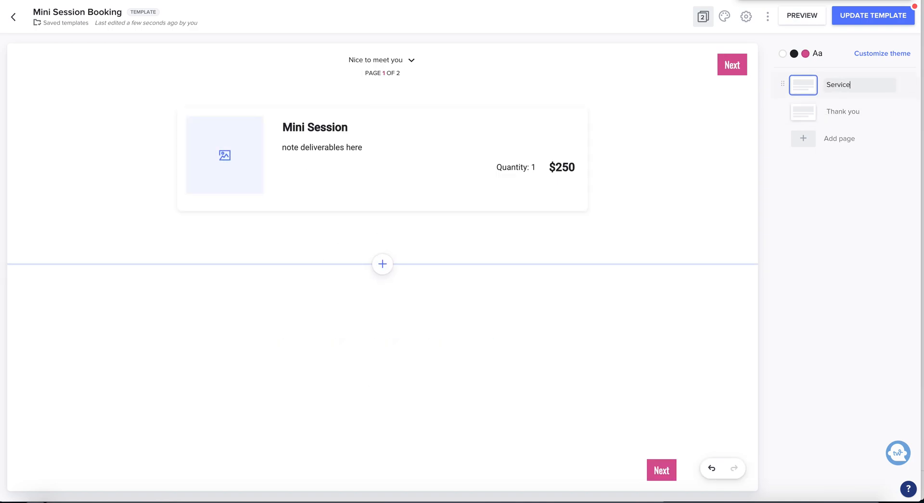
pyautogui.write('s O')
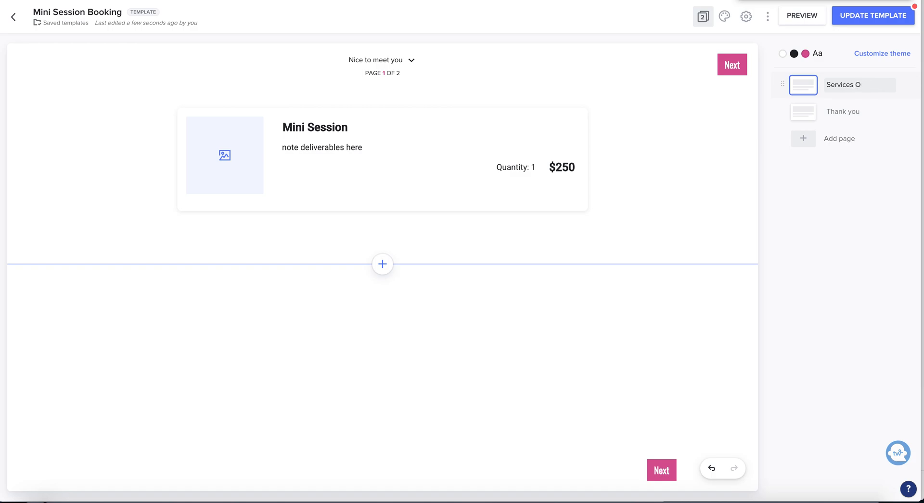
pyautogui.moveTo(869, 112)
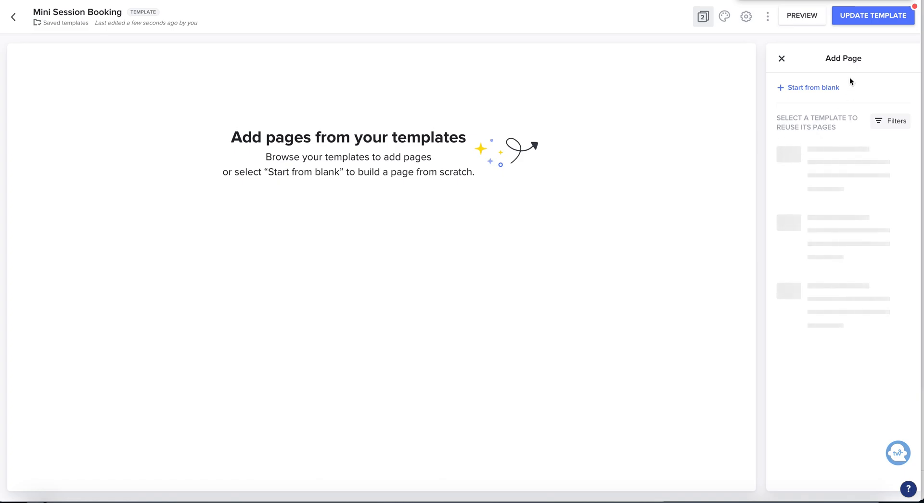
# - Add a blank page with a Contract block reading 'This is a contract.'
pyautogui.click(814, 88)
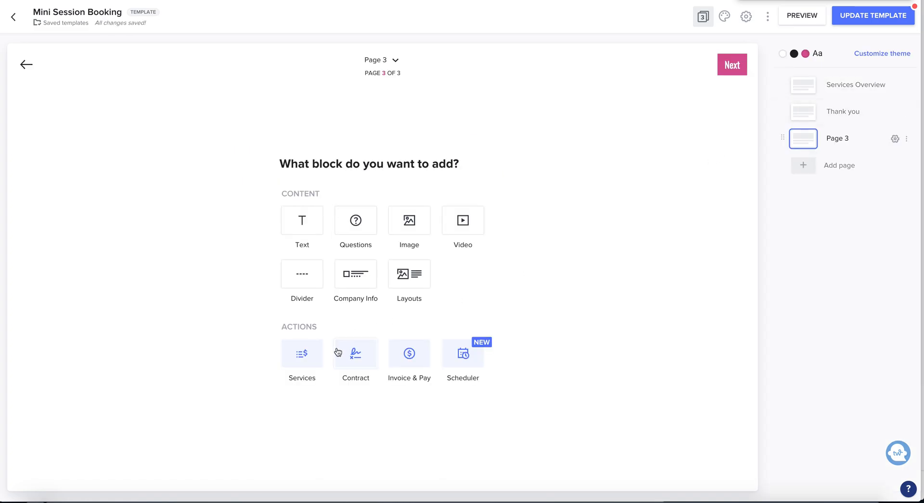
pyautogui.click(355, 354)
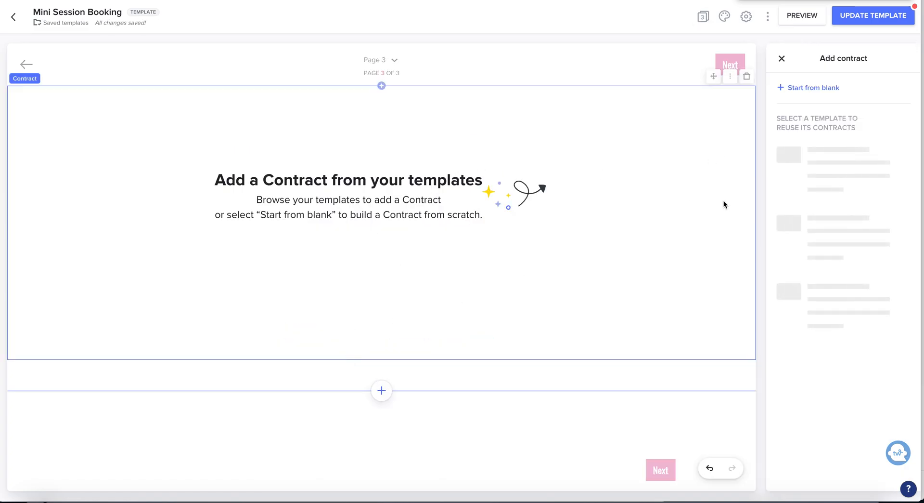
pyautogui.click(815, 88)
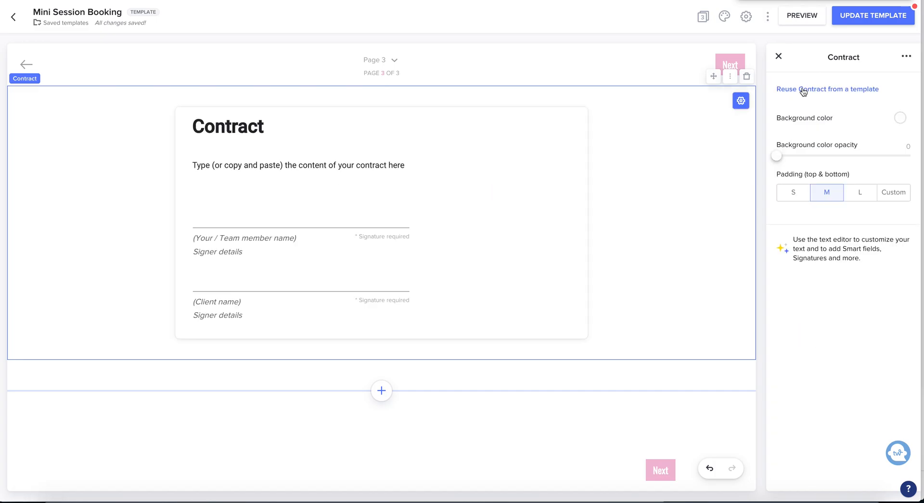
pyautogui.click(298, 165)
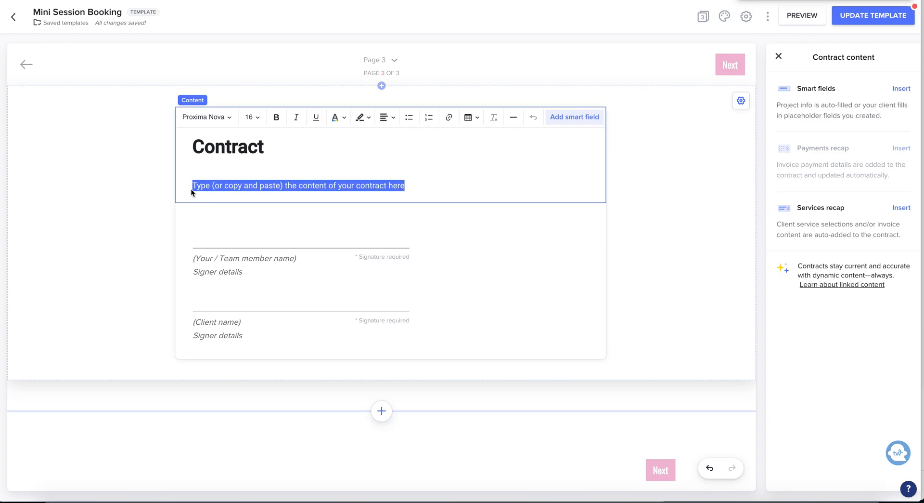
pyautogui.write('This is a contract')
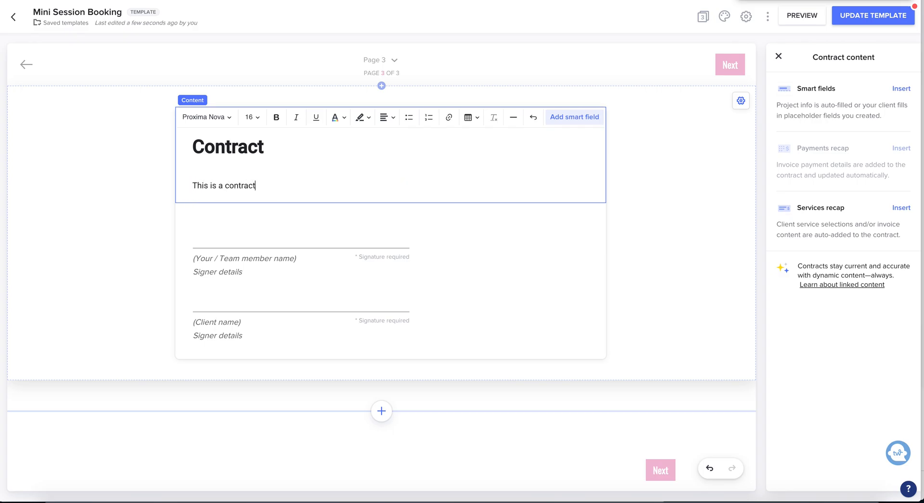
pyautogui.write('.')
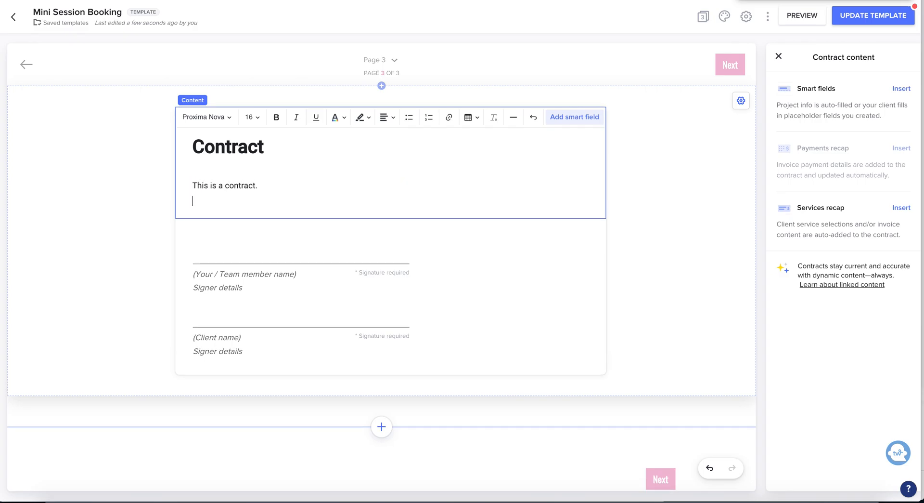
# - Insert a Project Date smart field and a Services recap into the contract
pyautogui.click(573, 116)
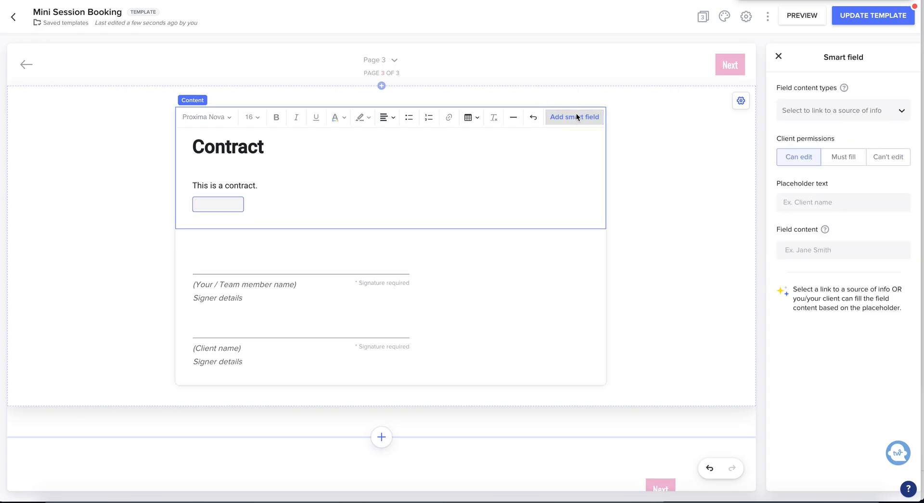
pyautogui.click(842, 110)
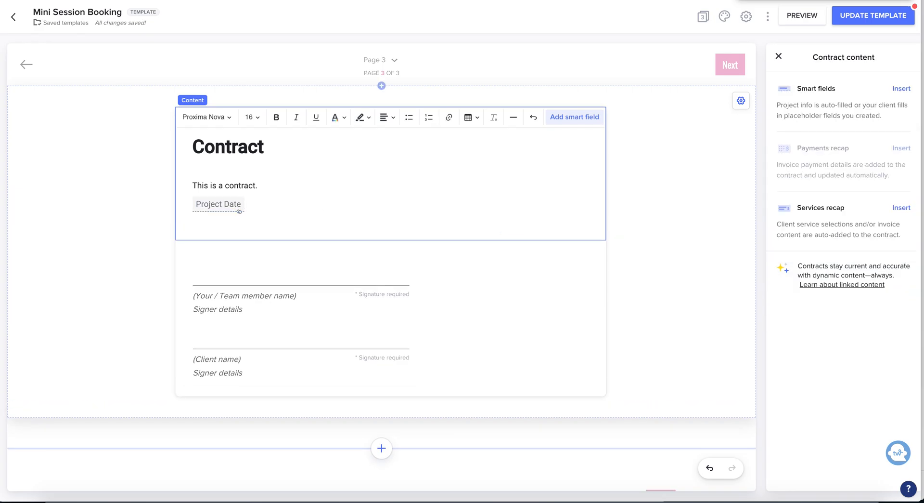
pyautogui.click(902, 207)
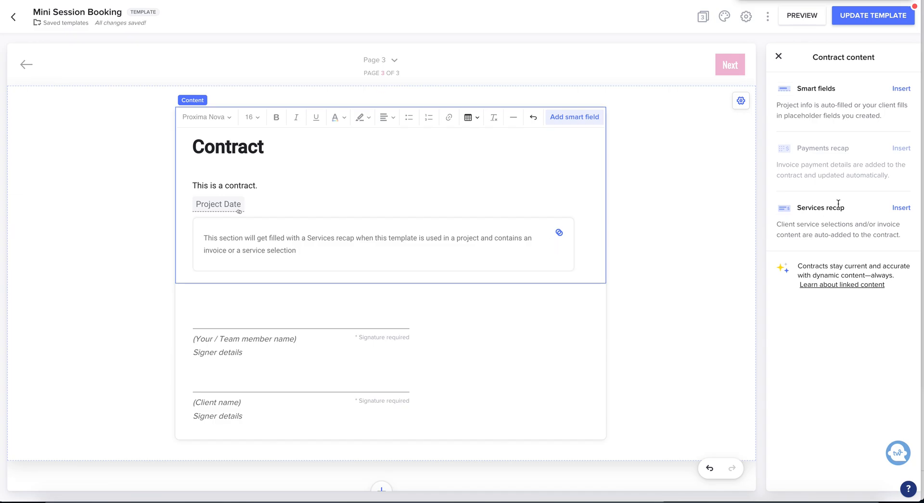
pyautogui.moveTo(812, 118)
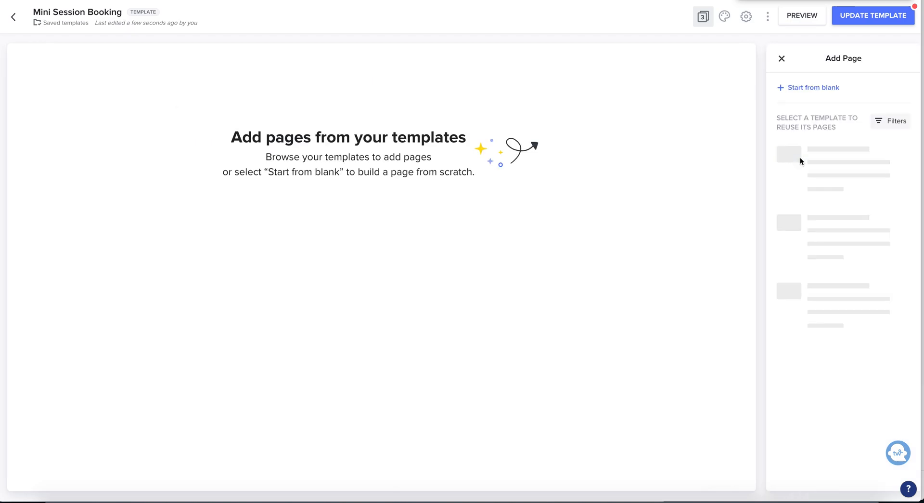
# - Add a blank page with a standard Invoice & Pay block, then go to the Next steps page
pyautogui.click(815, 87)
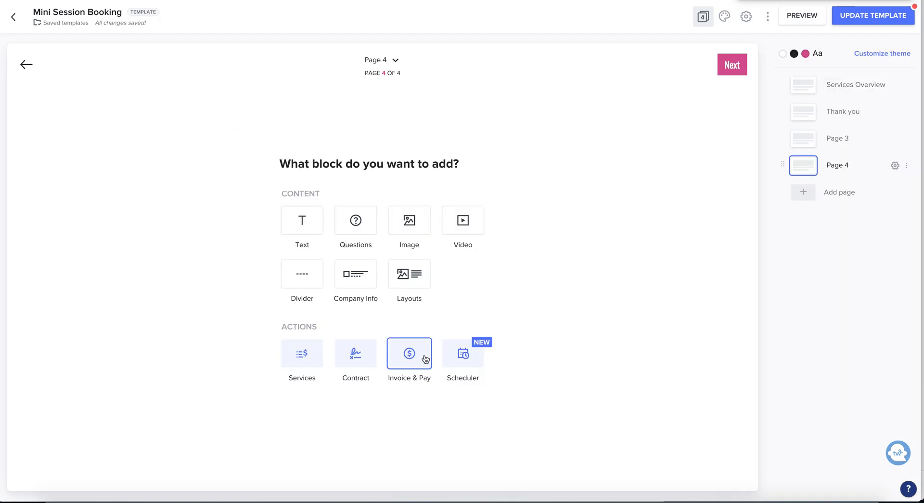
pyautogui.click(409, 354)
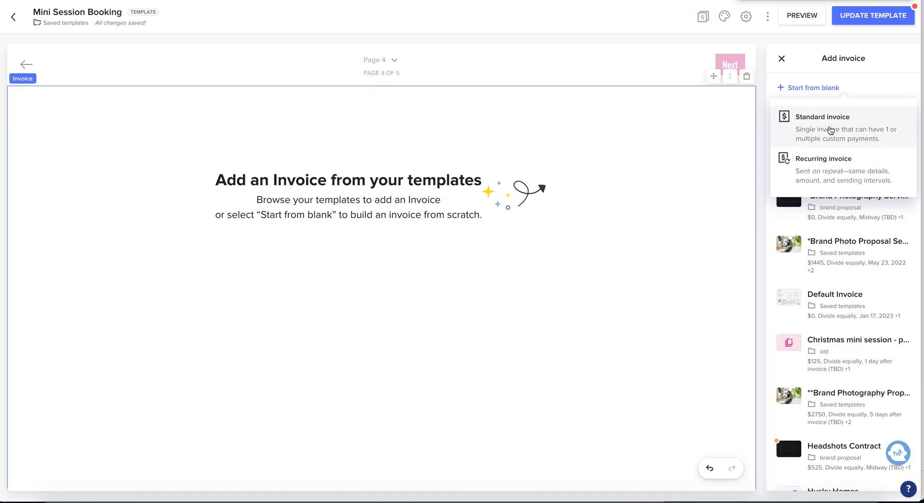
pyautogui.click(822, 117)
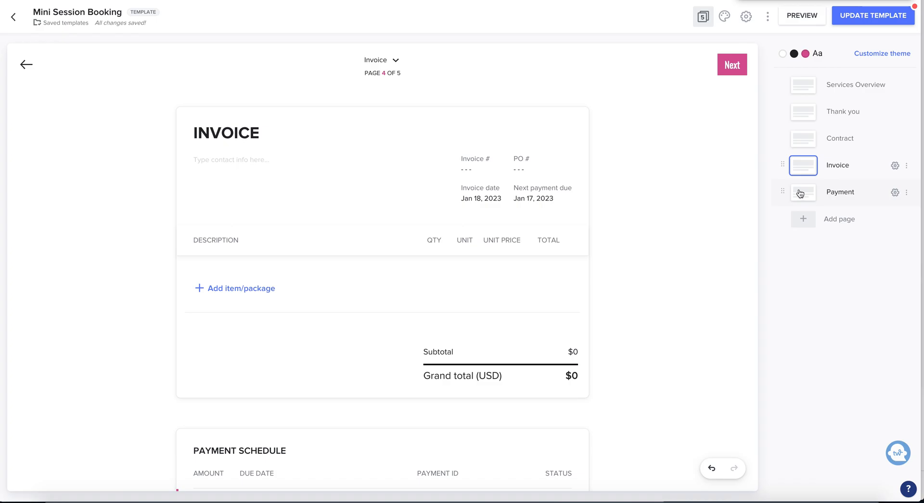
pyautogui.click(803, 192)
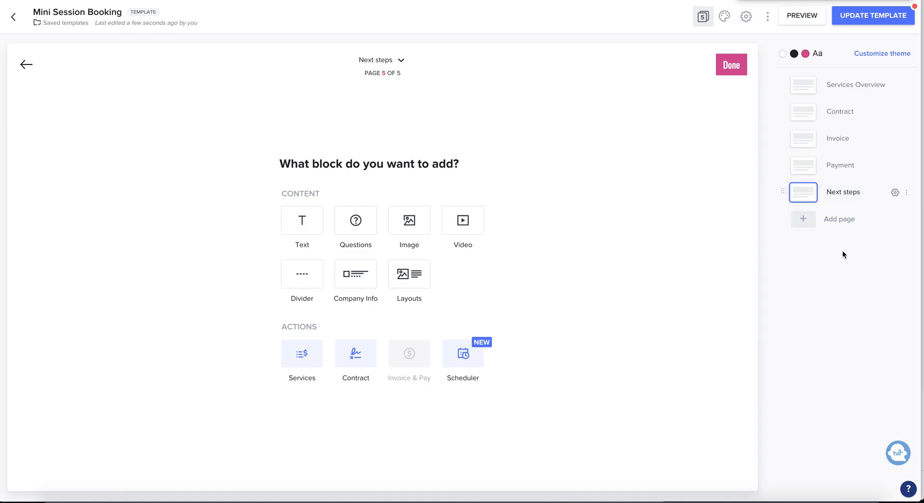
# - Add a blank sixth page headed 'Thank you/Next Steps/Questionnaire'
pyautogui.click(839, 219)
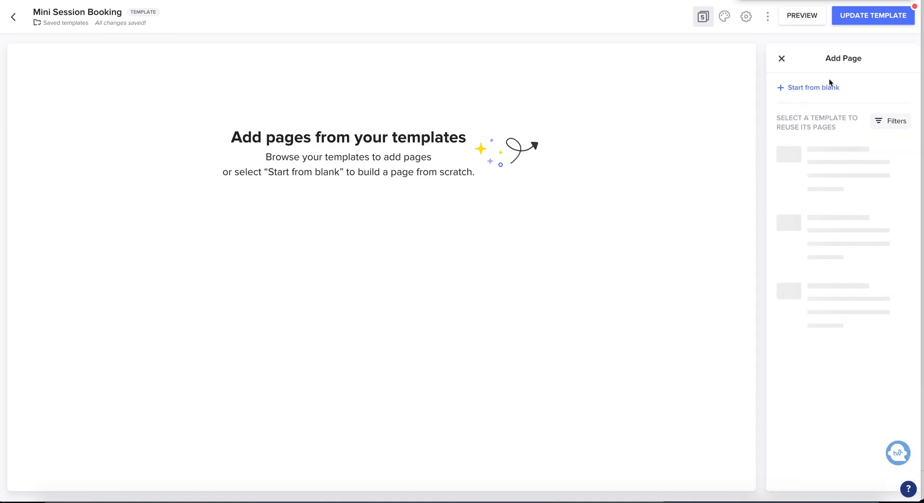
pyautogui.click(813, 88)
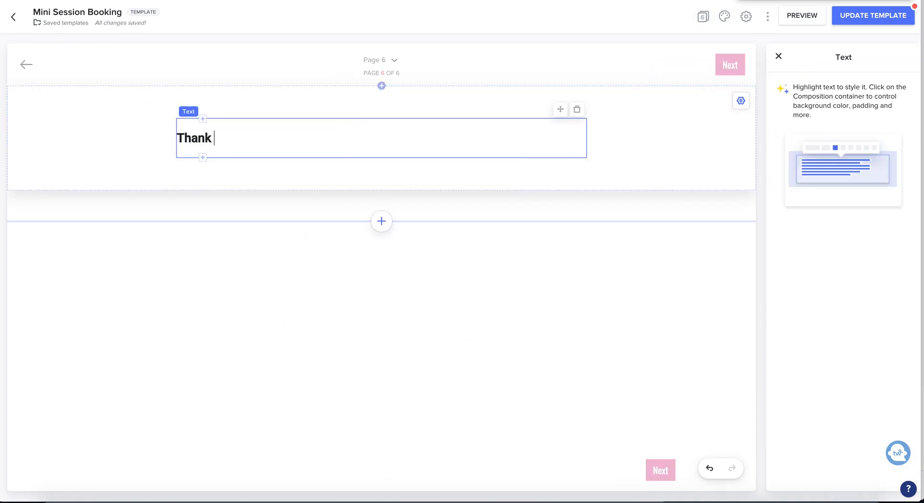
pyautogui.write('you/Next')
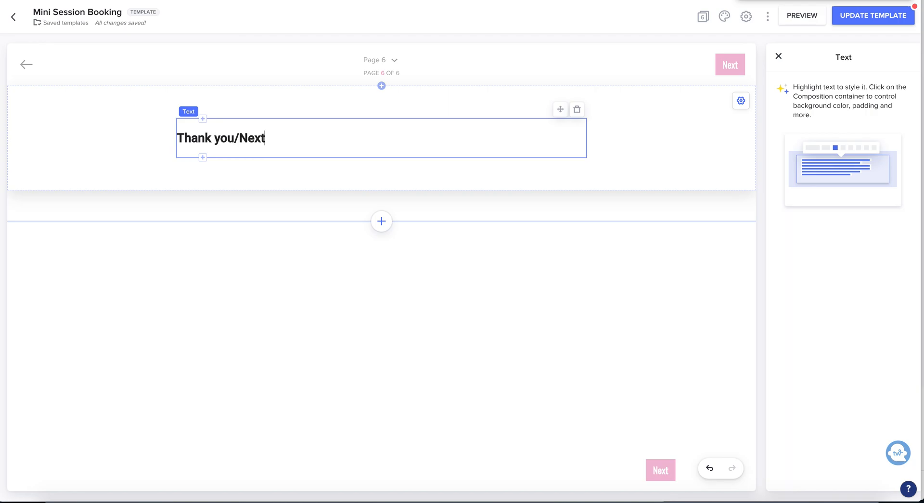
pyautogui.write('Steps/Q')
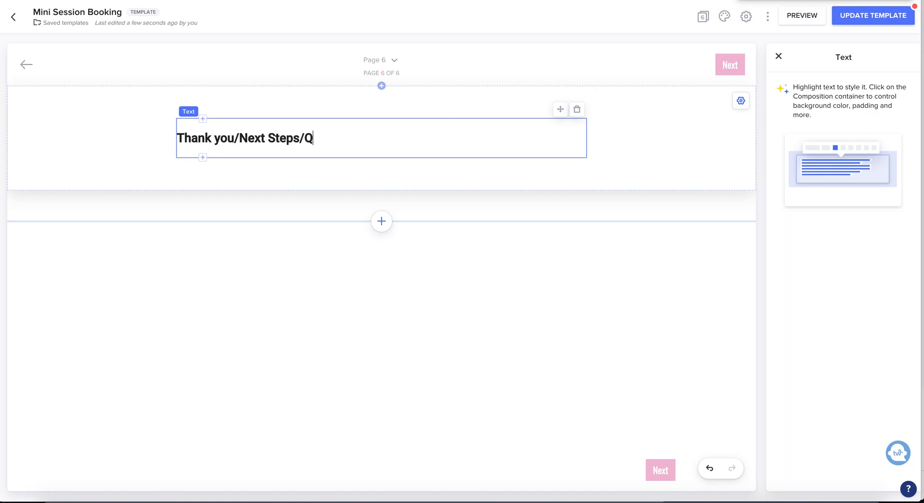
pyautogui.write('uestionnaire')
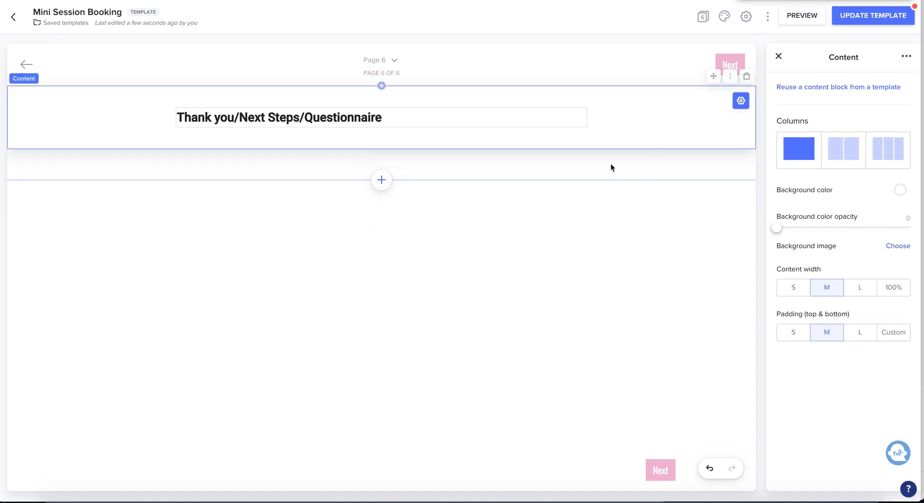
# - Add a Questions block and a Title text block below the heading
pyautogui.click(381, 180)
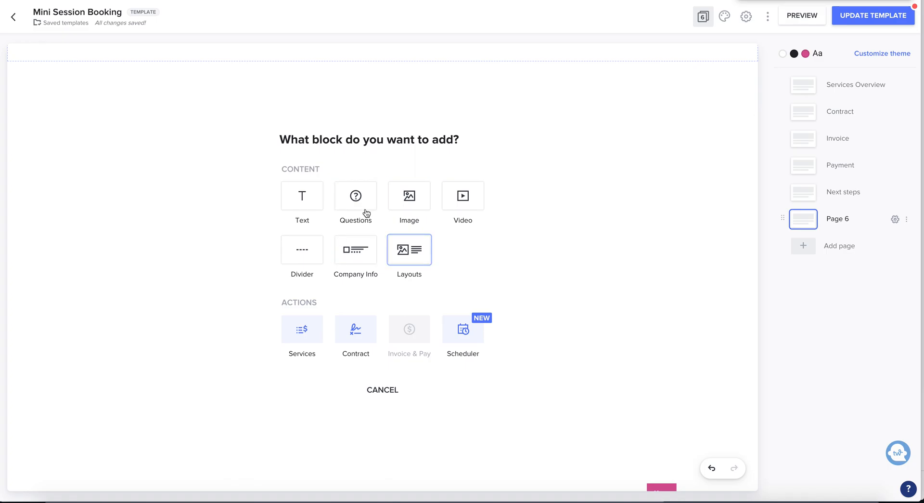
pyautogui.click(355, 195)
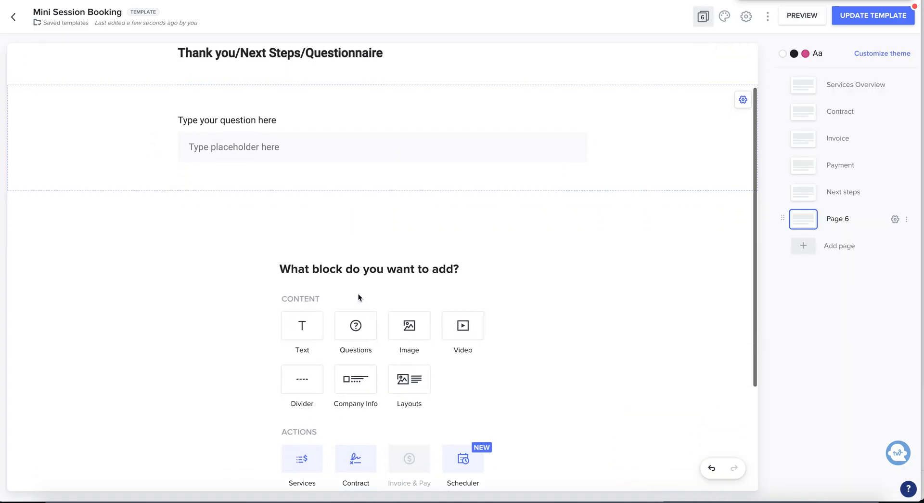
pyautogui.click(302, 325)
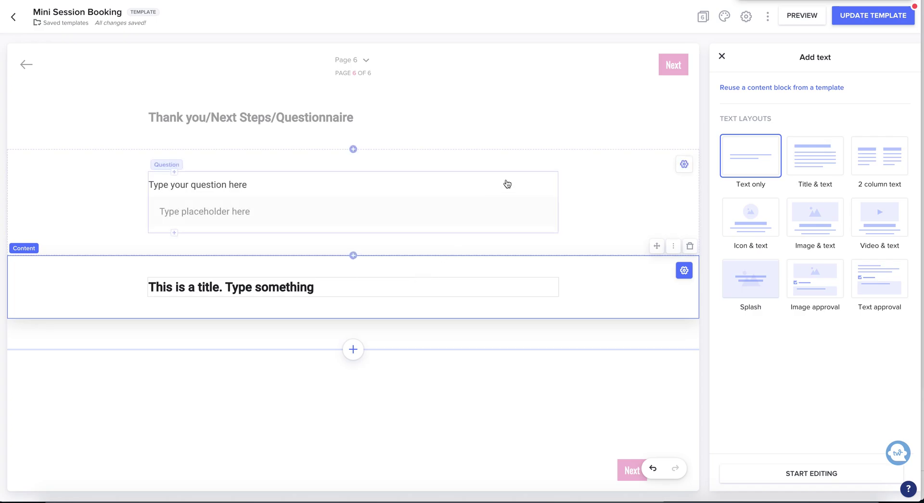
pyautogui.click(721, 57)
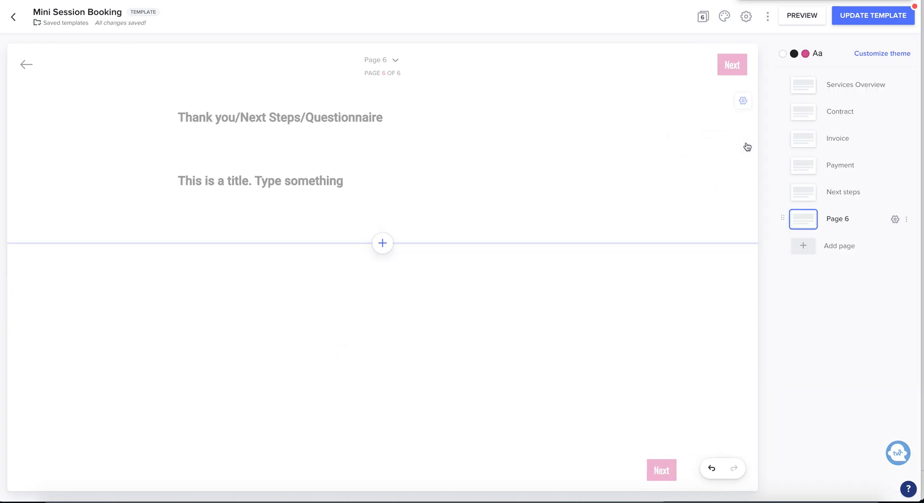
pyautogui.click(382, 243)
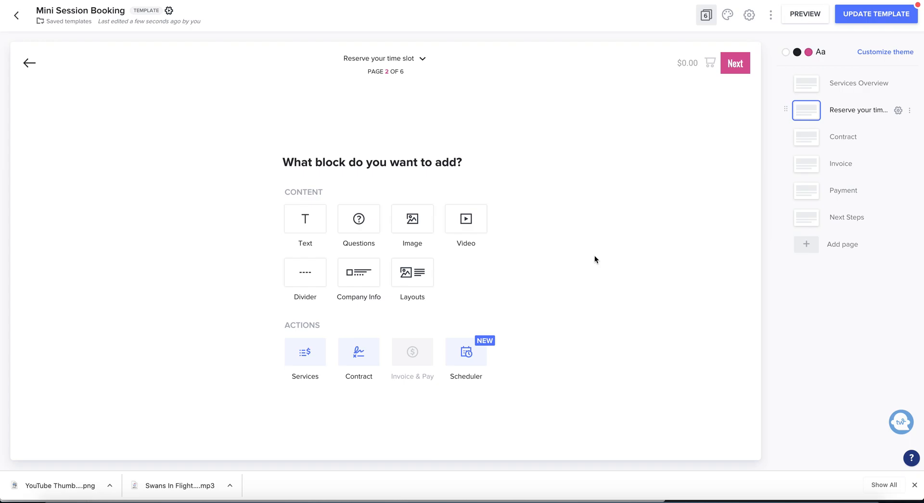
pyautogui.moveTo(576, 300)
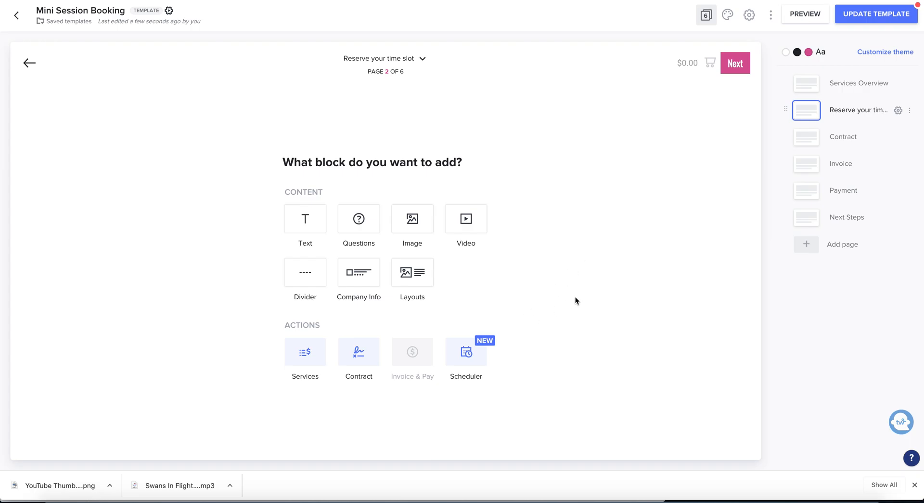
pyautogui.moveTo(860, 114)
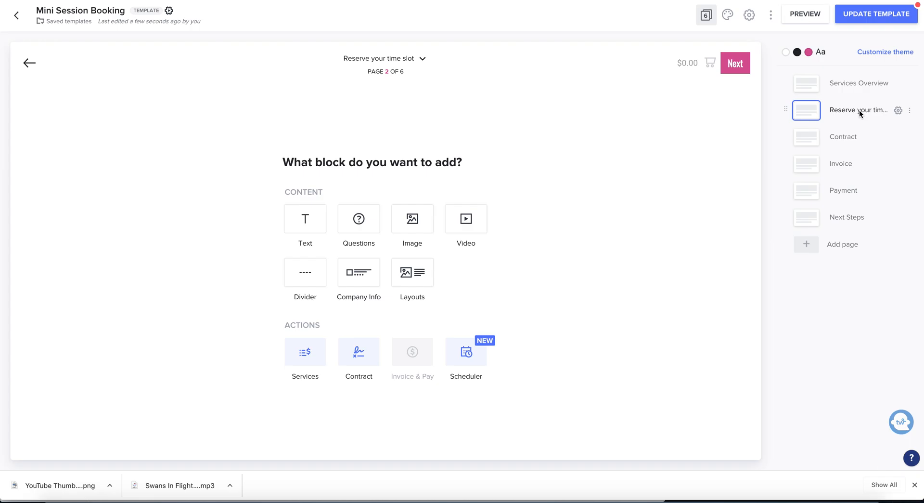
pyautogui.moveTo(422, 353)
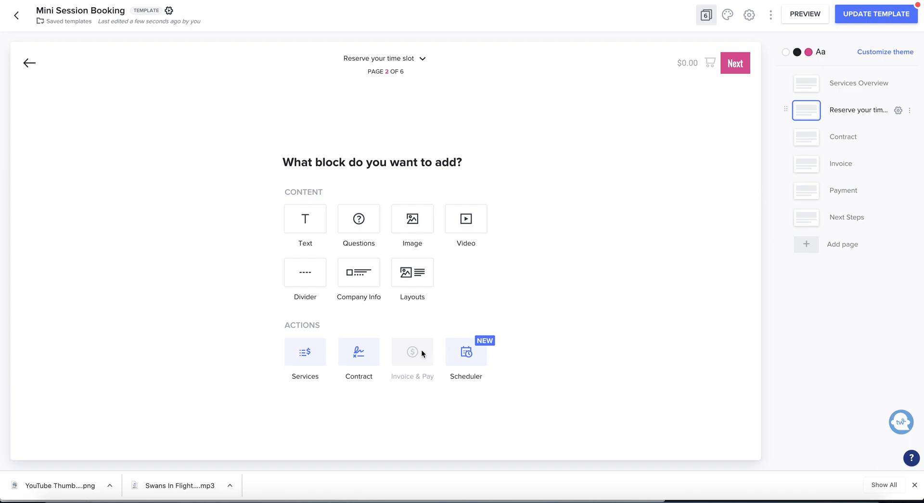
pyautogui.moveTo(466, 356)
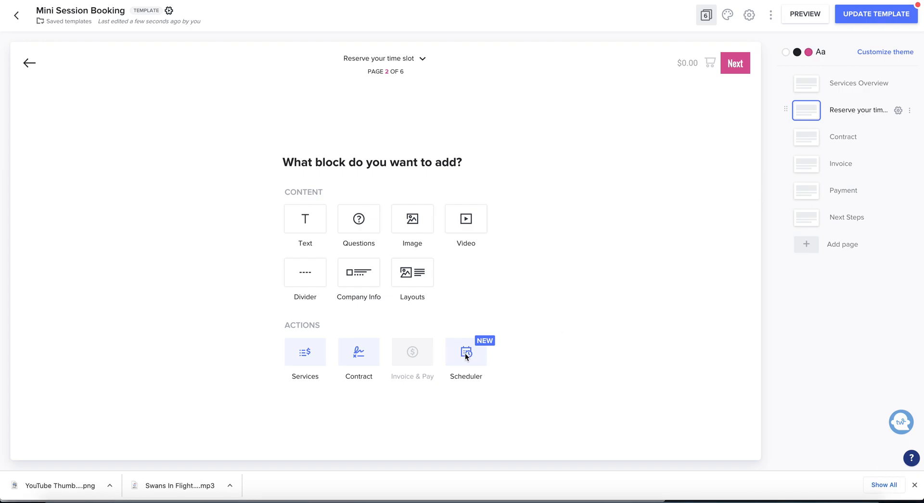
# - Add a Scheduler block linked to the Mini Session Booking session
pyautogui.click(466, 352)
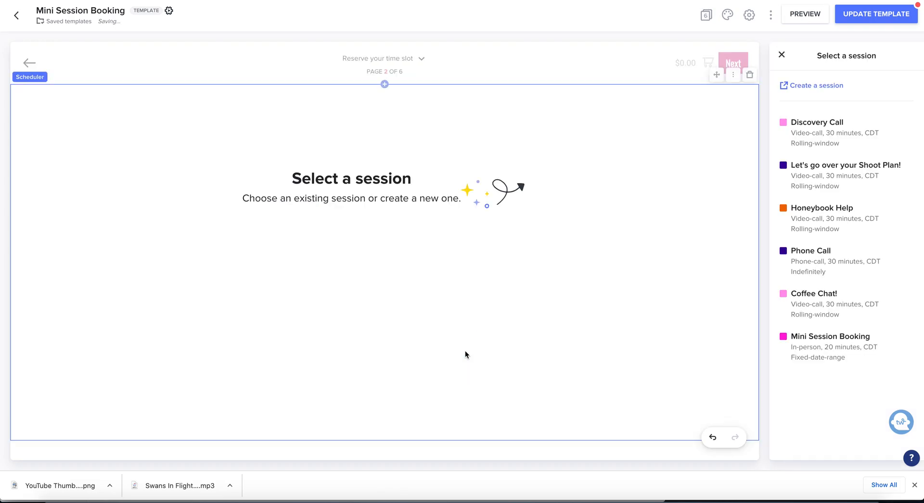
pyautogui.moveTo(858, 271)
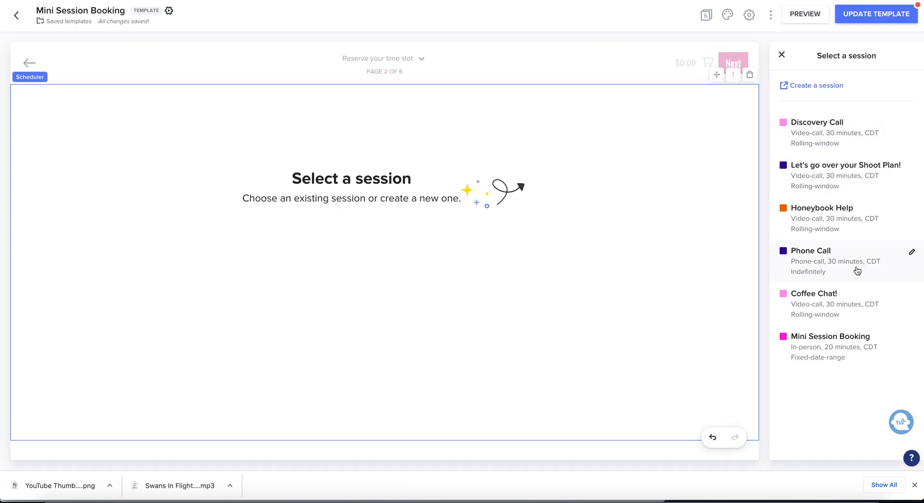
pyautogui.moveTo(861, 340)
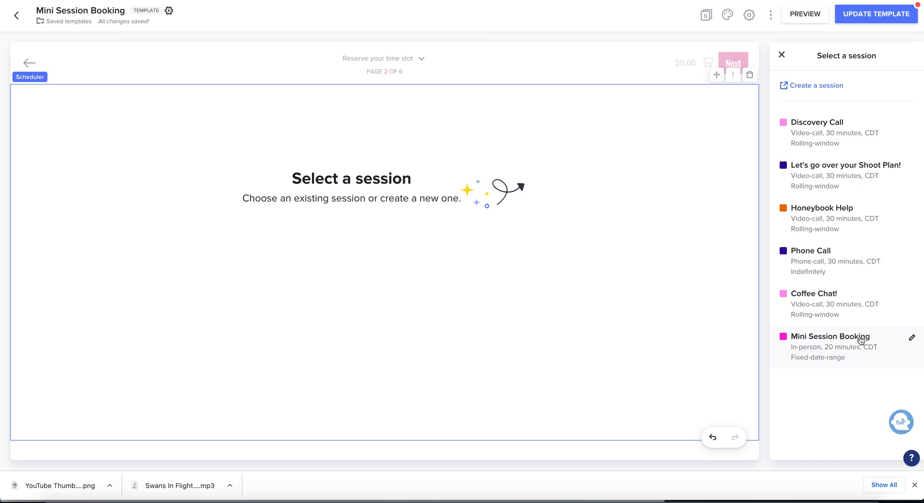
pyautogui.click(831, 336)
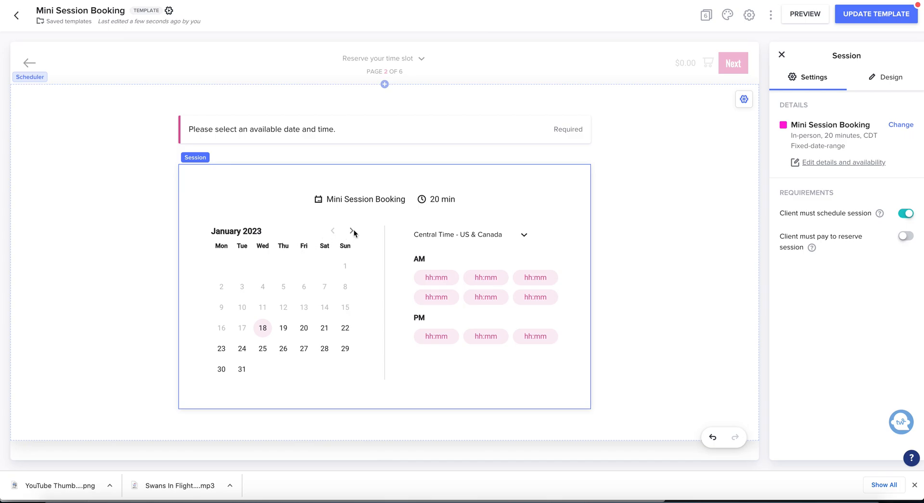
pyautogui.moveTo(603, 207)
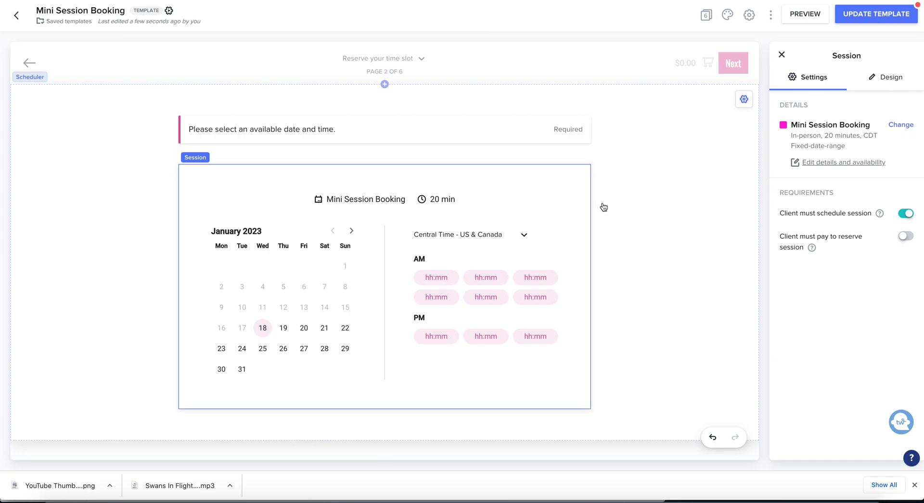
pyautogui.moveTo(806, 14)
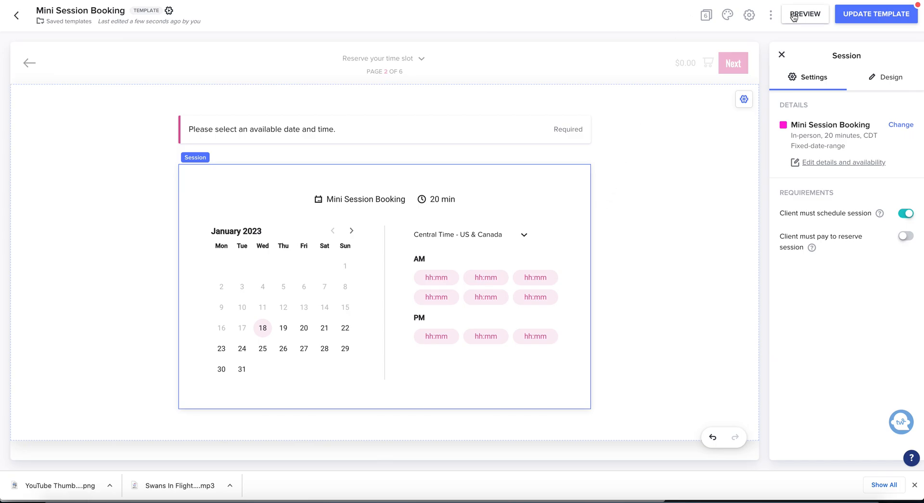
# - Preview the template as a client and browse the booking calendar forward and back to May 2023
pyautogui.click(804, 13)
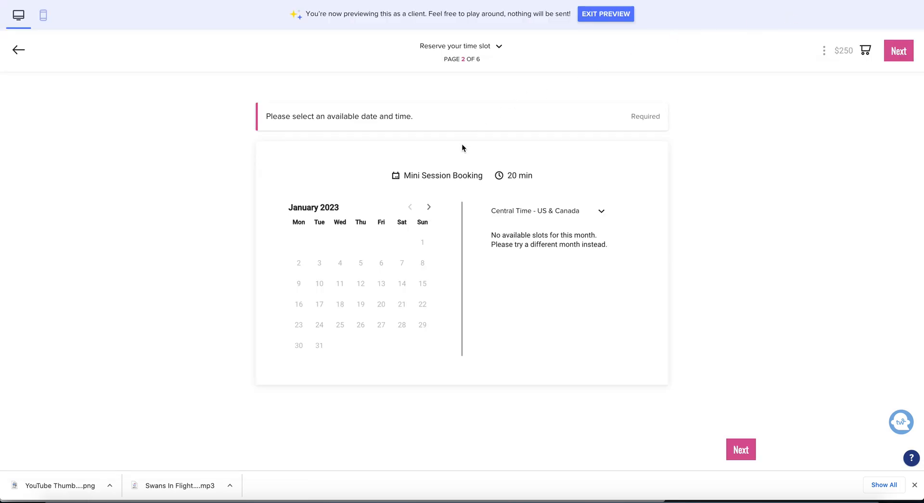
pyautogui.click(428, 206)
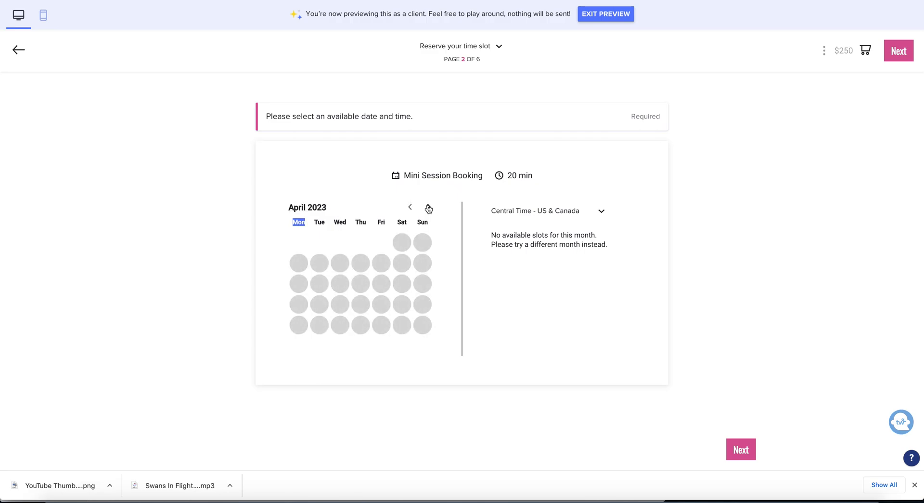
pyautogui.click(428, 207)
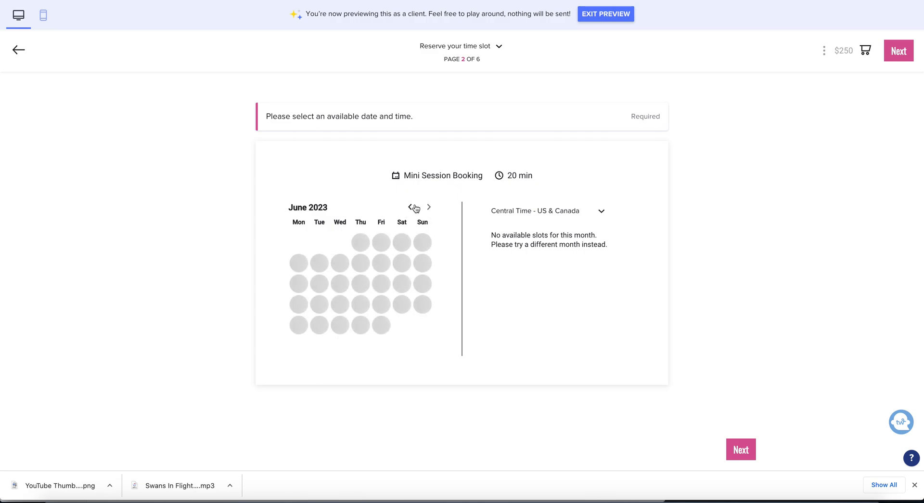
pyautogui.click(410, 207)
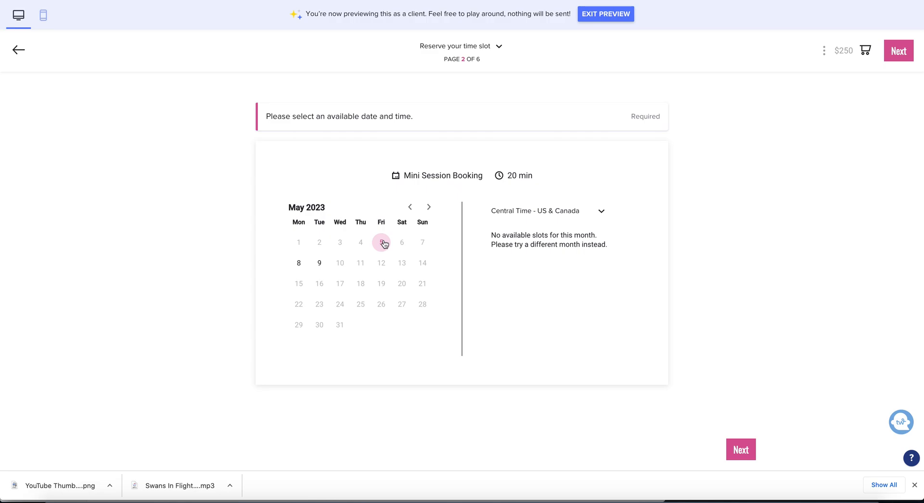
pyautogui.moveTo(382, 241)
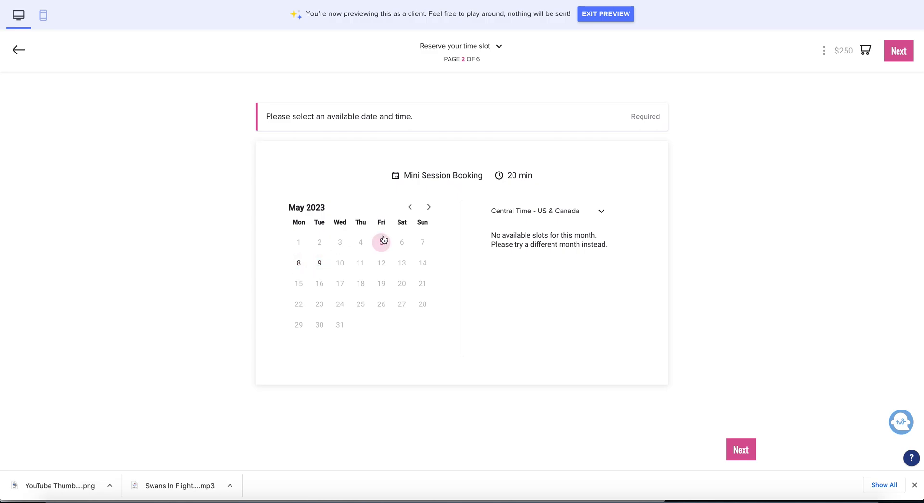
pyautogui.moveTo(790, 94)
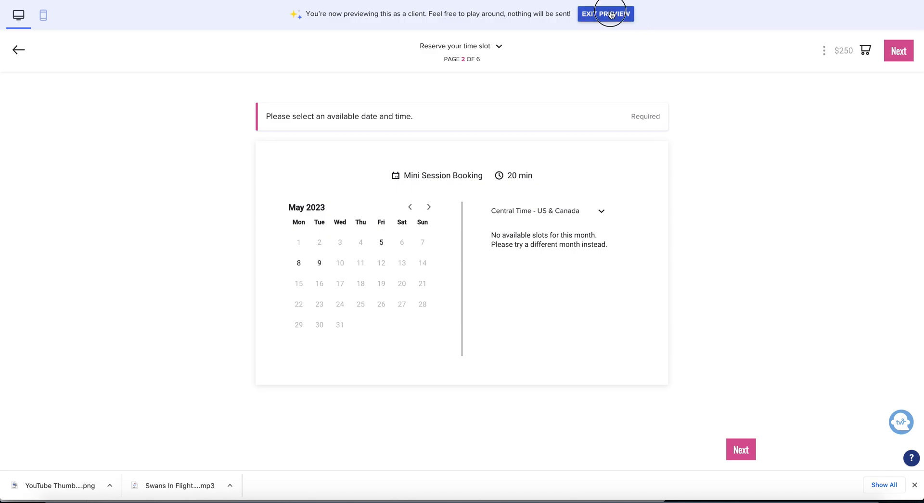
# - Exit the client preview to return to the Mini Session Booking template editor
pyautogui.click(605, 14)
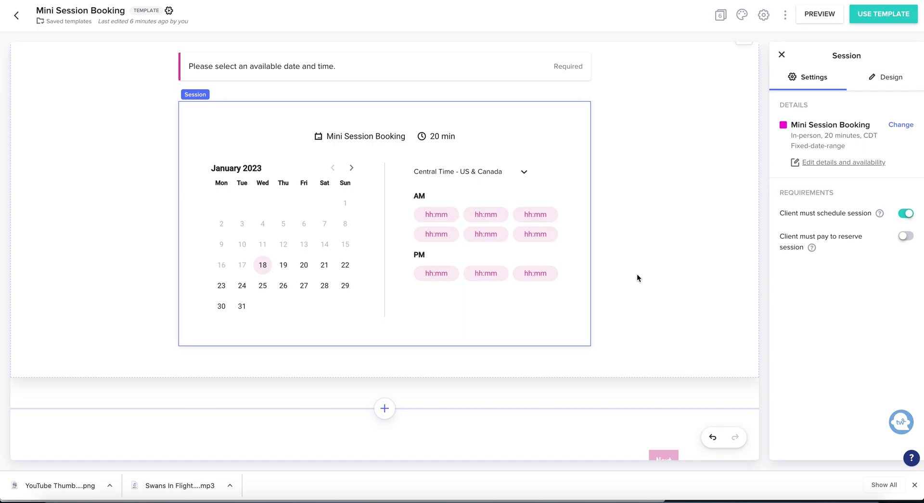
pyautogui.moveTo(829, 248)
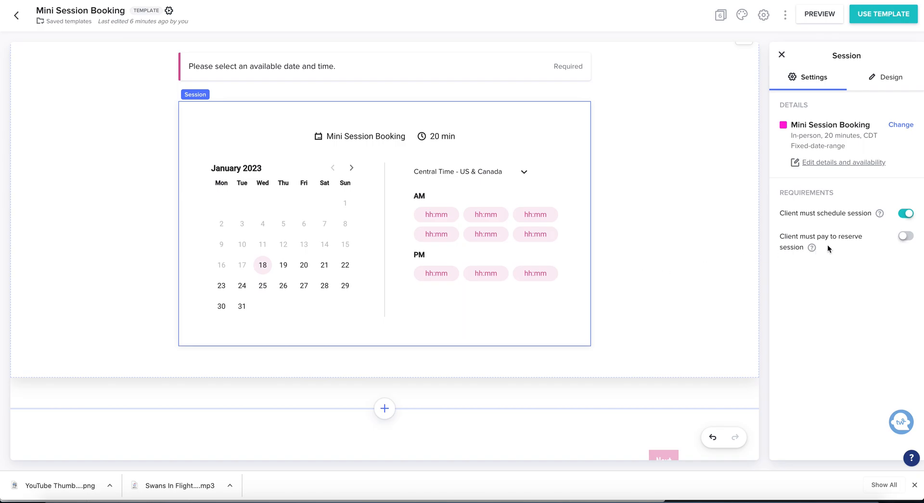
pyautogui.moveTo(818, 252)
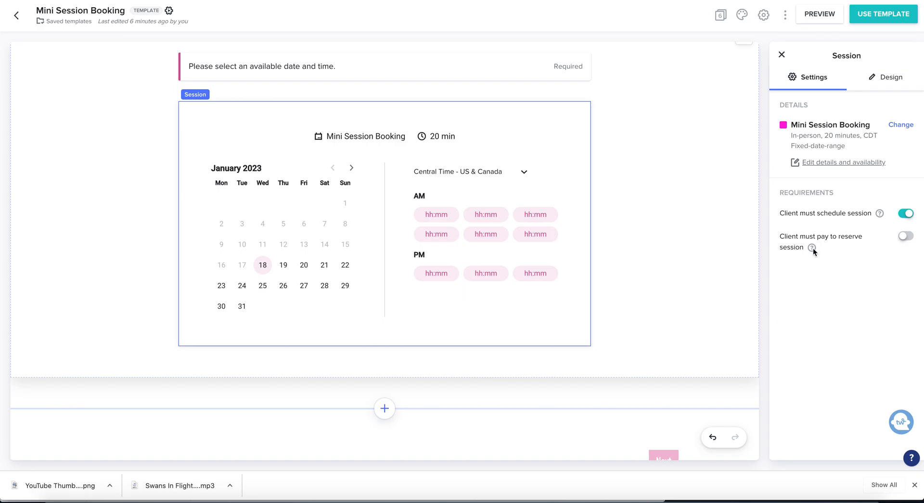
pyautogui.moveTo(809, 267)
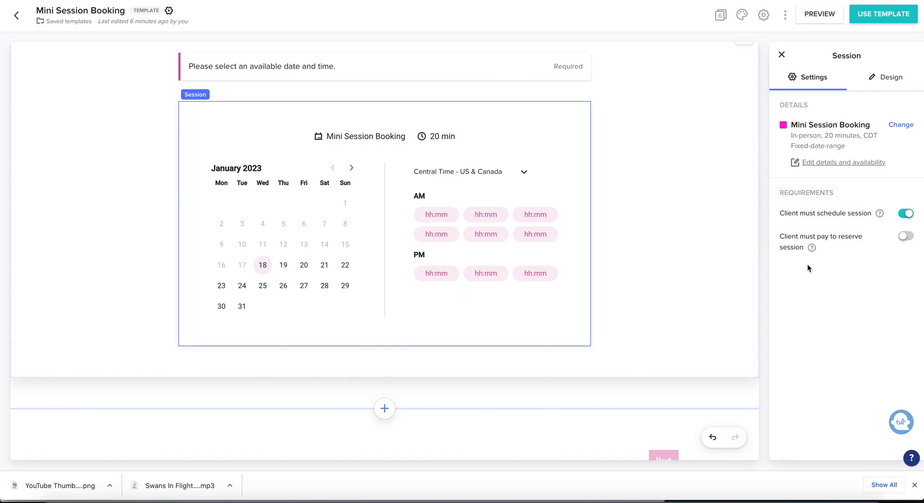
pyautogui.moveTo(813, 247)
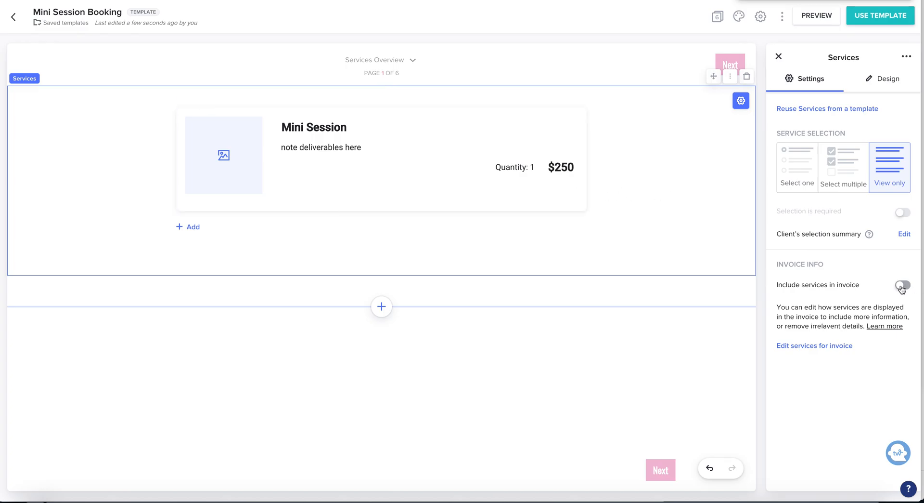
# - Include services in the invoice, update the template, and go to the Invoice page listing the $250 Mini Session
pyautogui.click(903, 285)
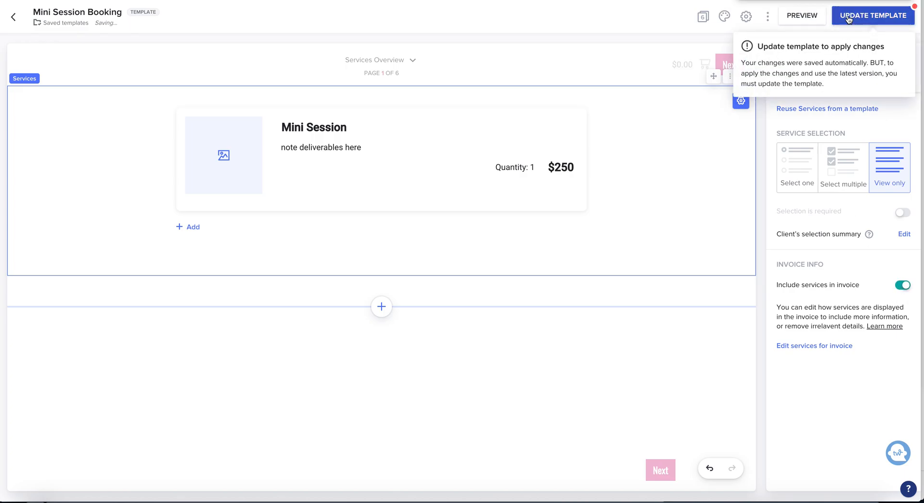
pyautogui.click(873, 16)
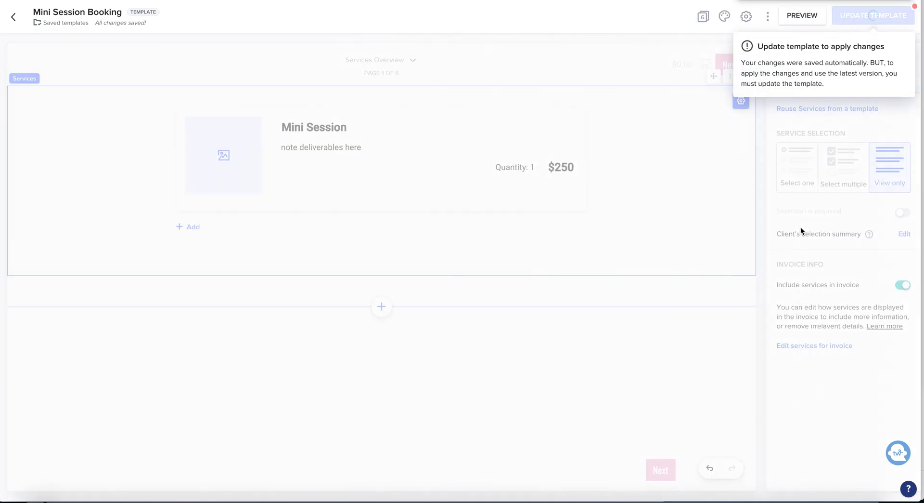
pyautogui.click(875, 16)
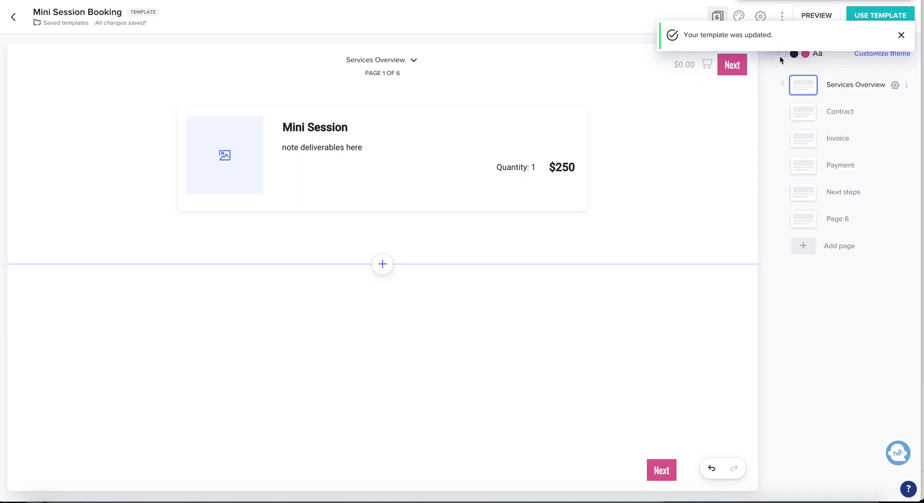
pyautogui.click(838, 138)
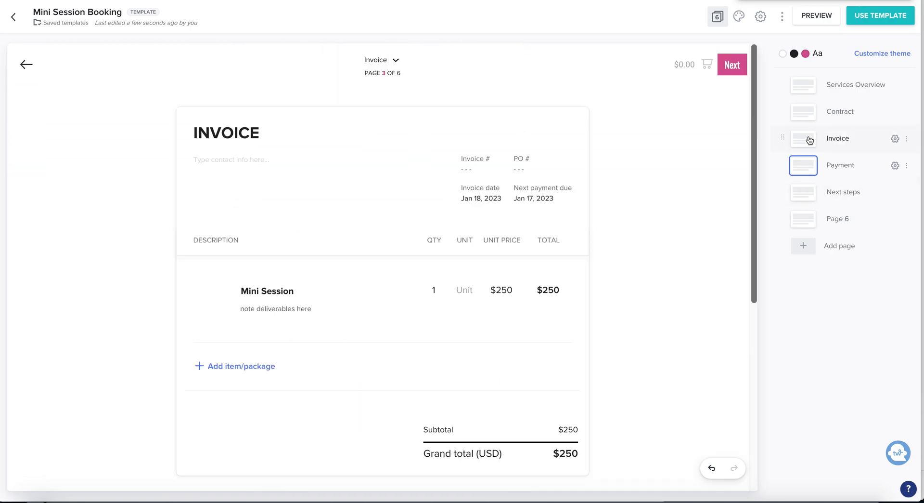
# - Set the second $125 payment due on the project date and update the template
pyautogui.scroll(-3)
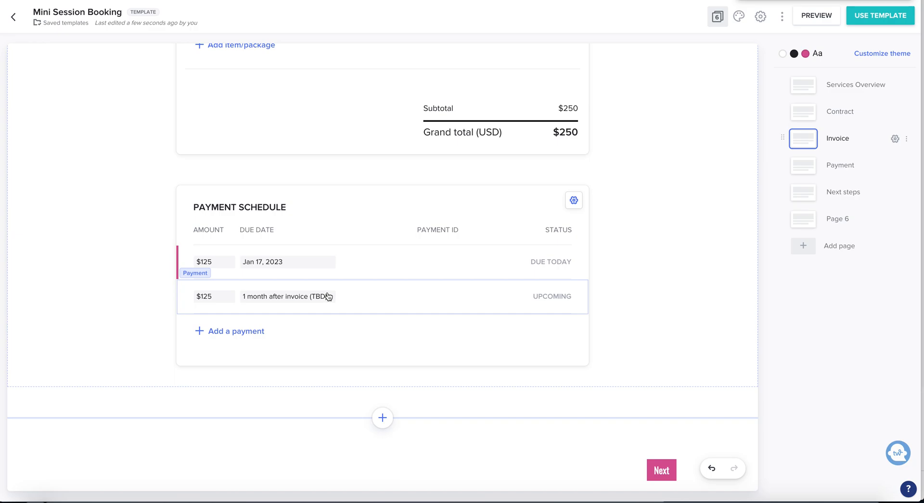
pyautogui.moveTo(516, 302)
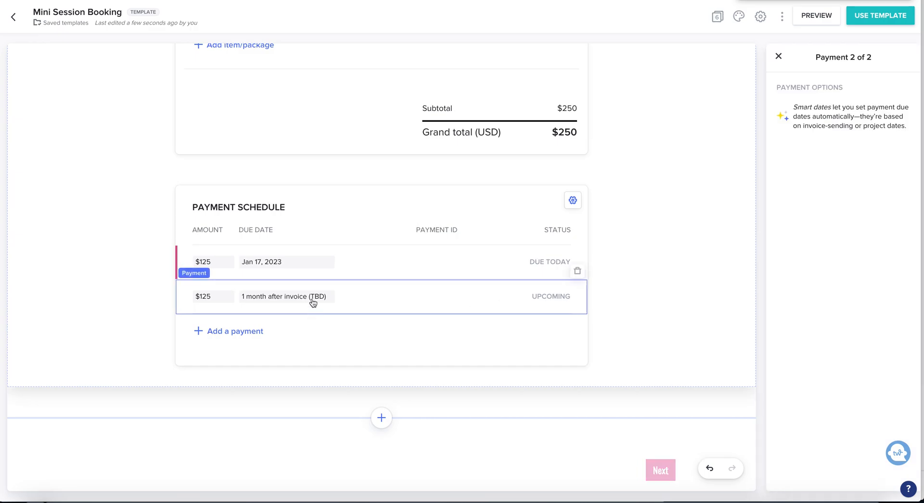
pyautogui.click(285, 296)
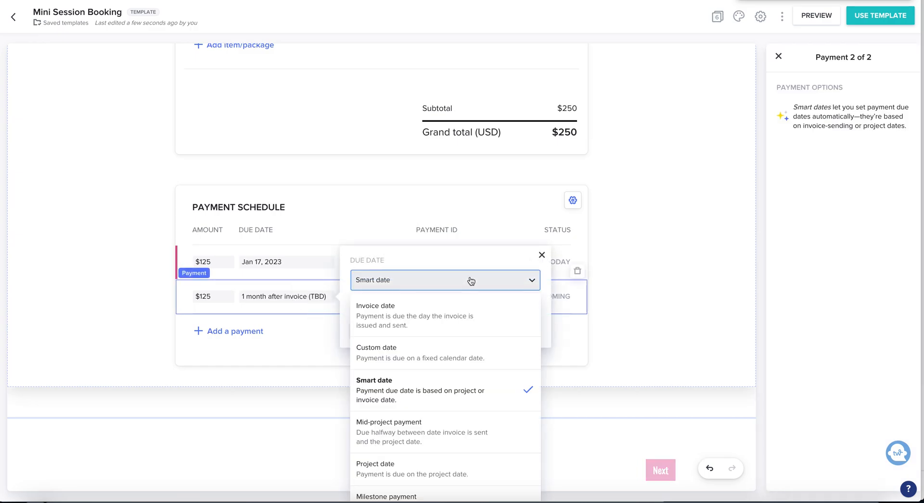
pyautogui.click(376, 469)
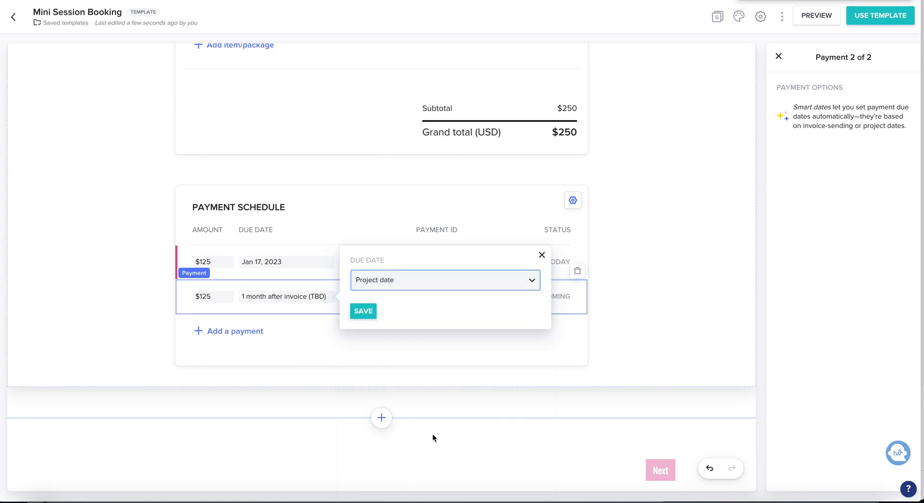
pyautogui.click(364, 311)
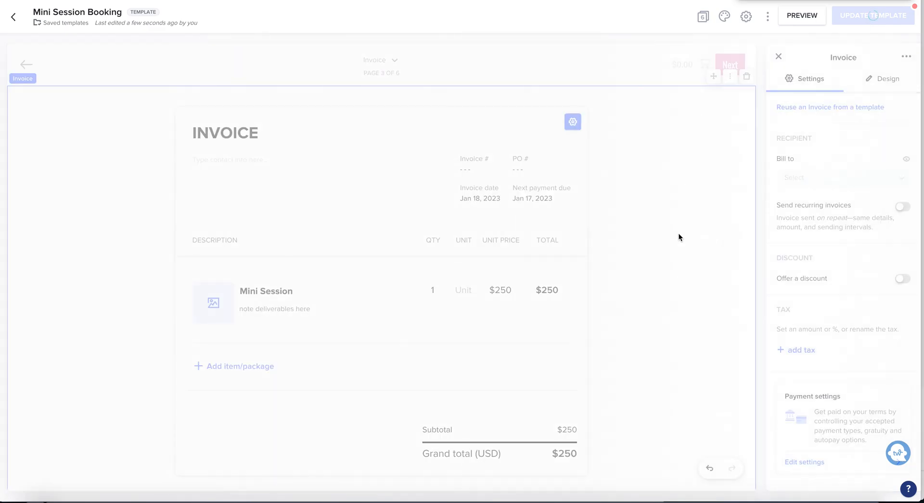
pyautogui.click(874, 15)
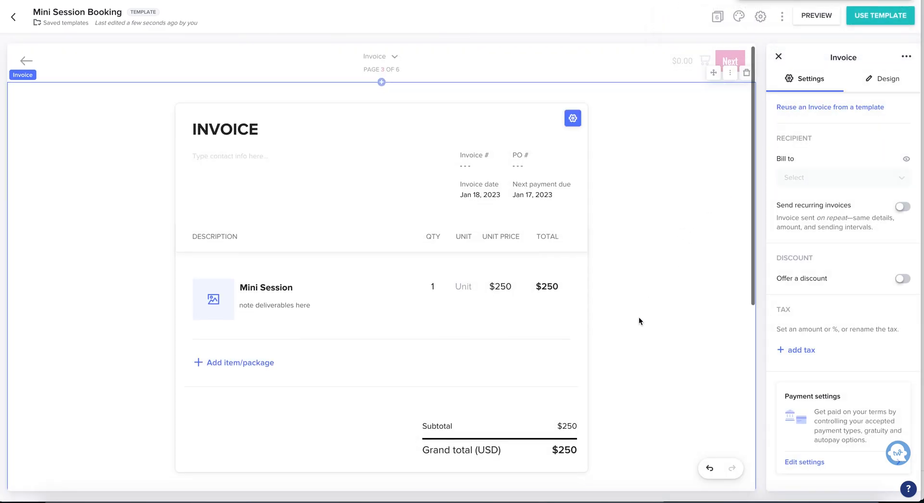
pyautogui.scroll(-3)
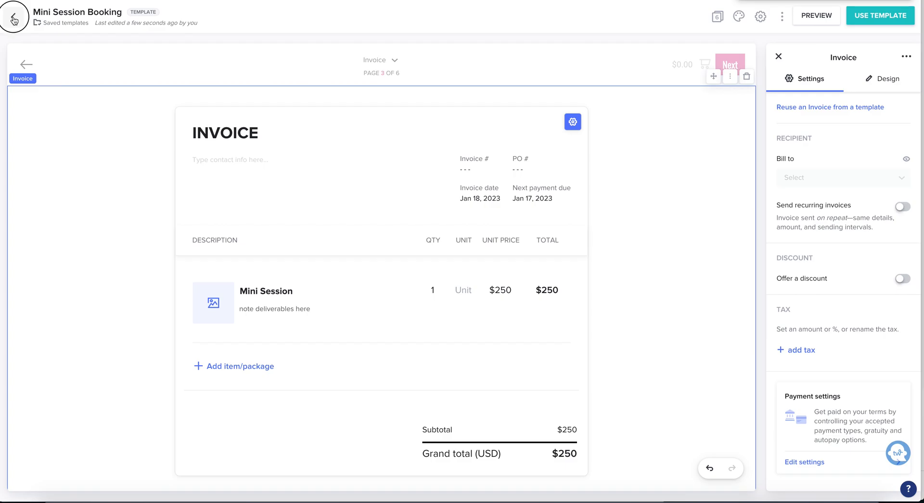
# - Start a new email template with subject 'finalize your photography booking!' and the client's first name smart field
pyautogui.click(12, 17)
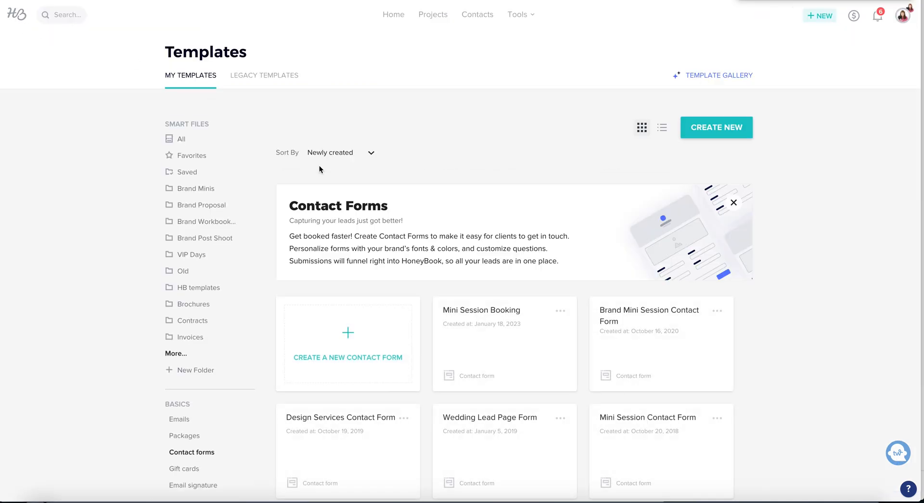
pyautogui.click(180, 418)
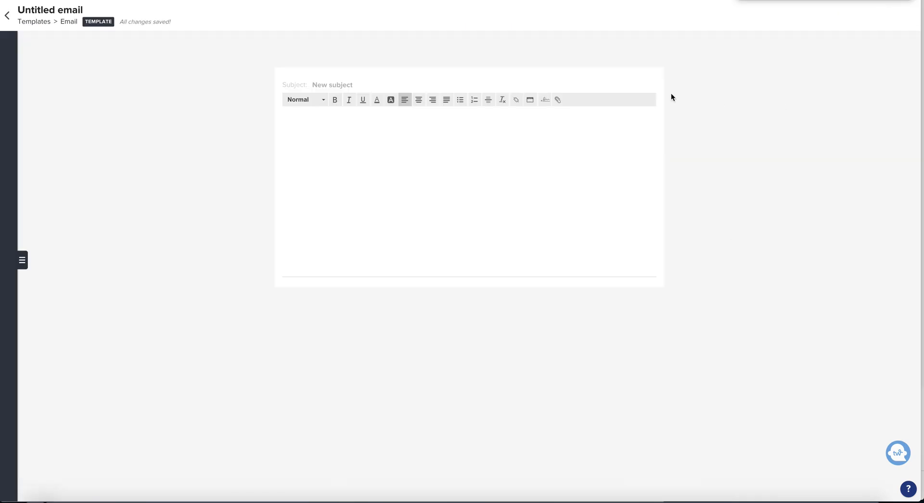
pyautogui.write('finalize')
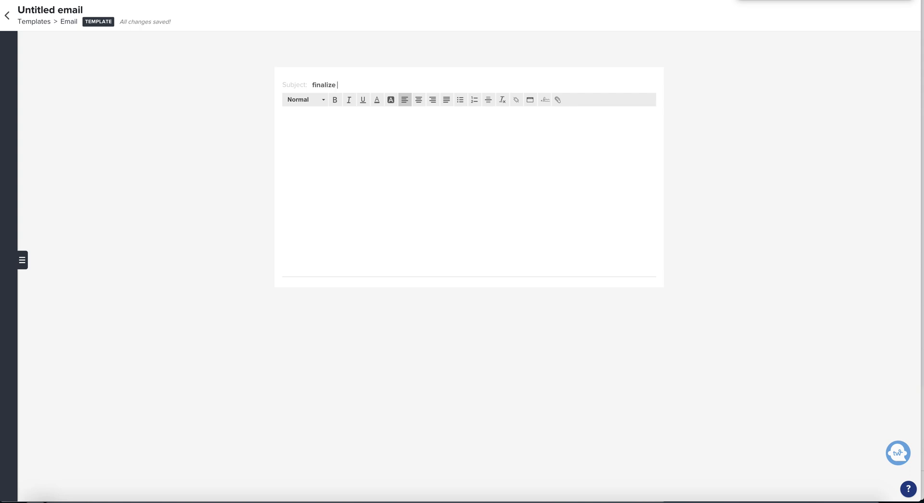
pyautogui.write('your photography booking! (action required')
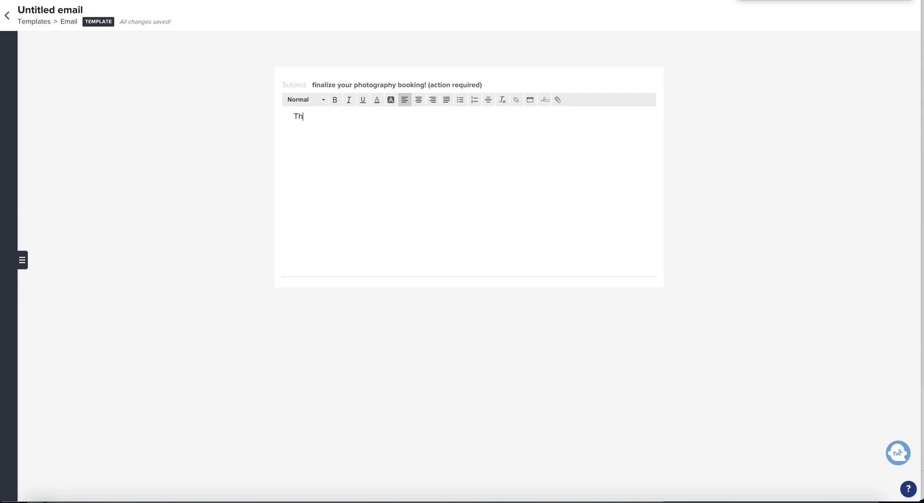
pyautogui.click(530, 99)
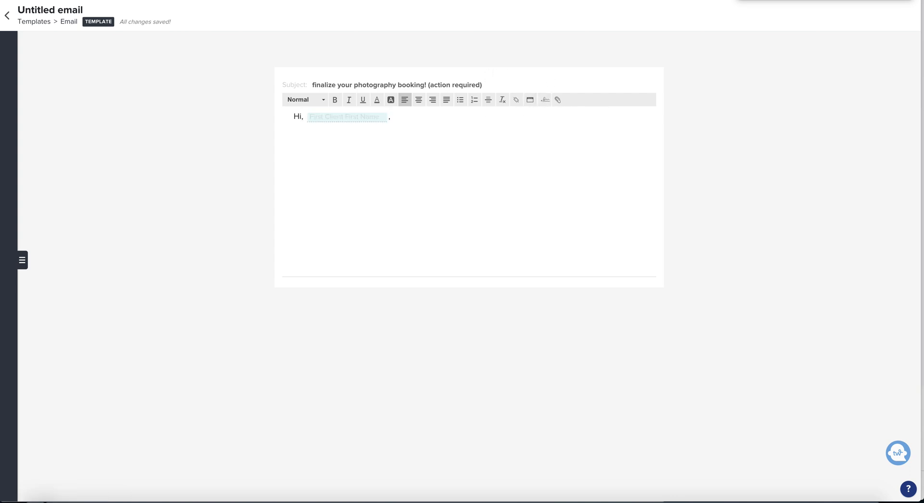
# - Name the email 'Mini Session Booking' and write the body asking clients to click 'Finish Booking', signed Amy Lawson
pyautogui.doubleClick(49, 9)
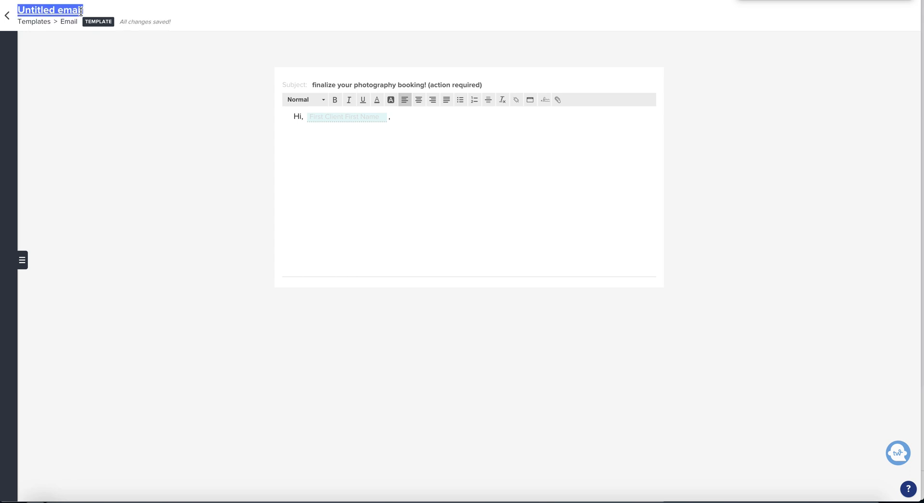
pyautogui.write('Mini Session Booking')
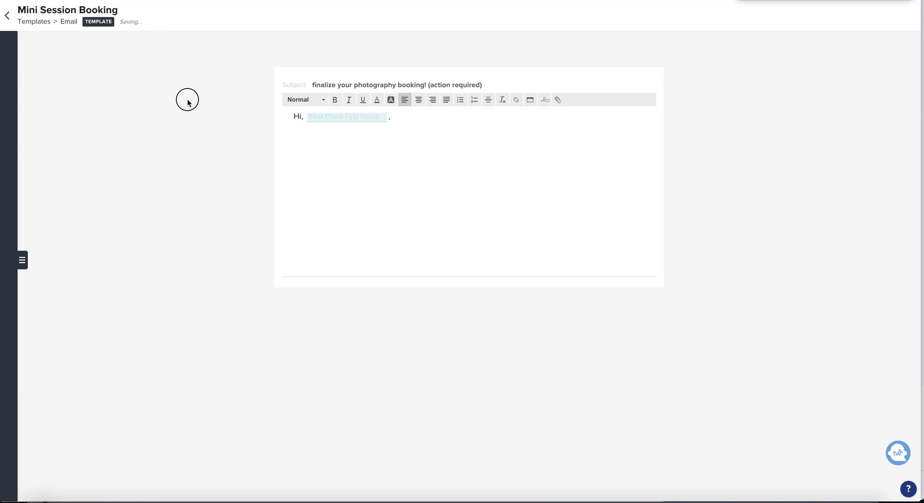
pyautogui.moveTo(289, 40)
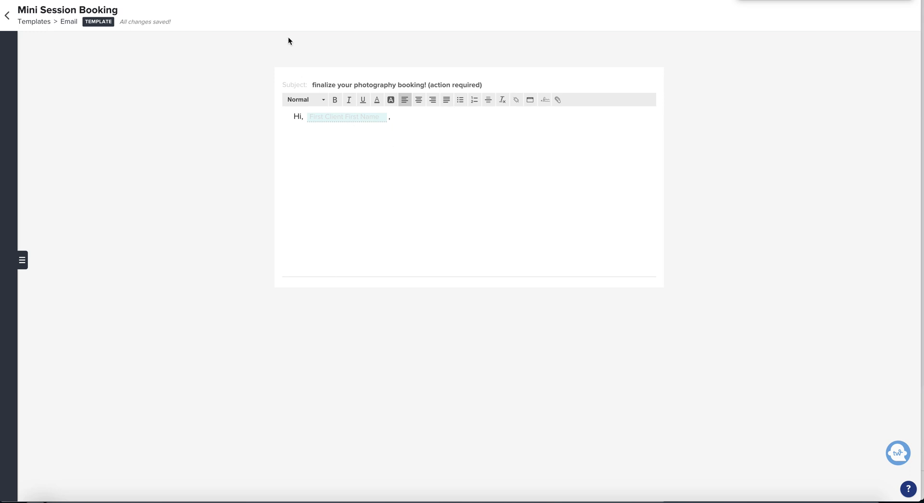
pyautogui.moveTo(374, 159)
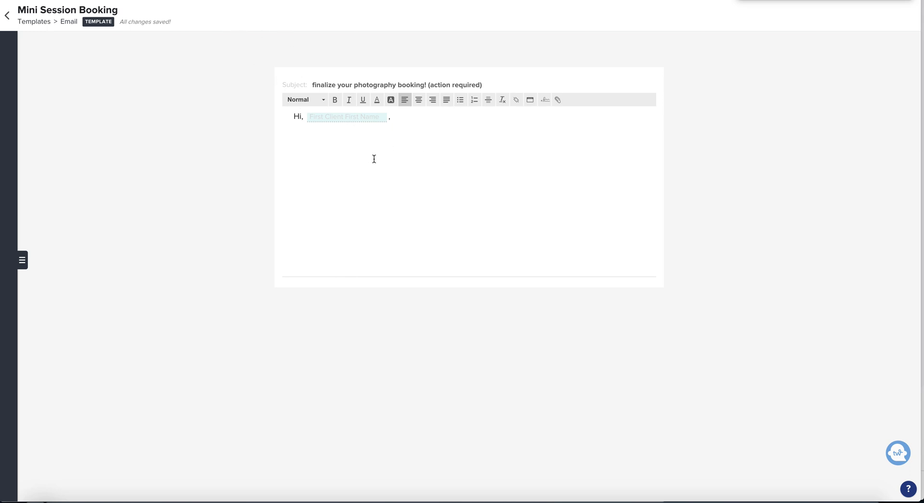
pyautogui.write('Cll')
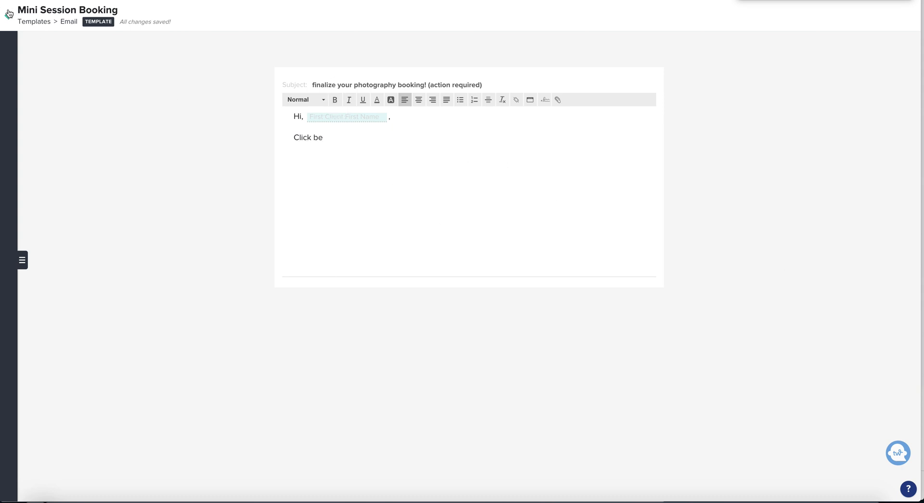
pyautogui.write('low to begin')
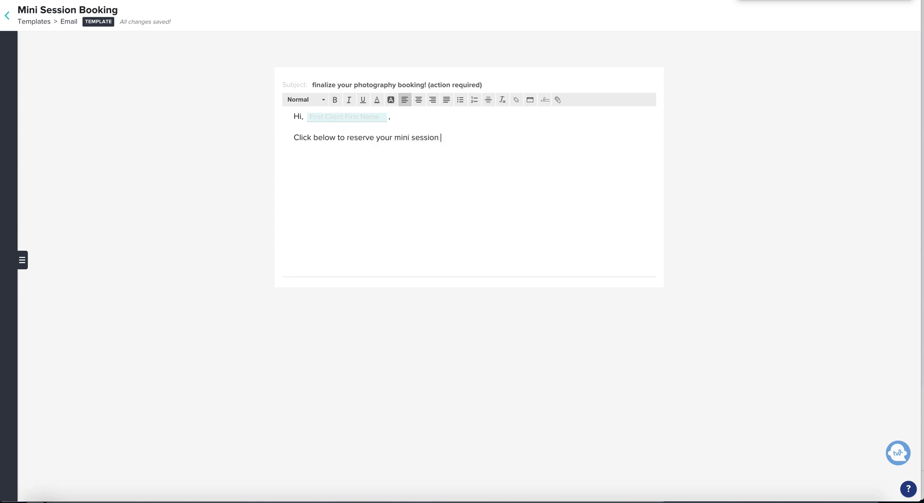
pyautogui.write('time slot!')
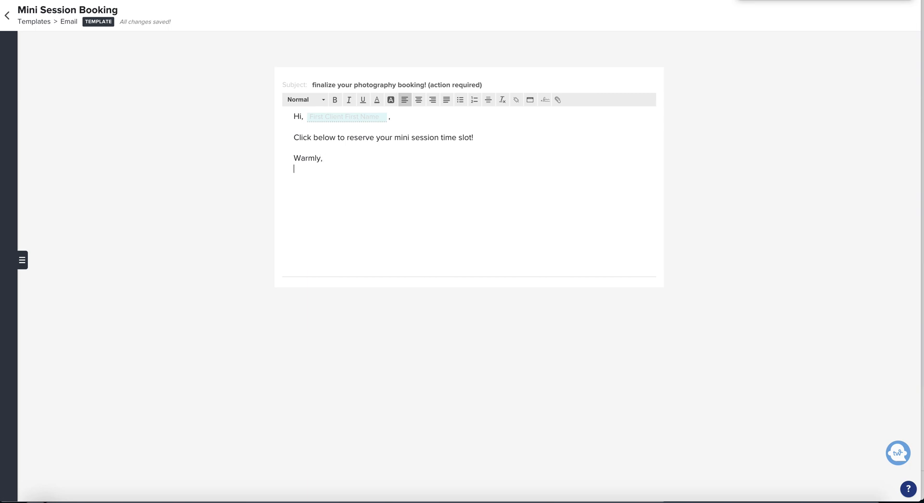
pyautogui.write('Amy Lawson')
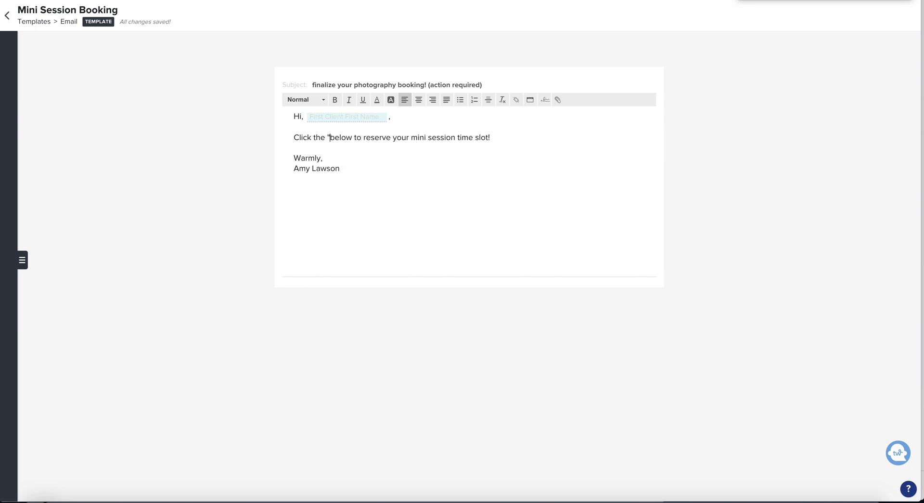
pyautogui.write('Finish')
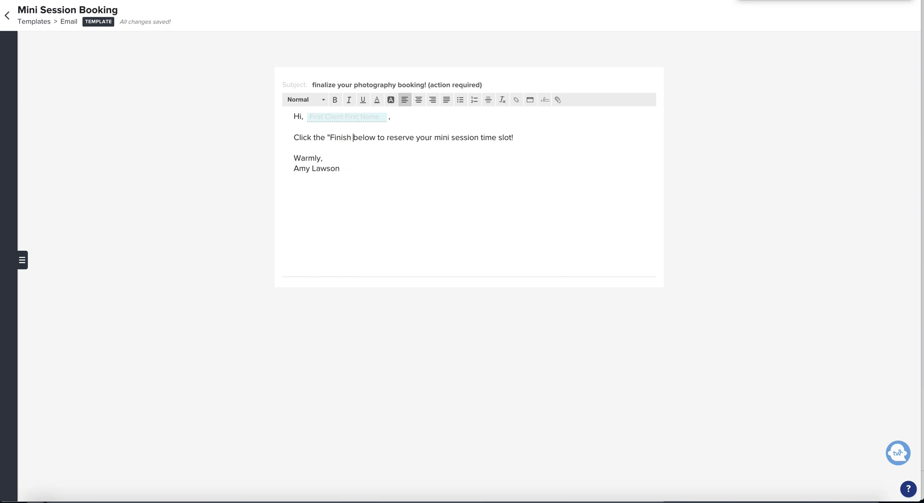
pyautogui.write('Booking" button')
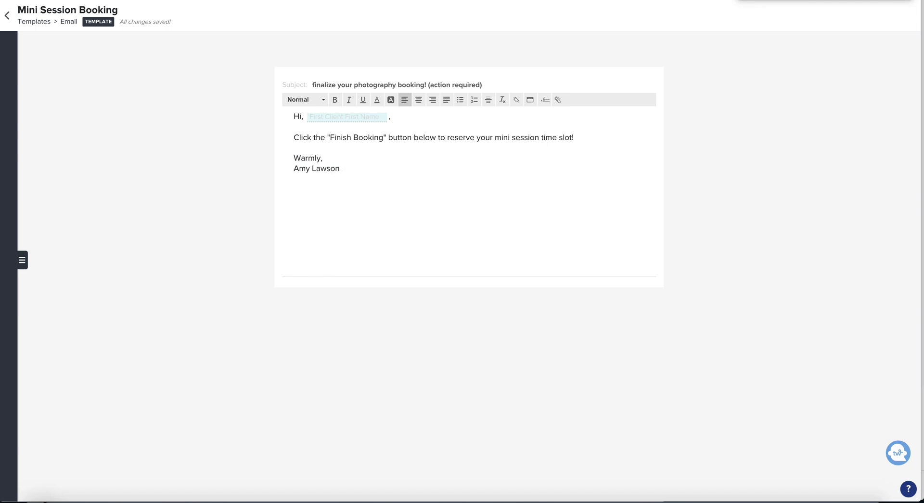
pyautogui.moveTo(185, 154)
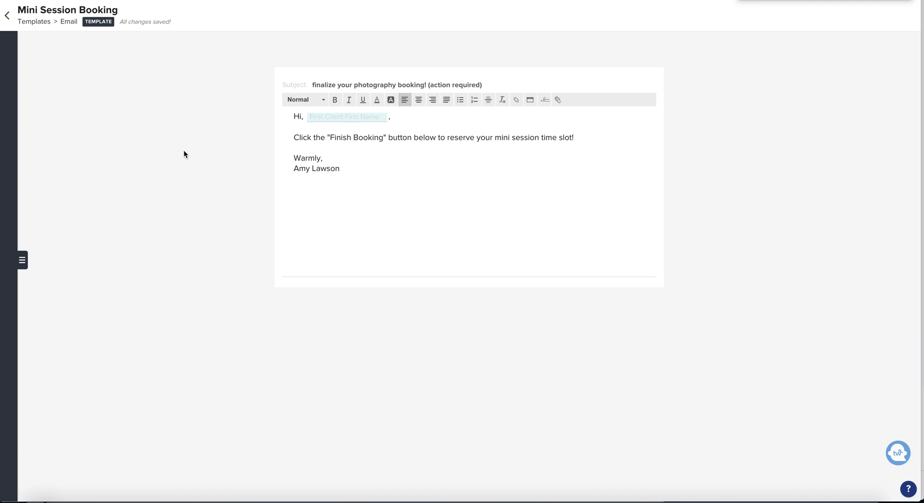
pyautogui.click(6, 15)
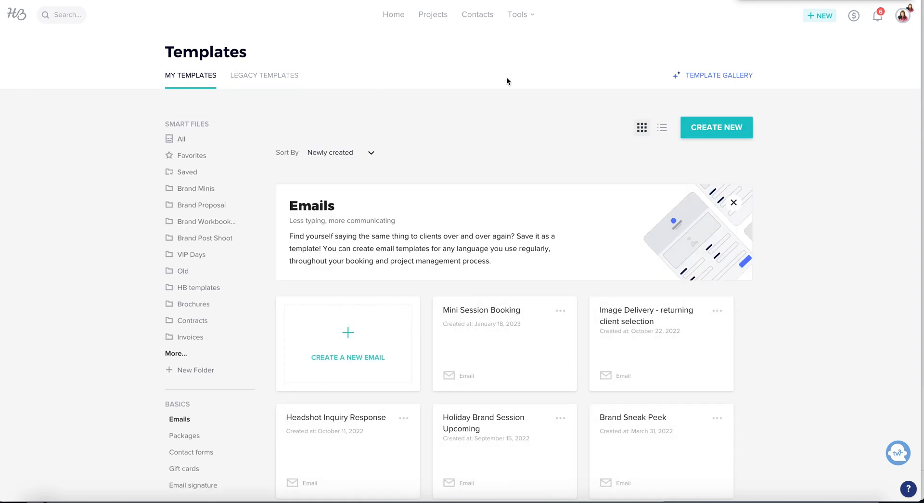
pyautogui.moveTo(518, 3)
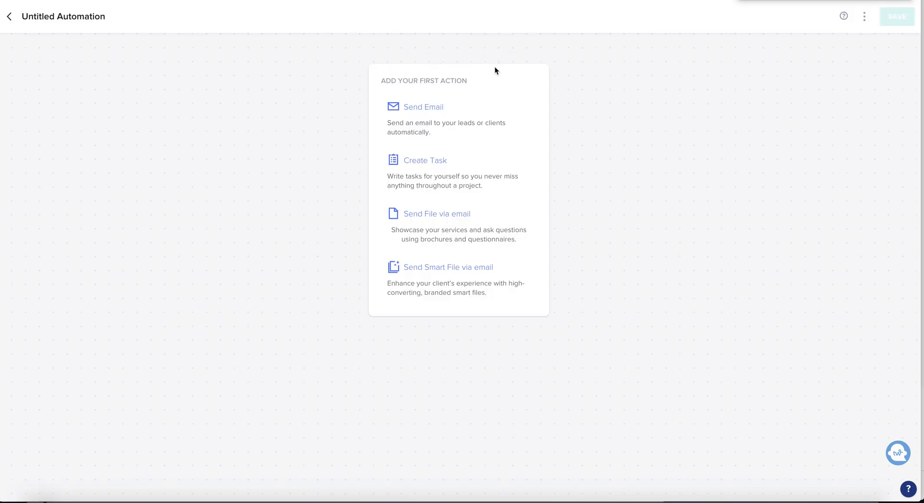
pyautogui.moveTo(458, 279)
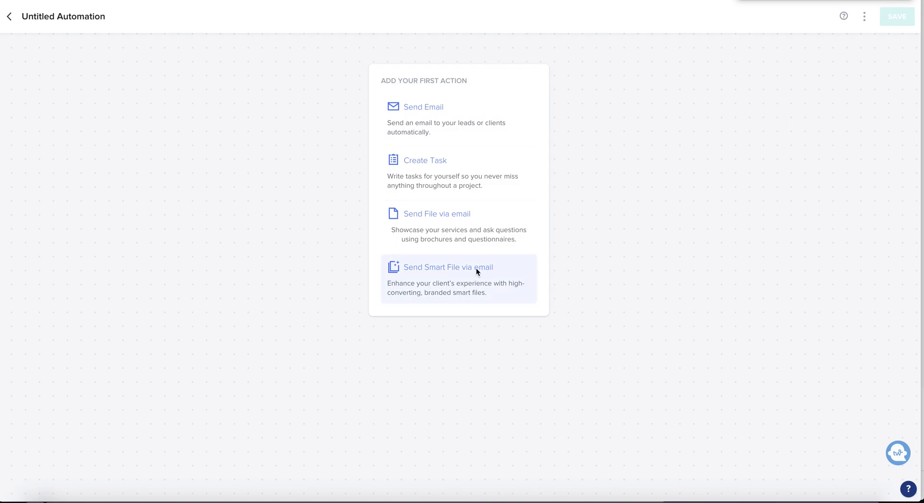
# - Make the first action Send Smart File via email using the Mini Session Booking smart file
pyautogui.click(440, 267)
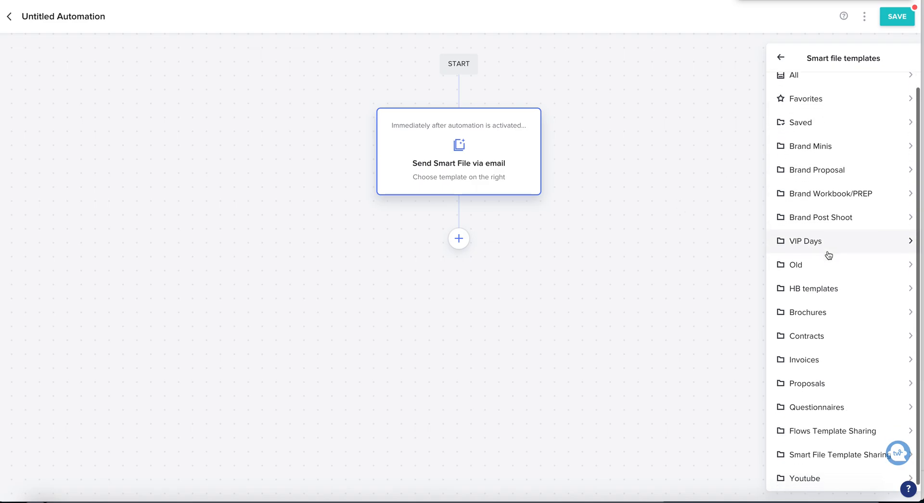
pyautogui.click(795, 75)
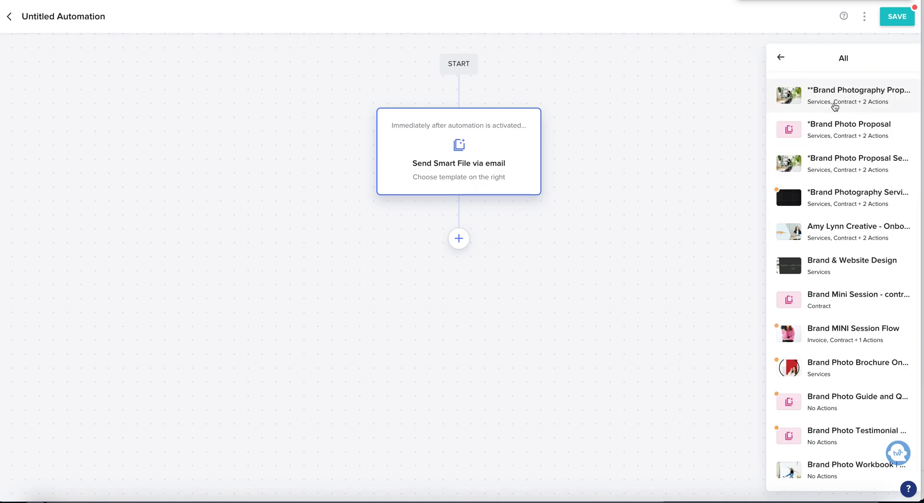
pyautogui.scroll(-3)
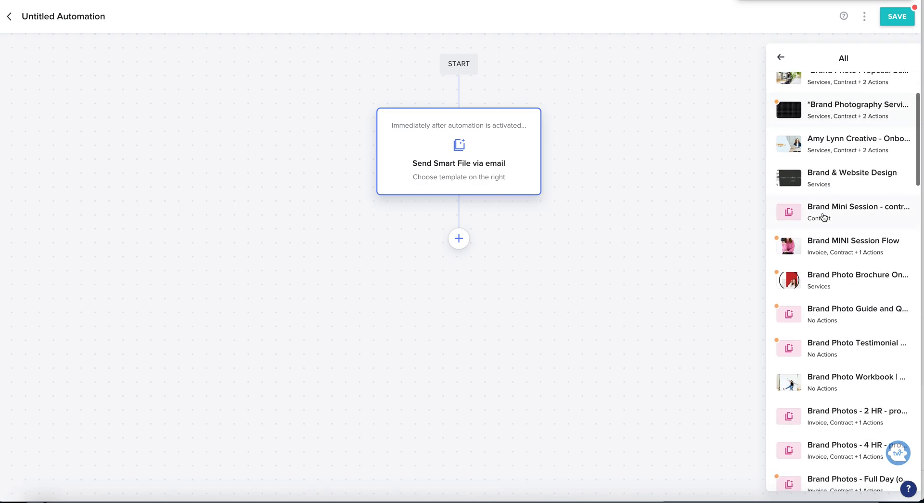
pyautogui.scroll(-3)
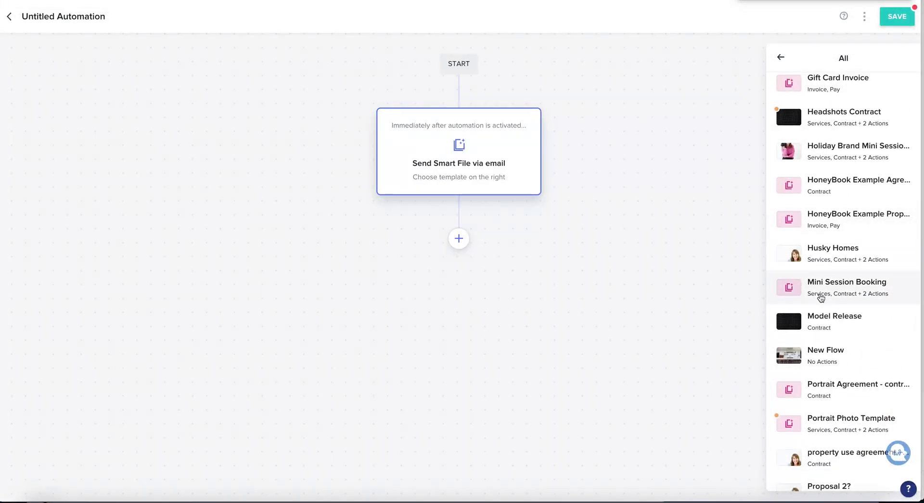
pyautogui.click(848, 287)
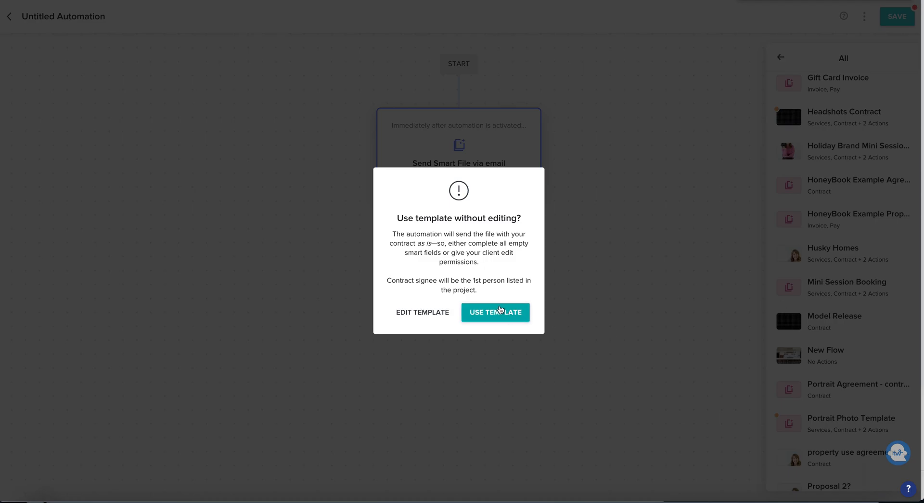
pyautogui.click(495, 312)
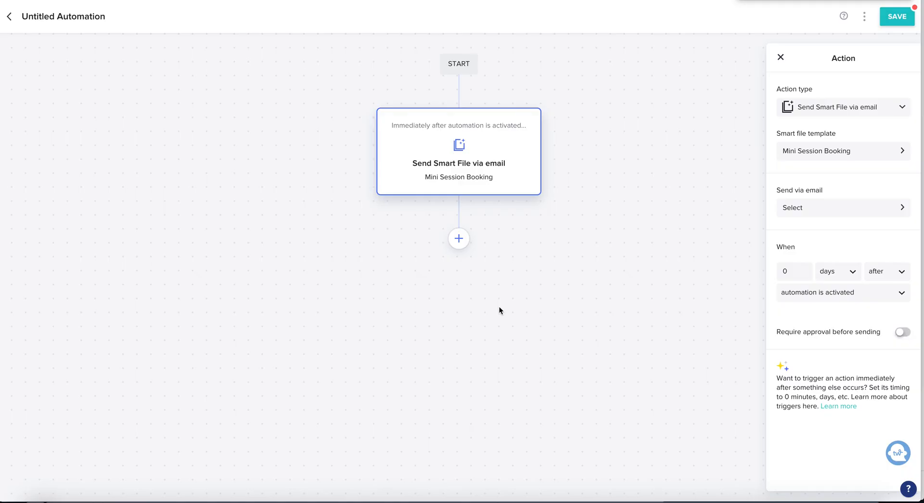
pyautogui.moveTo(537, 131)
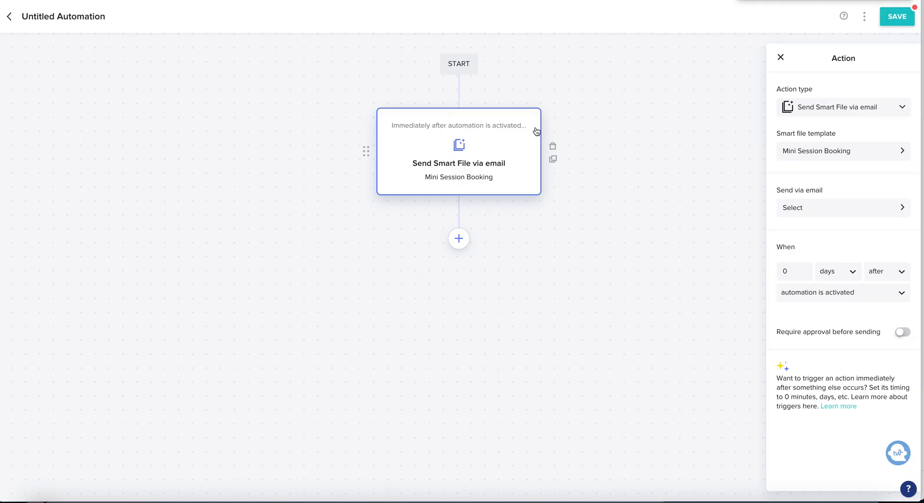
pyautogui.moveTo(534, 225)
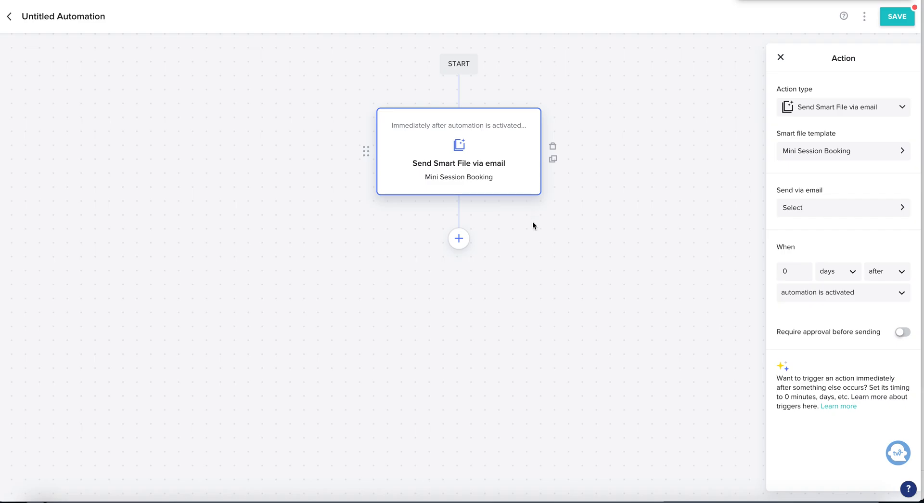
pyautogui.moveTo(861, 236)
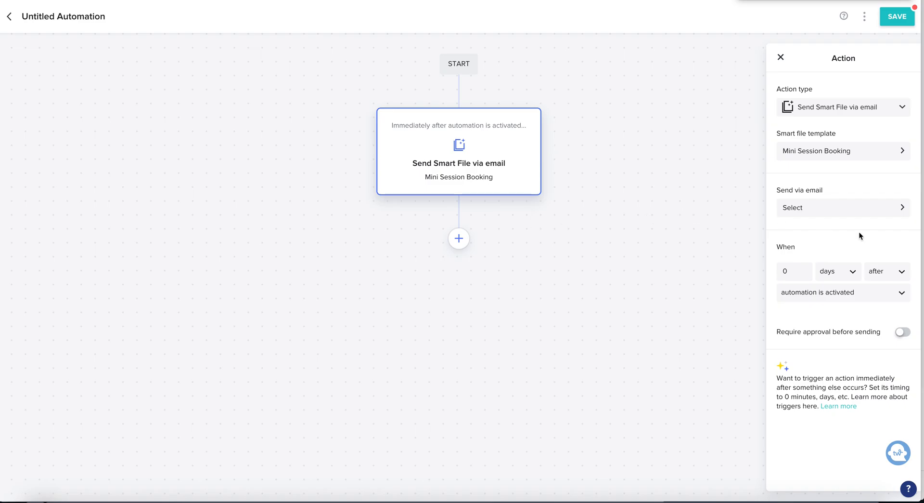
pyautogui.moveTo(914, 122)
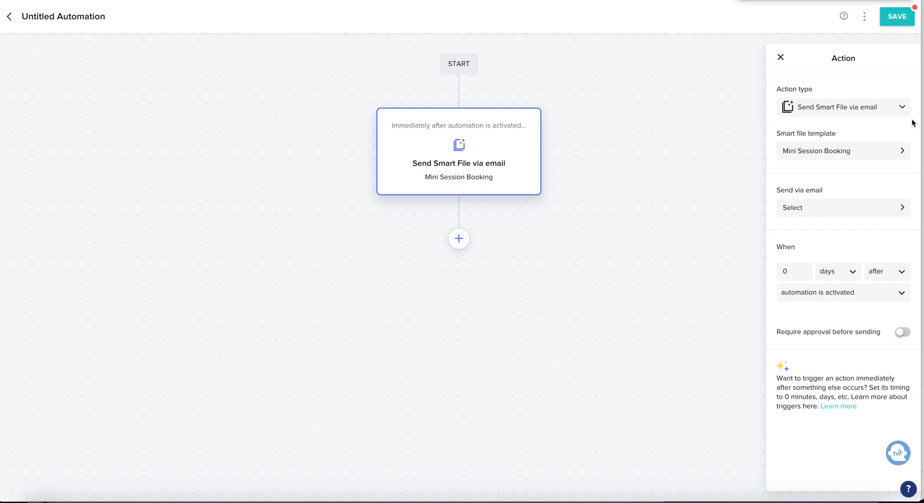
pyautogui.moveTo(458, 239)
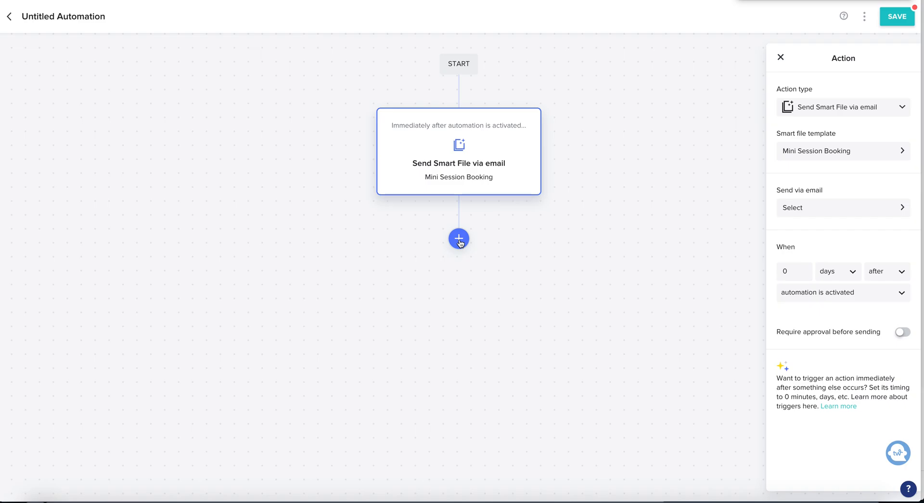
pyautogui.moveTo(114, 20)
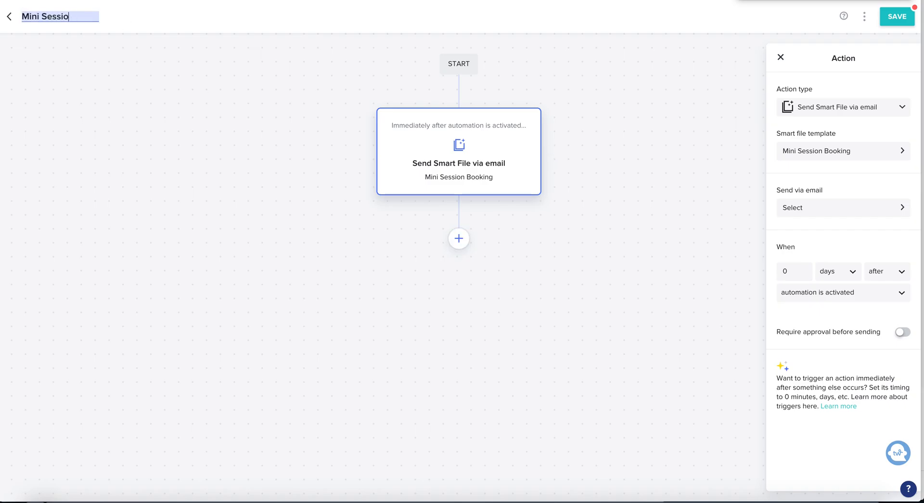
# - Name the automation Mini Session Booking and choose the Mini Session Booking email template
pyautogui.write('n Booking')
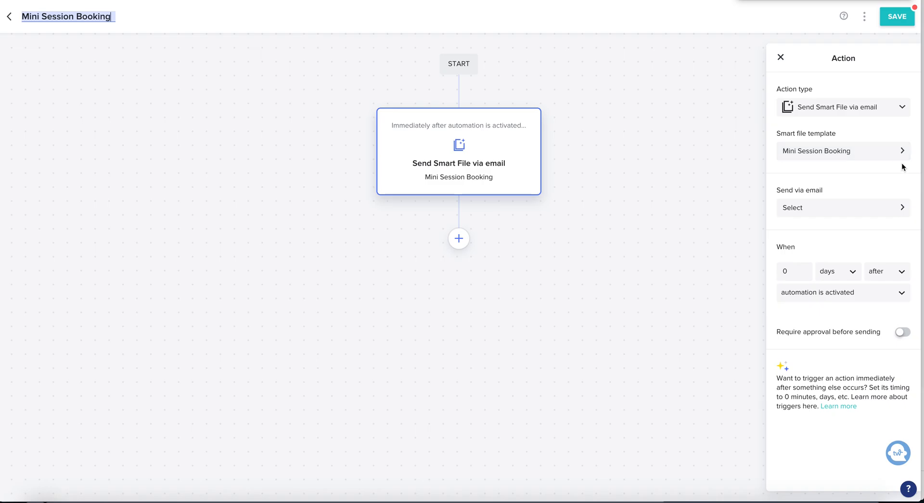
pyautogui.moveTo(900, 207)
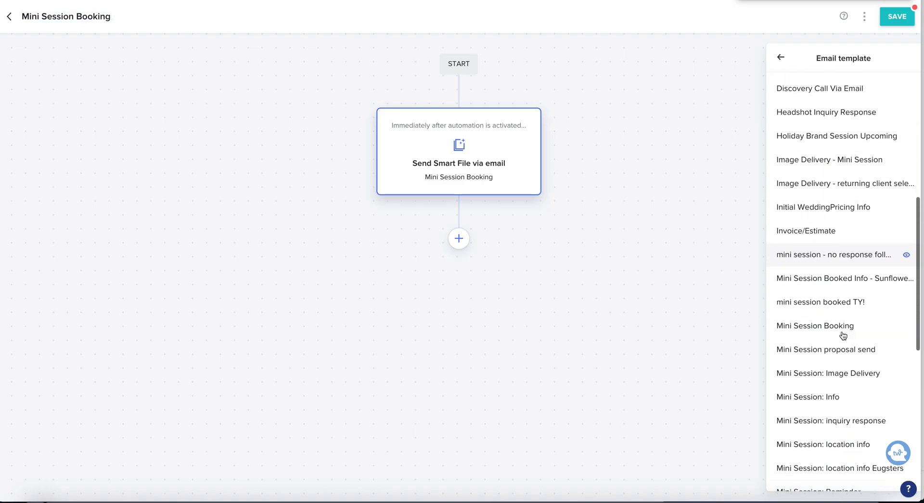
pyautogui.click(815, 325)
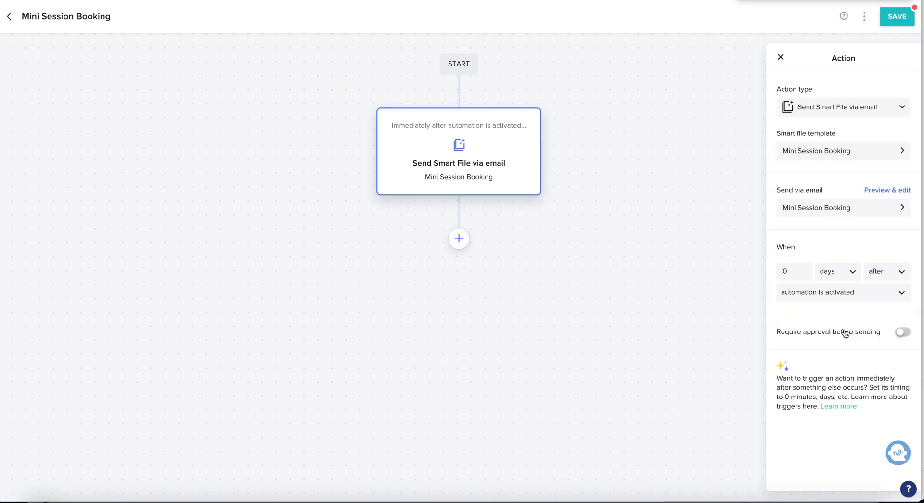
pyautogui.moveTo(879, 195)
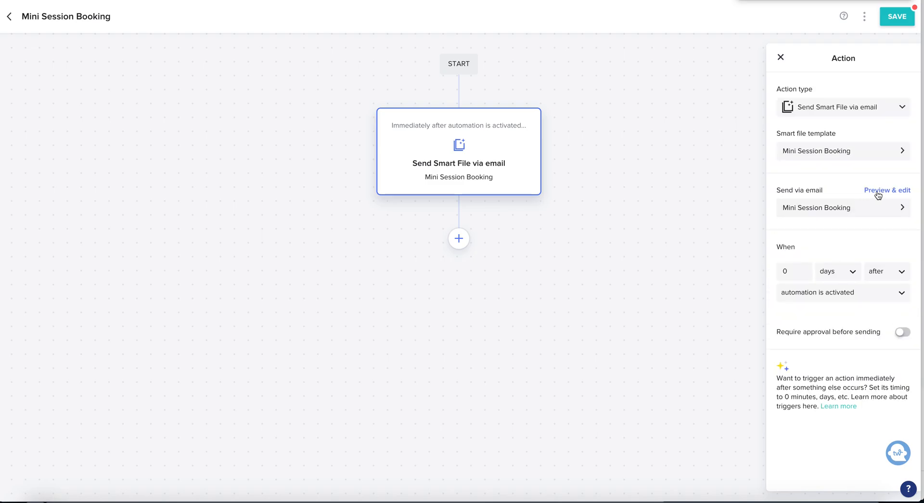
# - Edit the action's email so the smart file button reads 'Finish Booking' and use the modified email
pyautogui.click(887, 190)
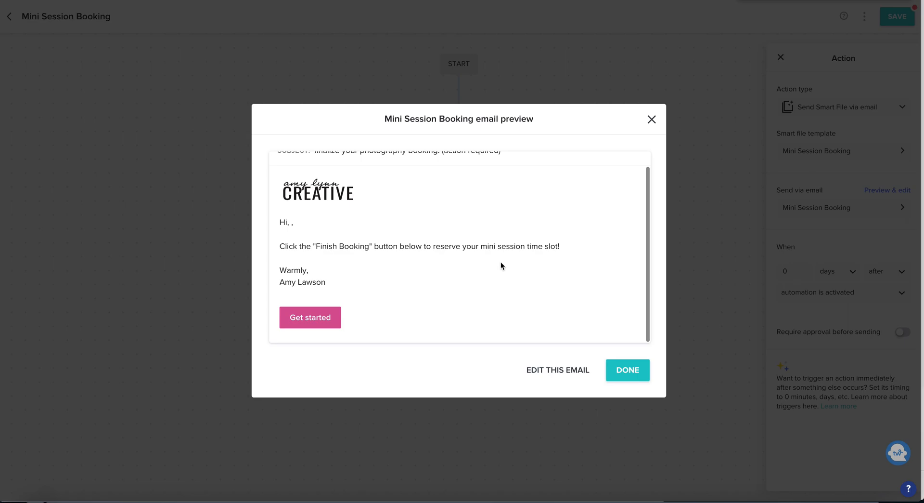
pyautogui.moveTo(557, 370)
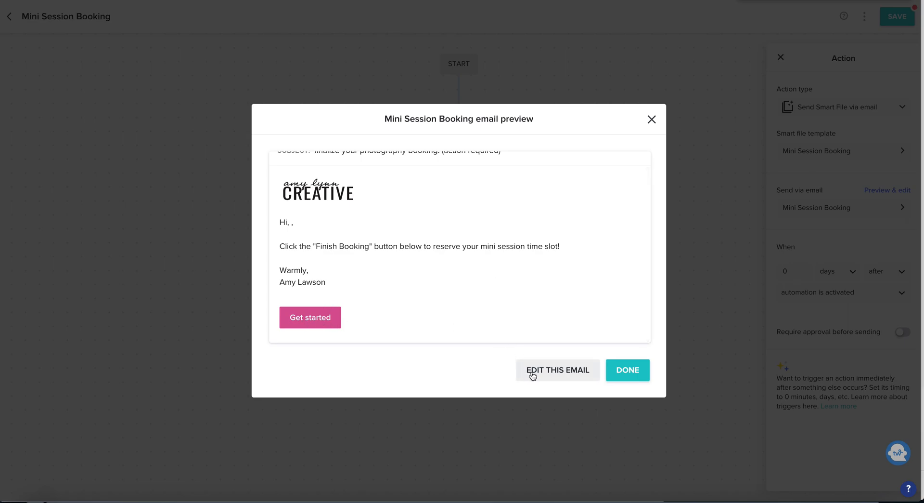
pyautogui.click(557, 369)
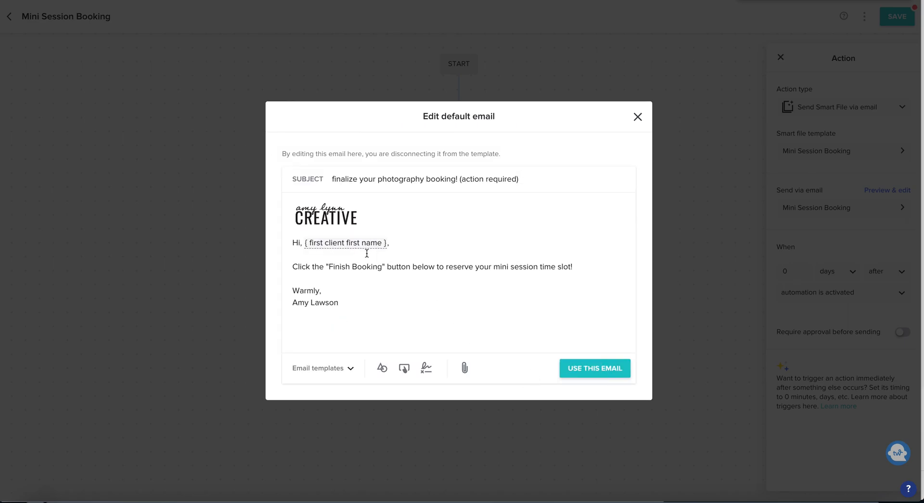
pyautogui.scroll(3)
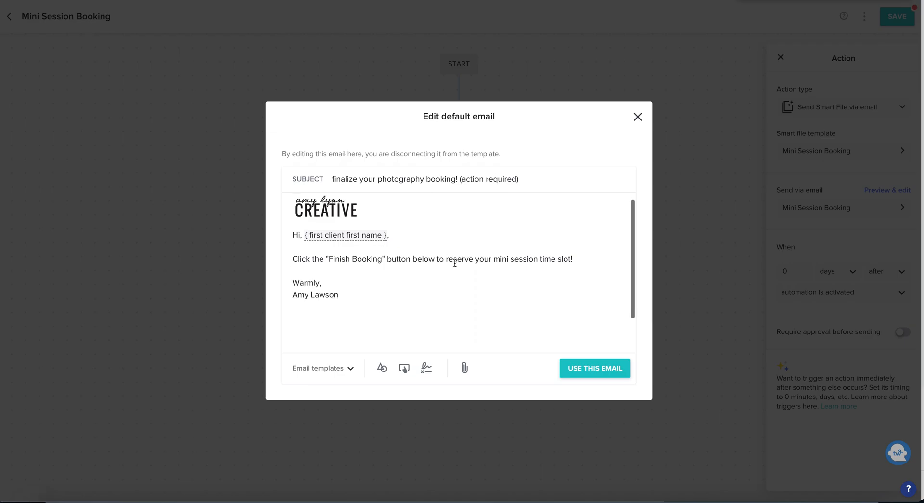
pyautogui.moveTo(427, 367)
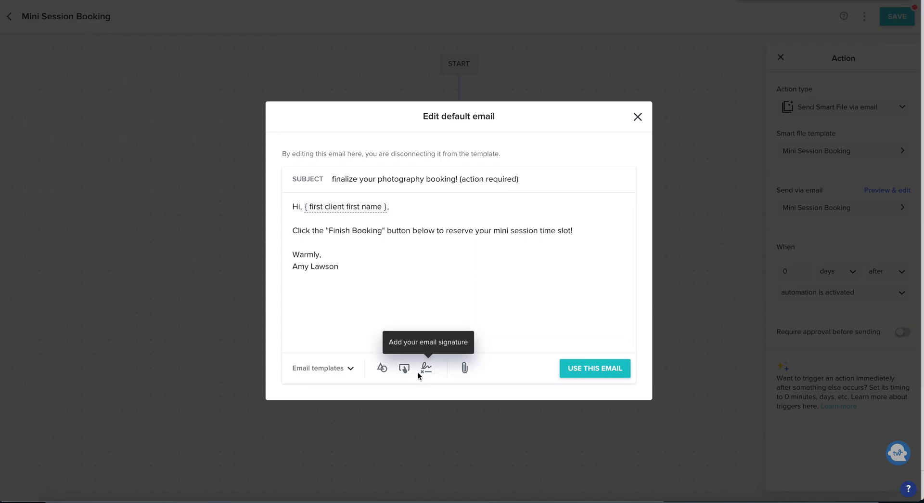
pyautogui.click(403, 368)
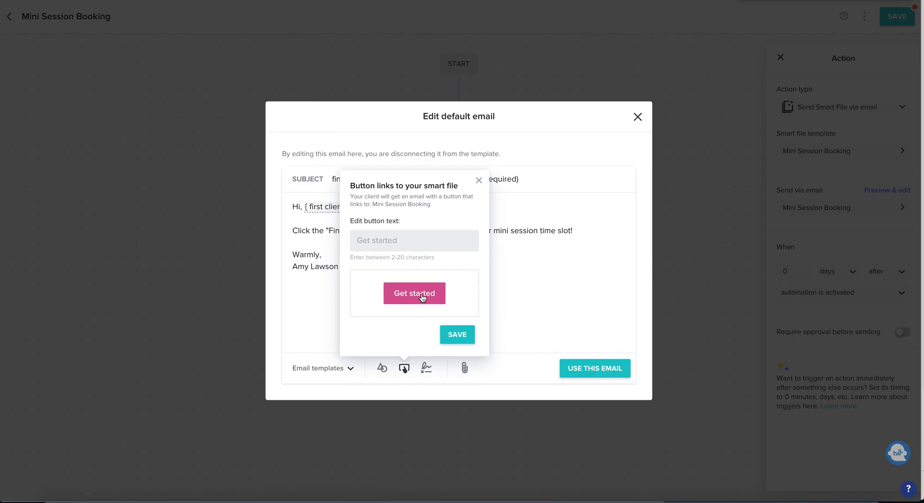
pyautogui.write('Finish Booking')
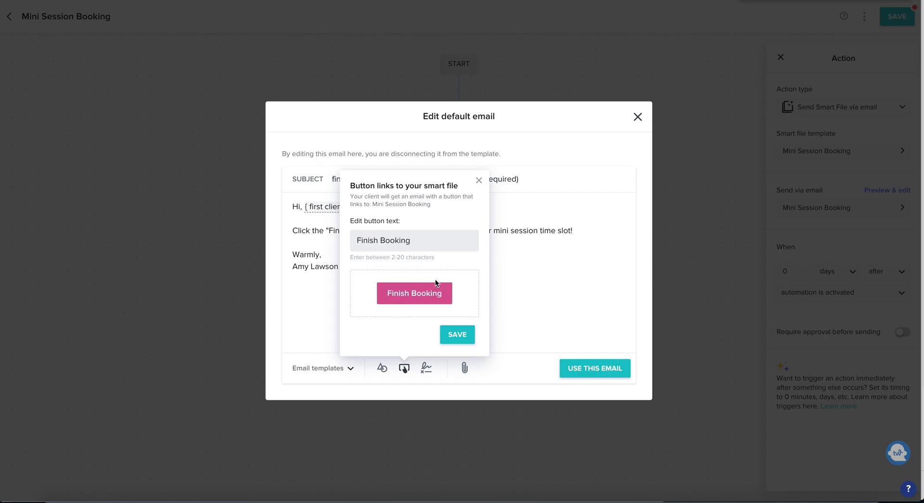
pyautogui.click(456, 334)
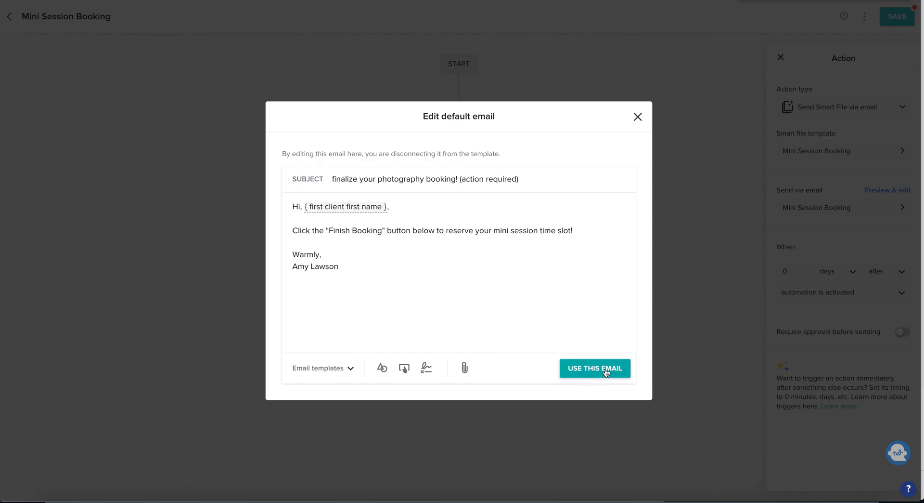
pyautogui.click(594, 367)
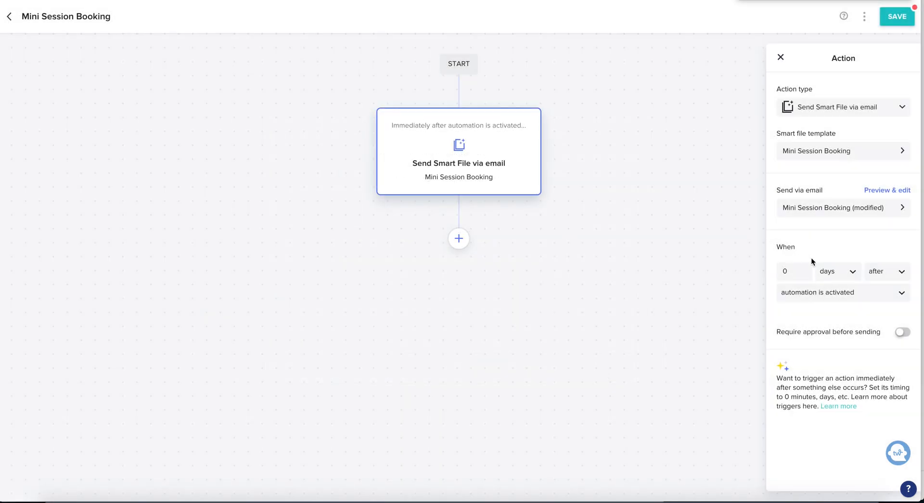
# - Review the When settings and save the Mini Session Booking automation
pyautogui.click(794, 271)
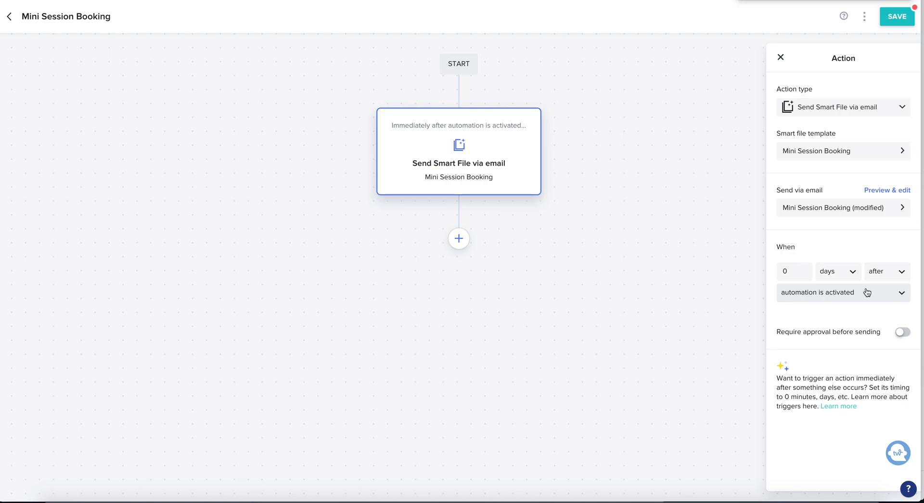
pyautogui.moveTo(852, 341)
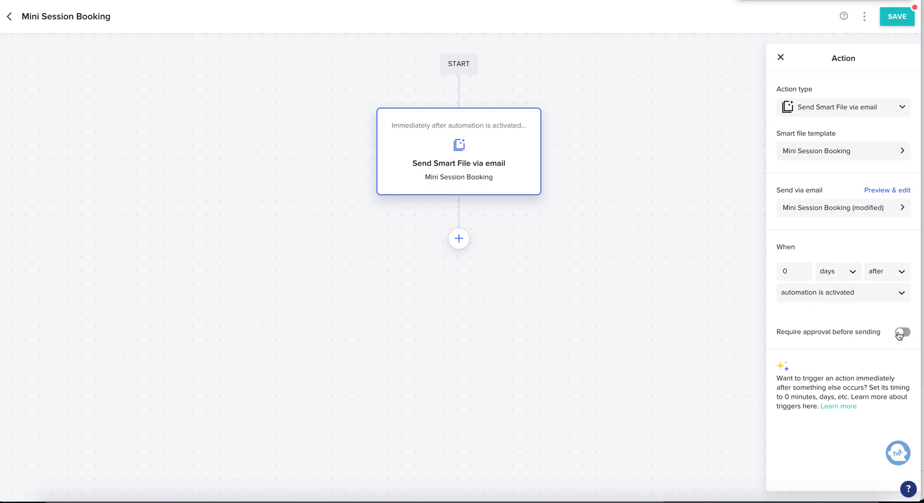
pyautogui.moveTo(897, 16)
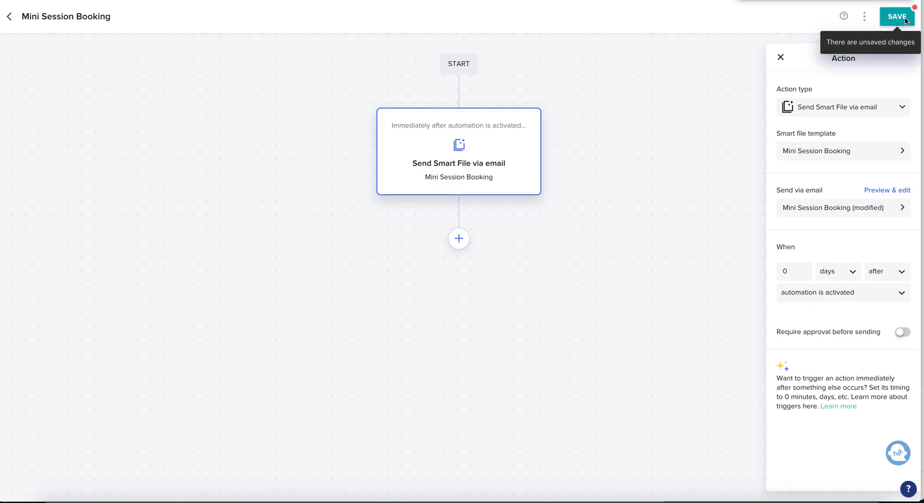
pyautogui.click(898, 16)
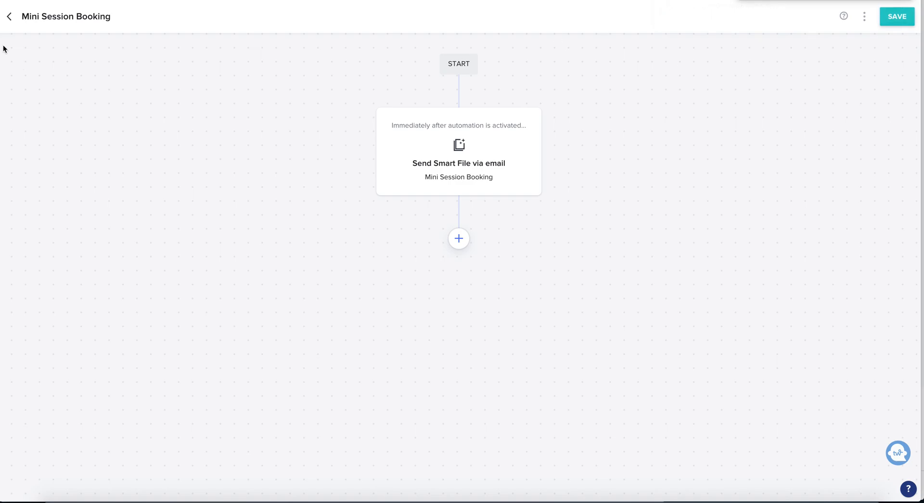
# - From the automations list, set Mini Session Booking to trigger from the Mini Session Booking contact form project type
pyautogui.click(9, 16)
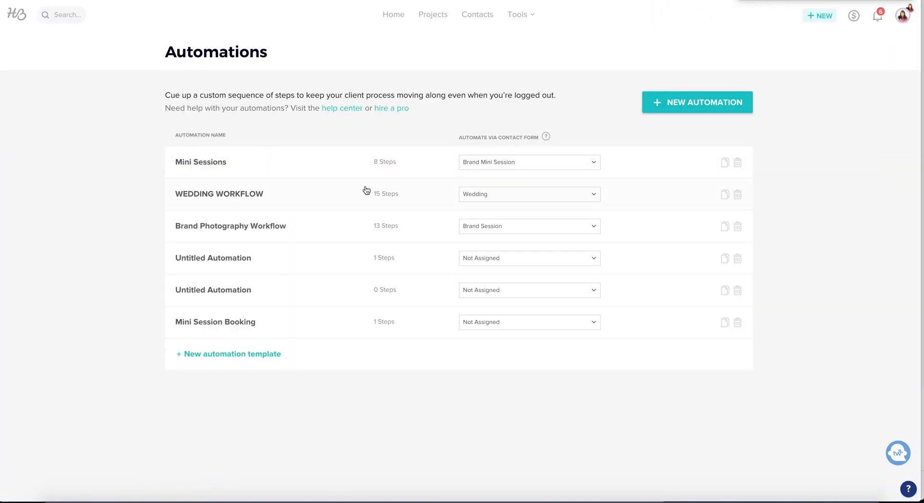
pyautogui.moveTo(609, 328)
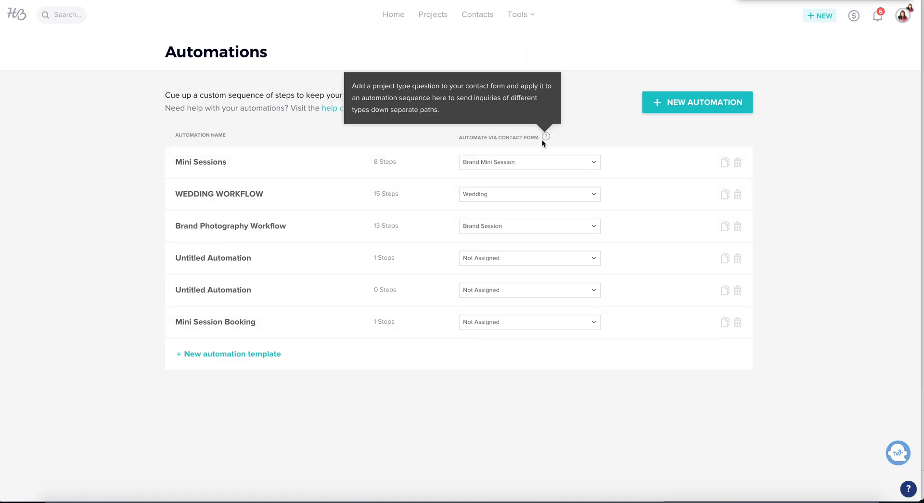
pyautogui.click(593, 321)
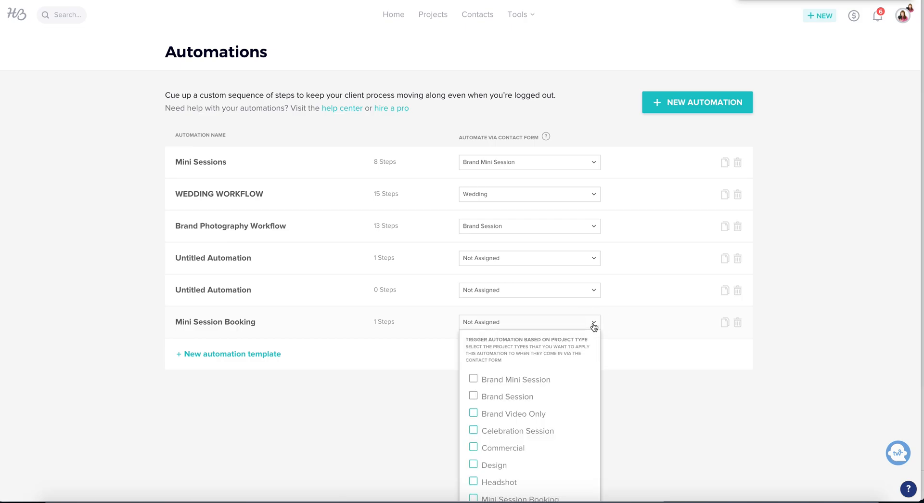
pyautogui.scroll(-3)
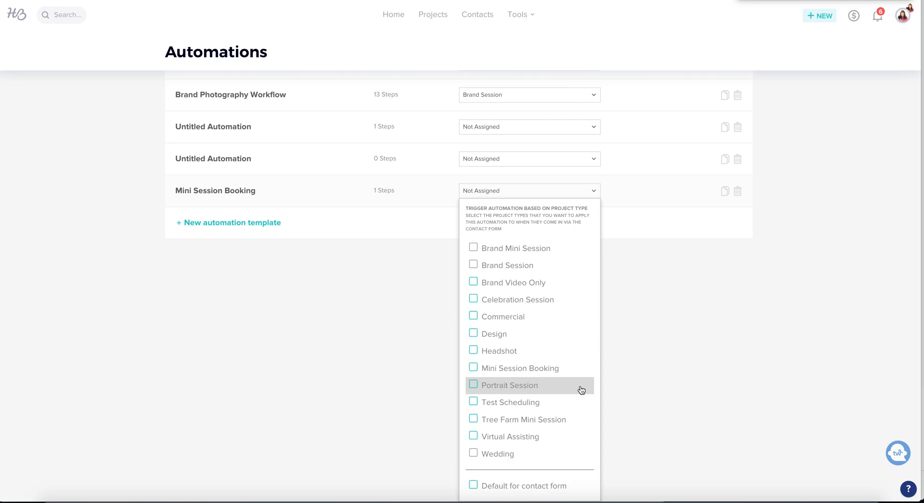
pyautogui.moveTo(559, 299)
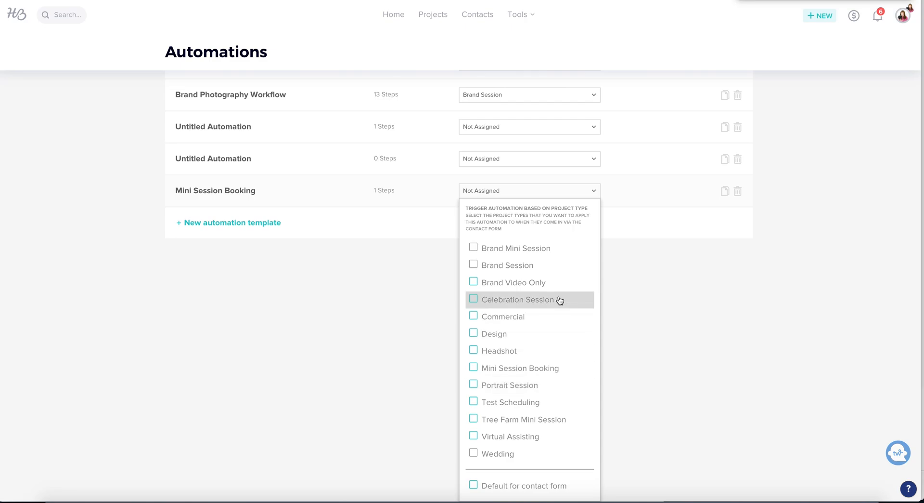
pyautogui.moveTo(475, 368)
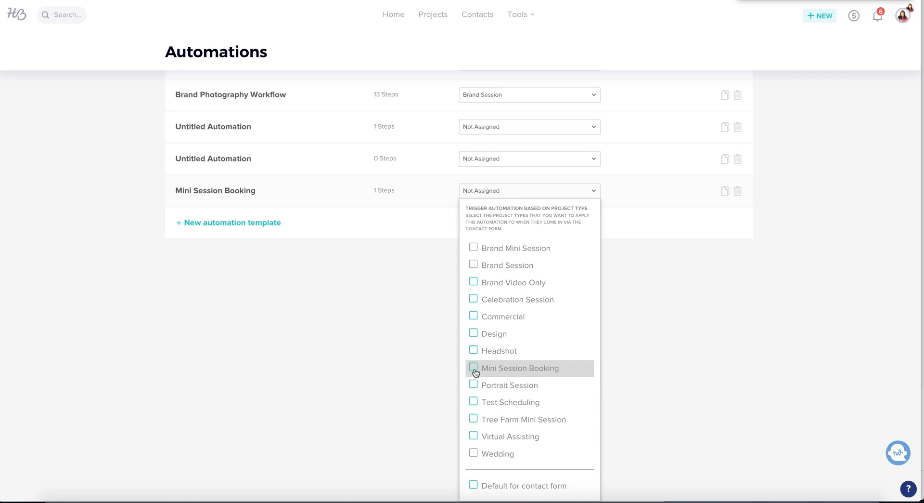
pyautogui.click(474, 367)
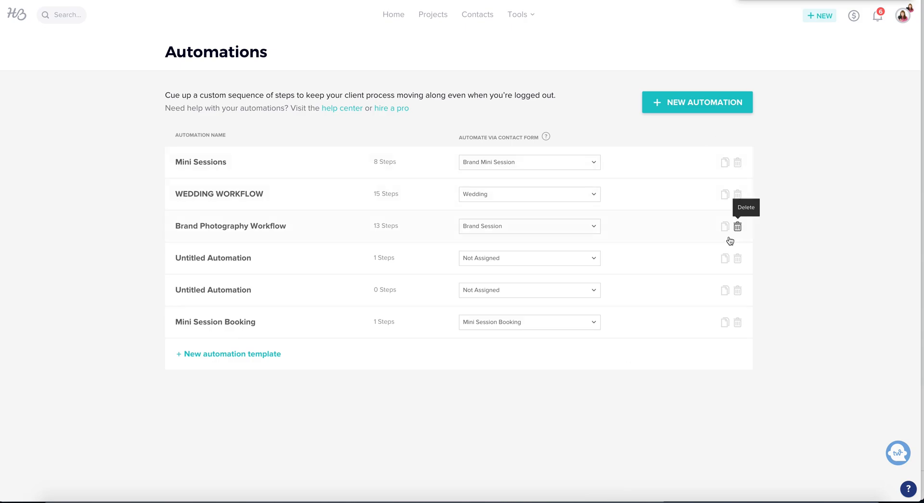
pyautogui.moveTo(815, 42)
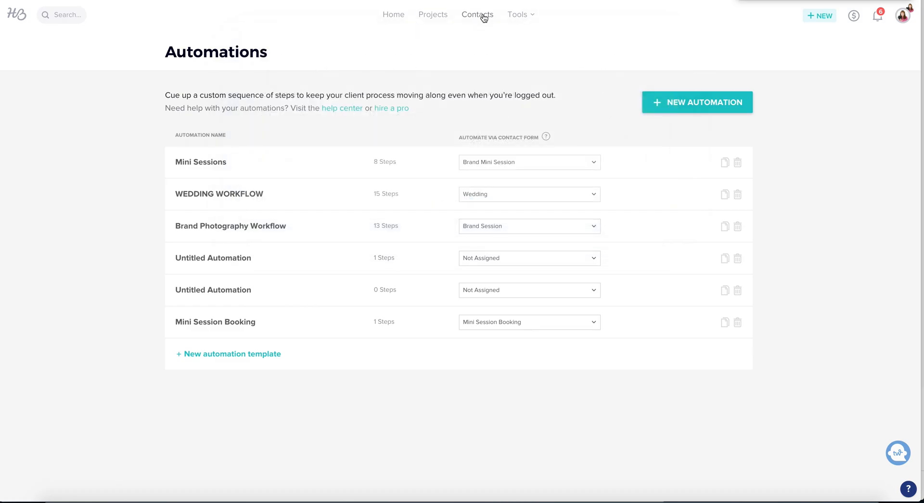
# - Preview the Mini Session Booking contact form as a client sees it
pyautogui.click(477, 14)
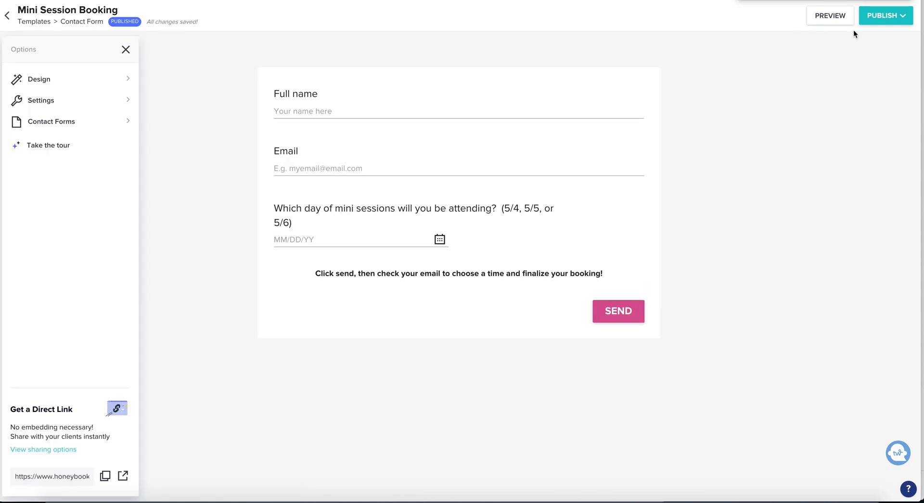
pyautogui.click(830, 16)
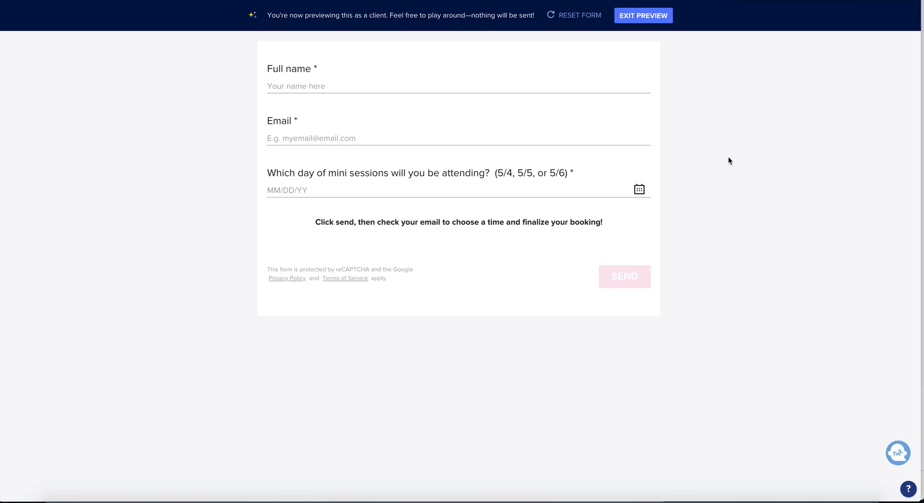
pyautogui.moveTo(643, 196)
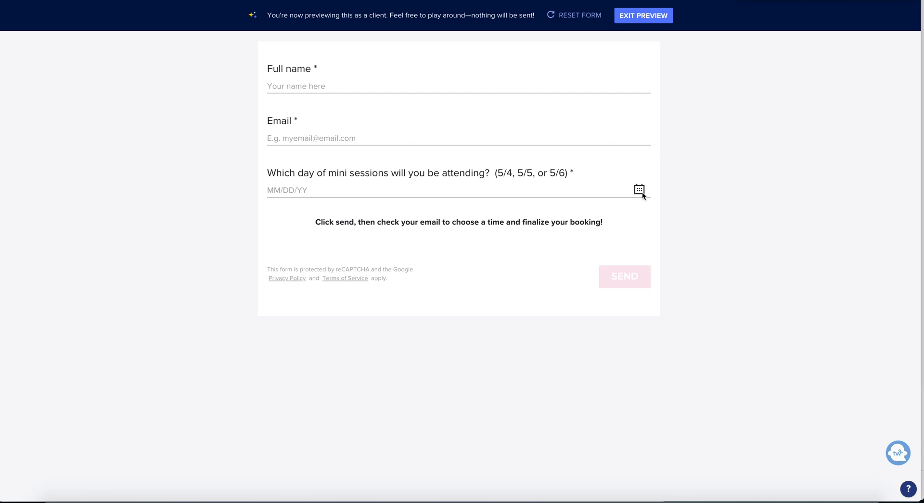